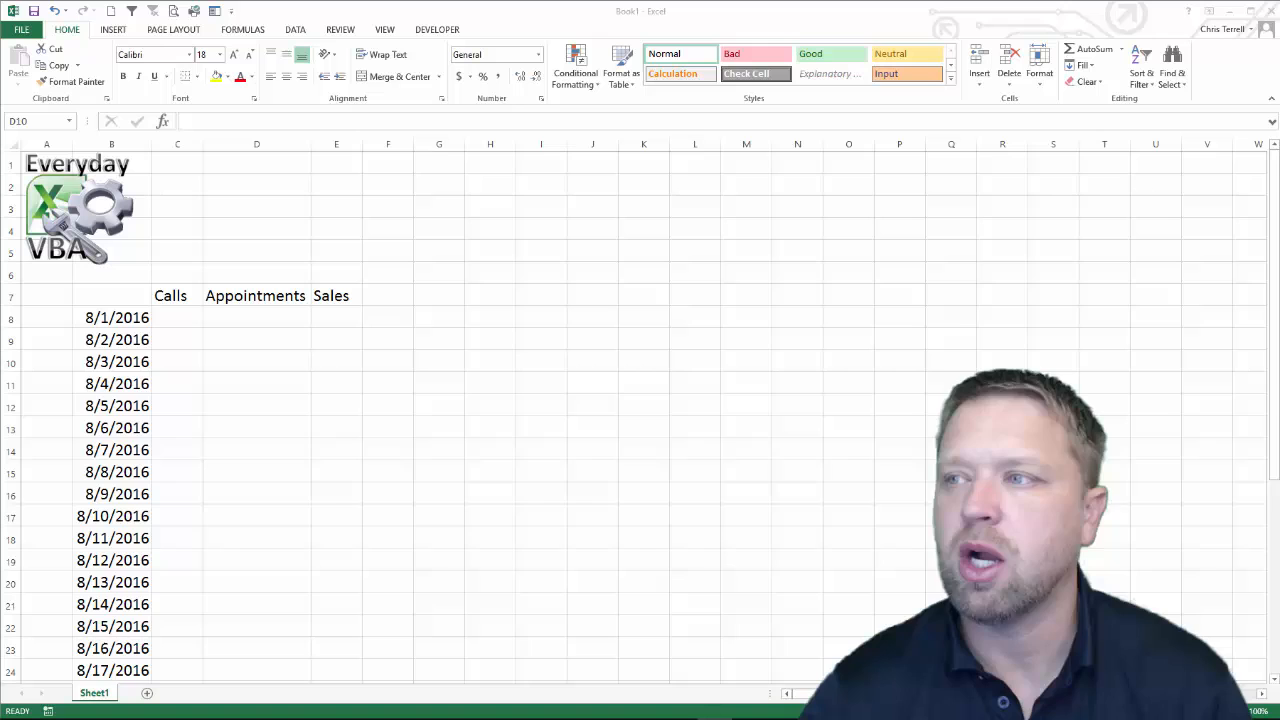
Open the VBA editor beside the workbook of dates with Calls, Appointments and Sales headings.
left_click(257, 361)
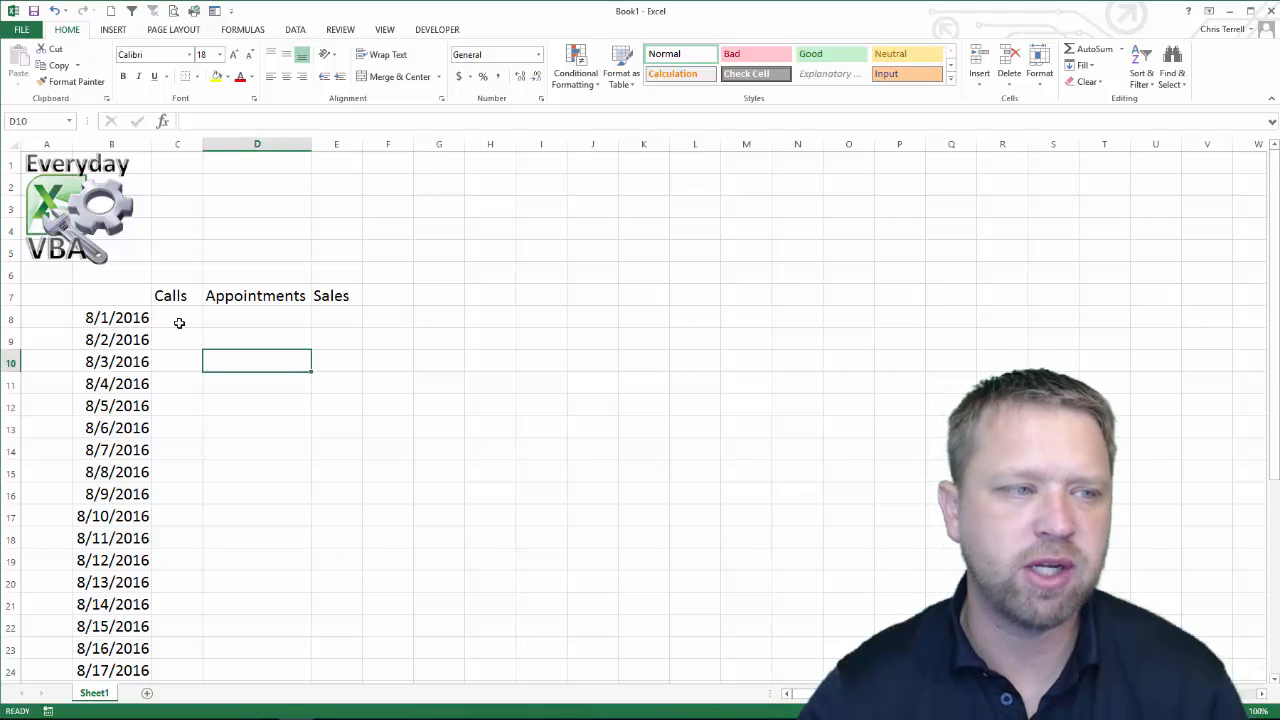
left_click(177, 317)
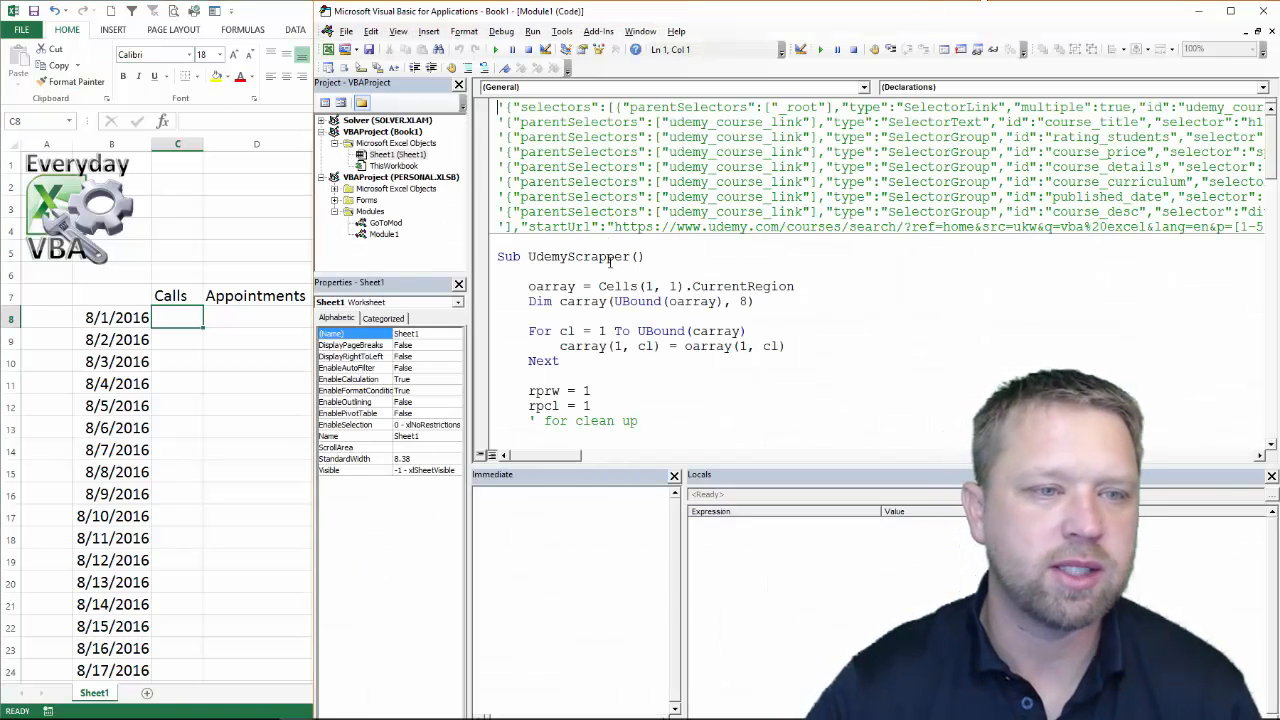
Close the old code window and insert a new module into VBAProject (Book1).
left_click(396, 143)
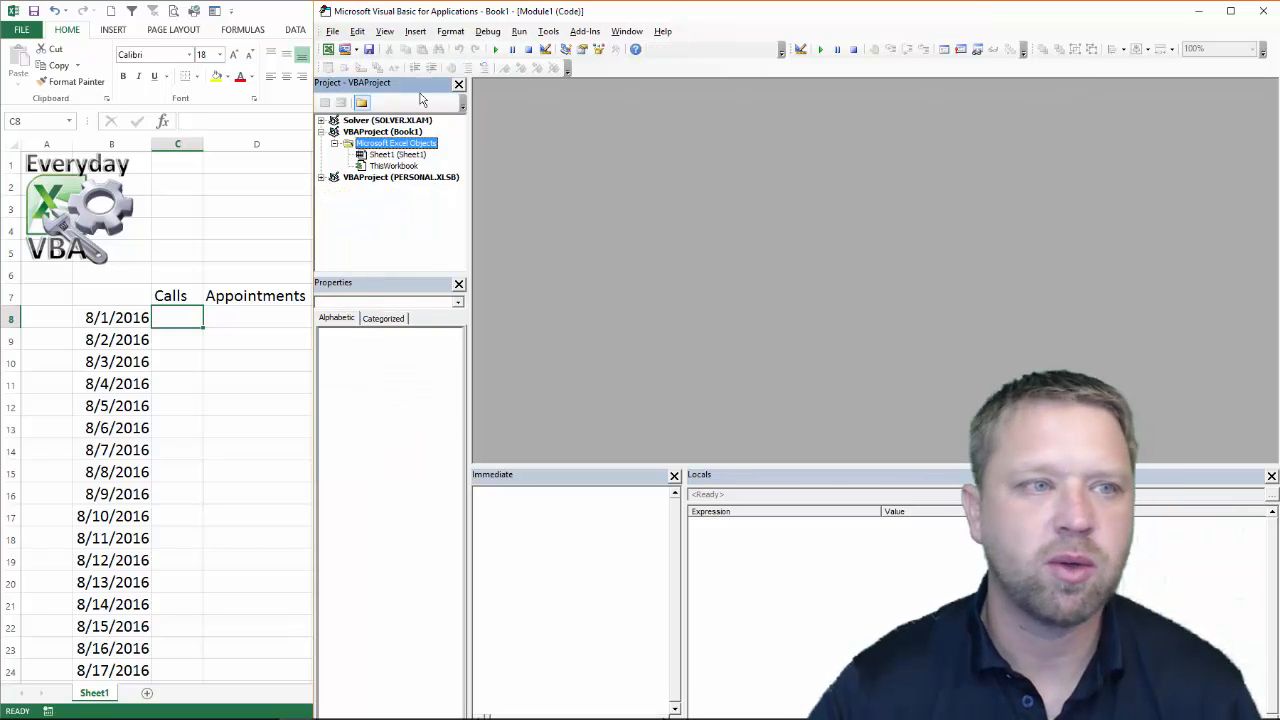
left_click(382, 131)
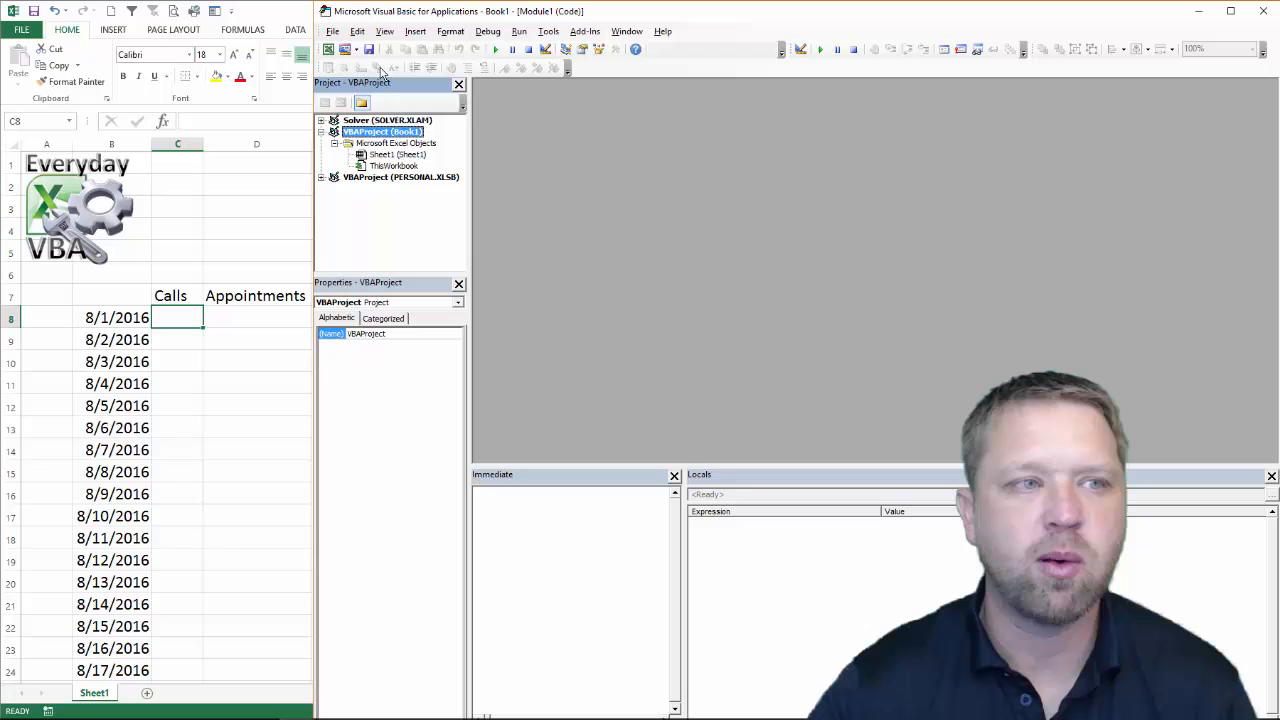
mouse_move(345, 49)
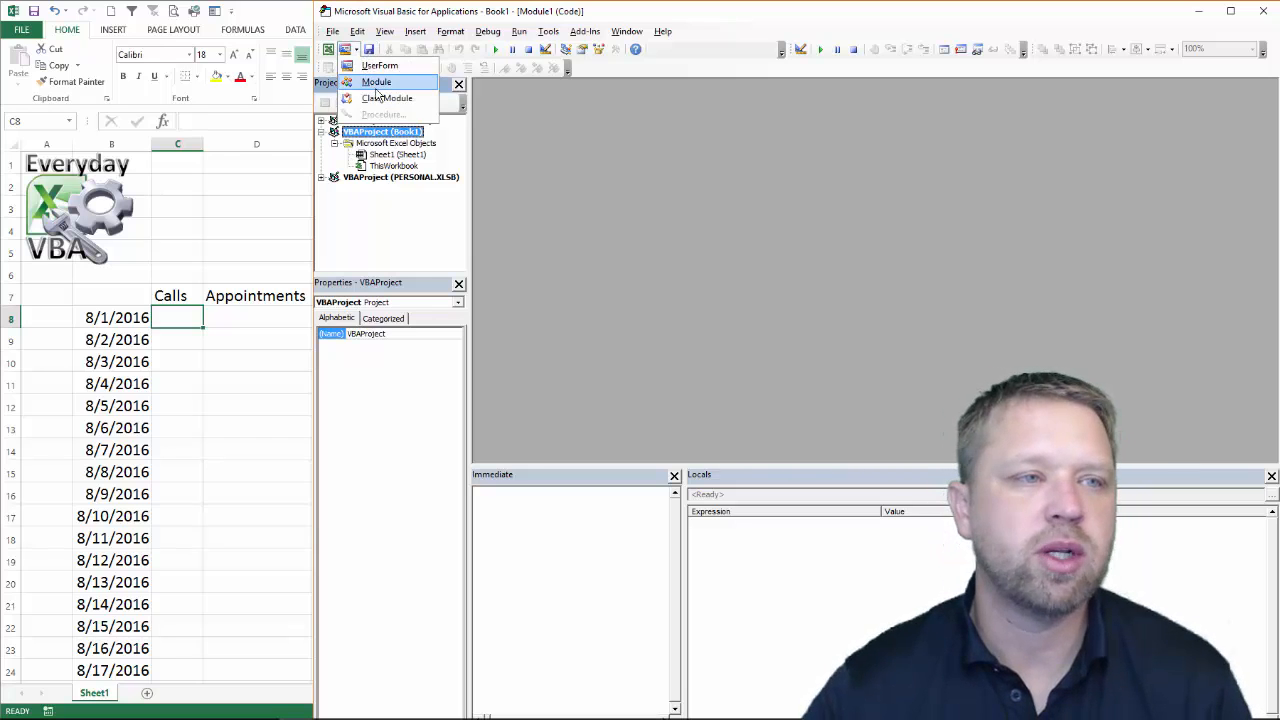
left_click(376, 81)
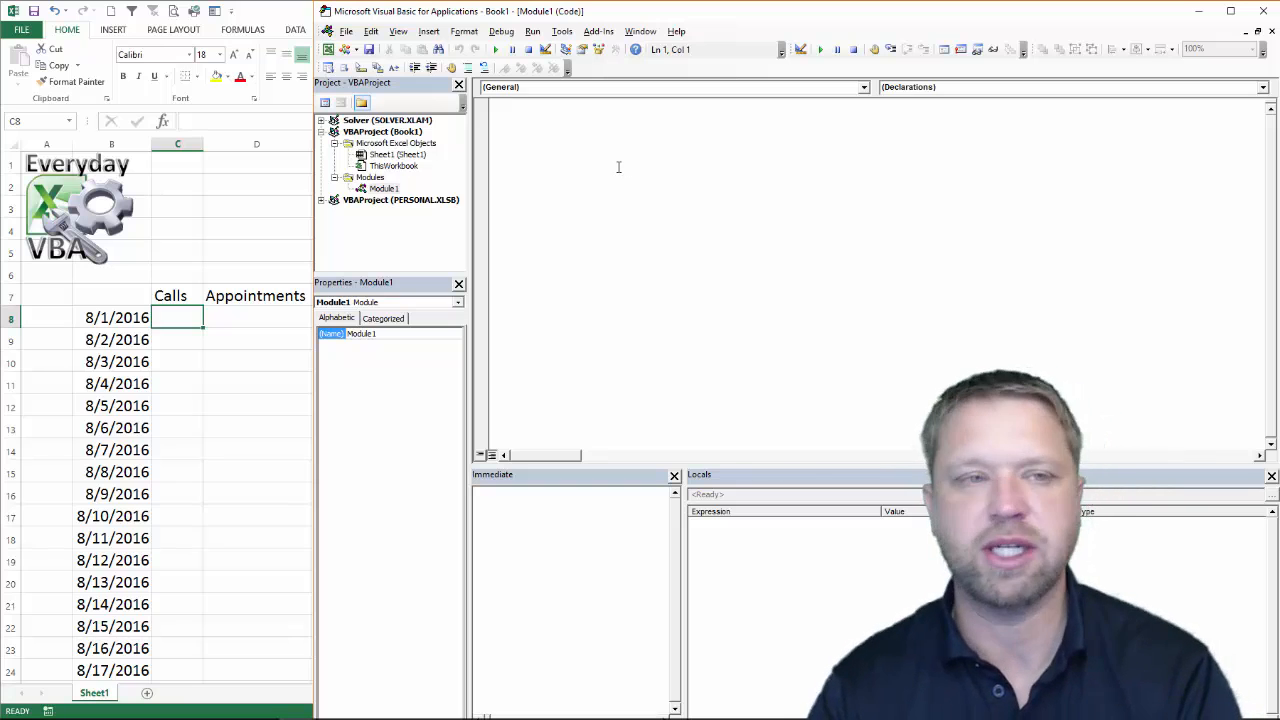
Start the copyTemplate procedure by entering Sub copyTemplate.
type("Sub")
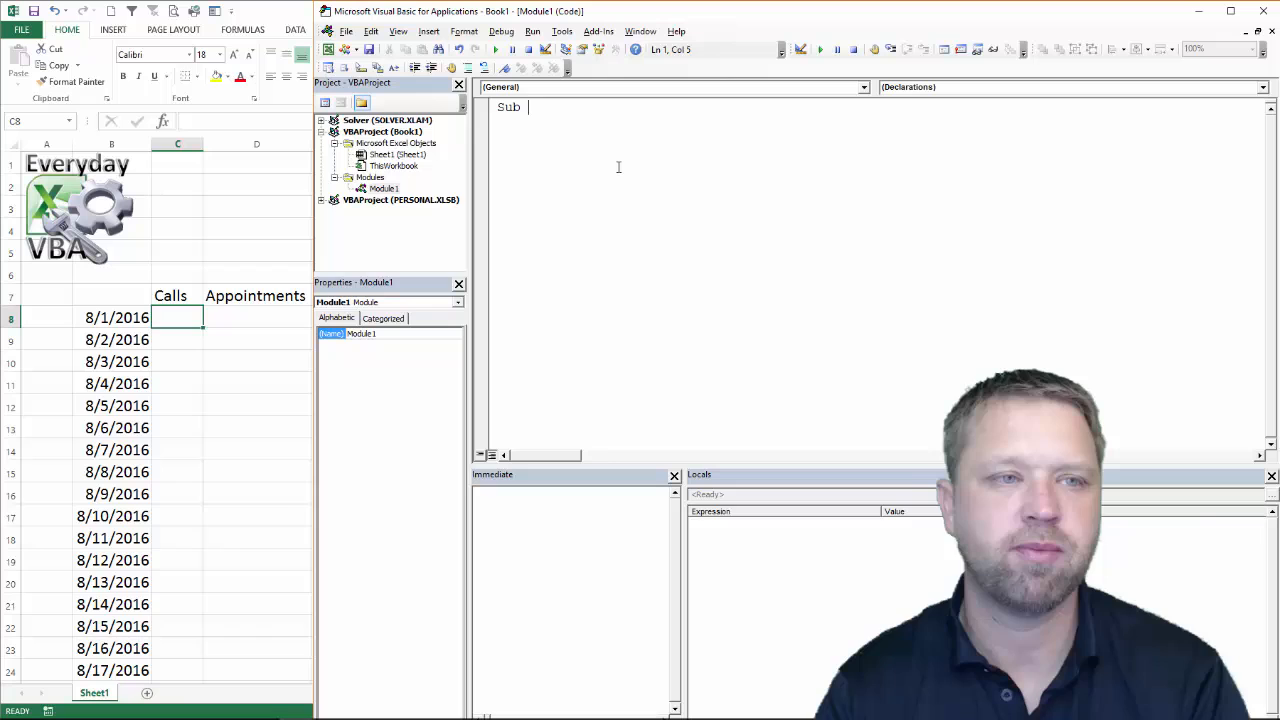
type("copyTe")
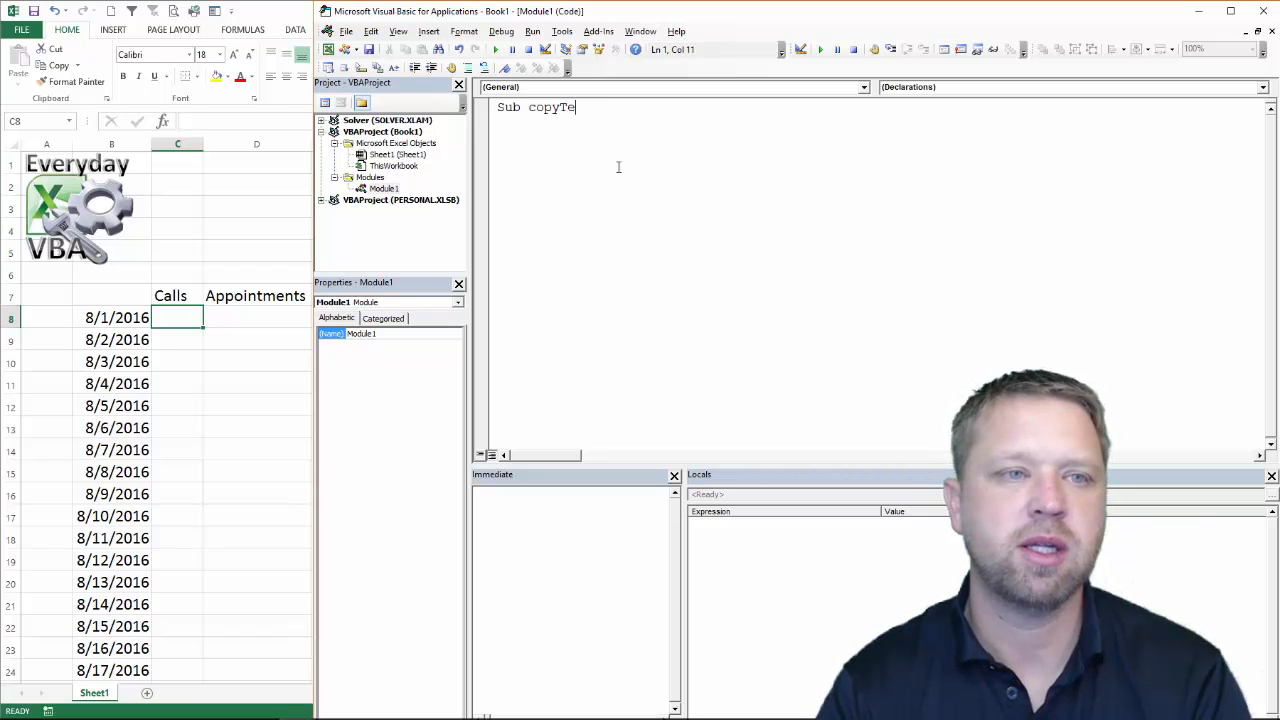
type("mplate")
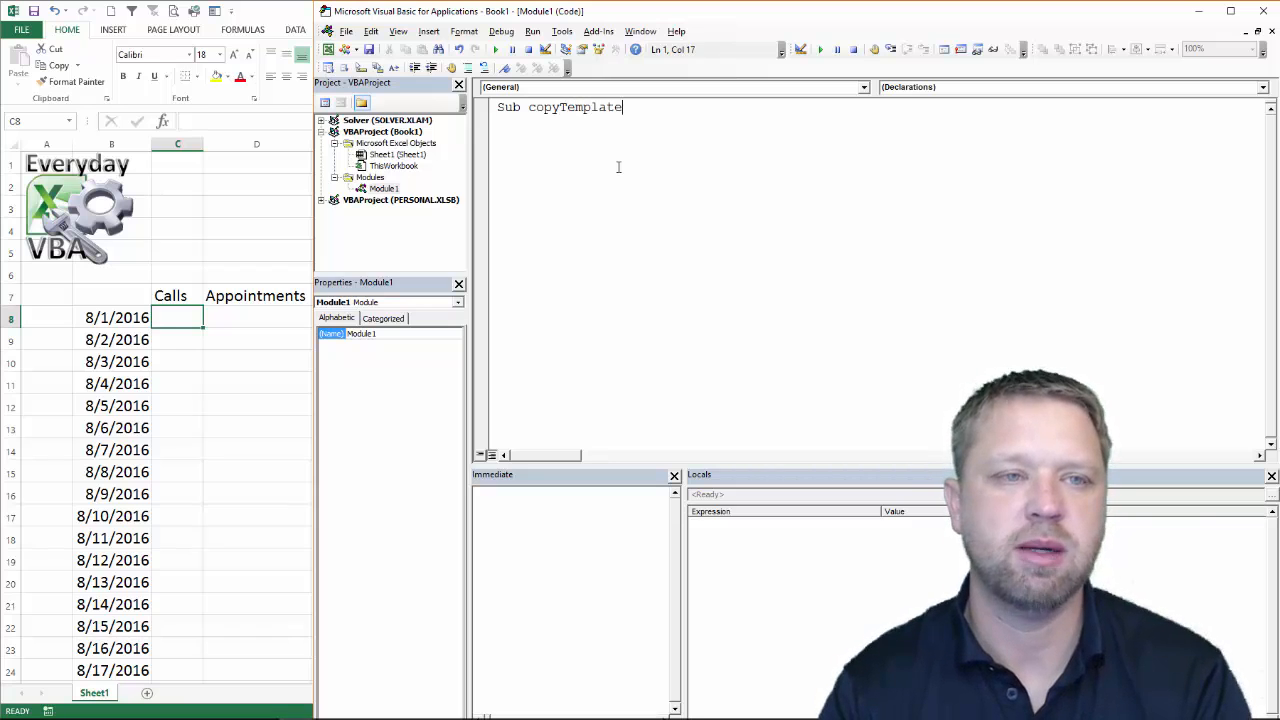
key("Return")
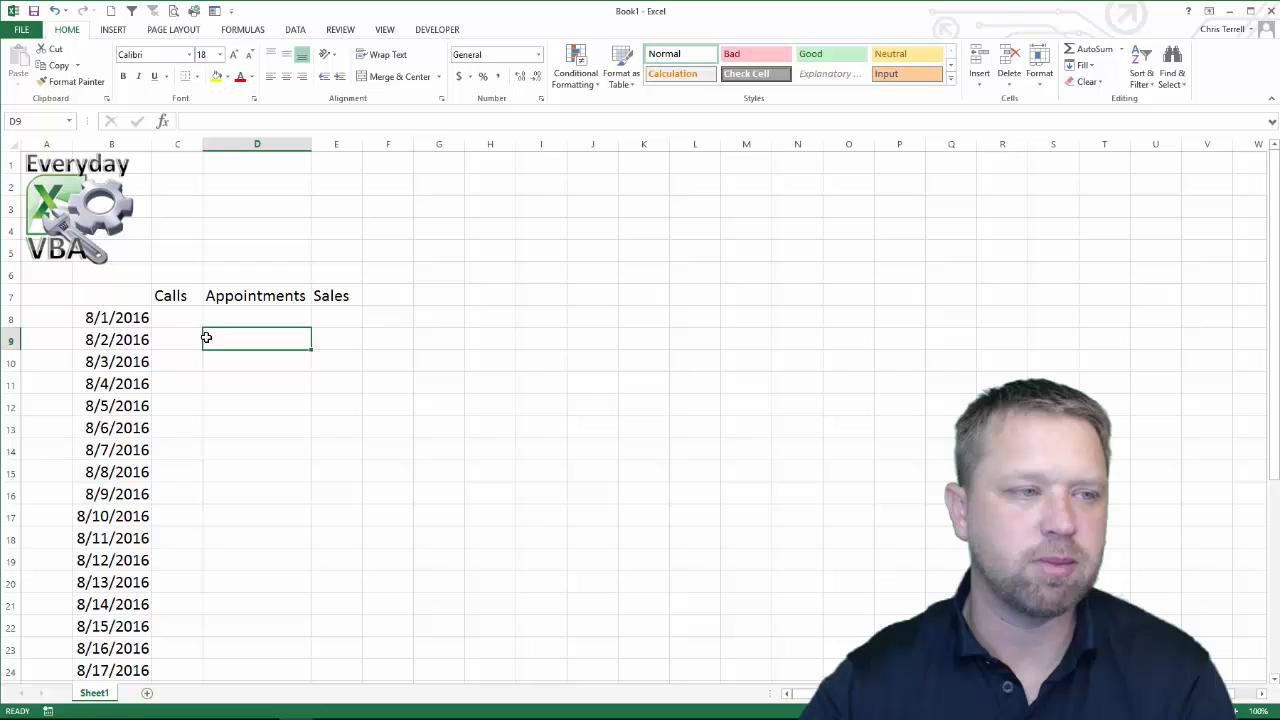
Click the dates on Sheet1, then return to the editor showing the empty copyTemplate.
left_click(111, 317)
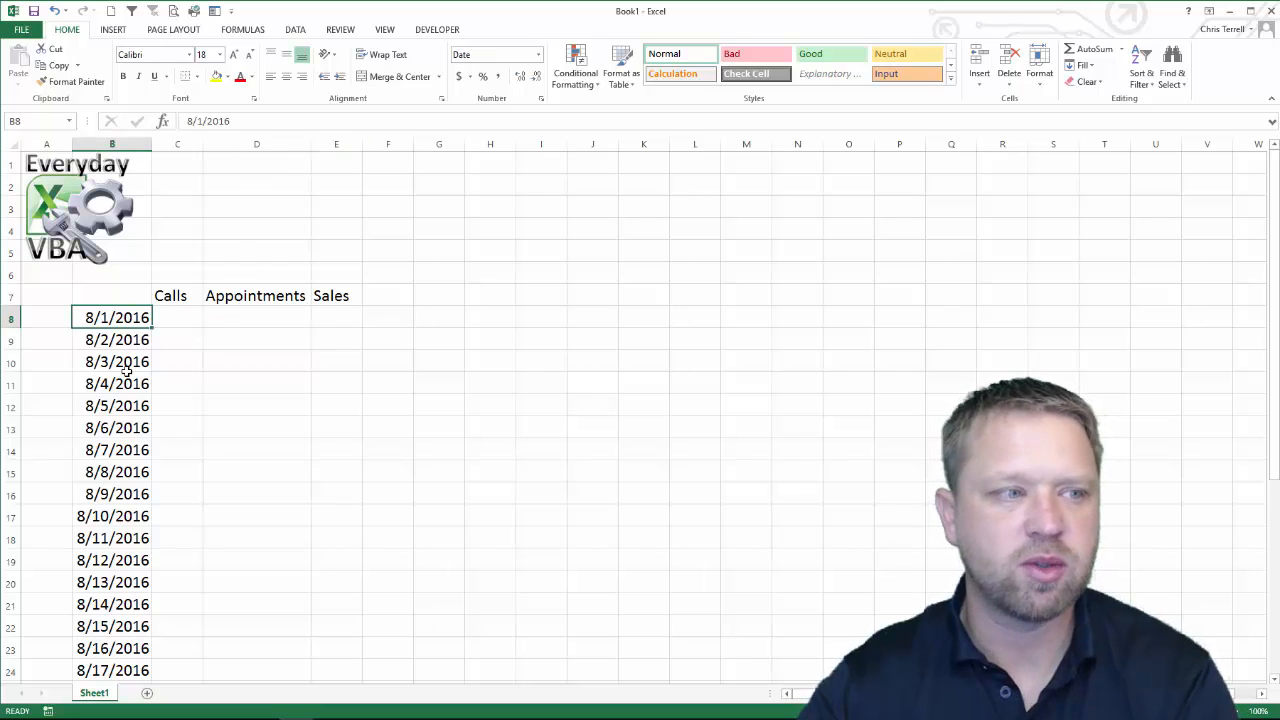
mouse_move(196, 203)
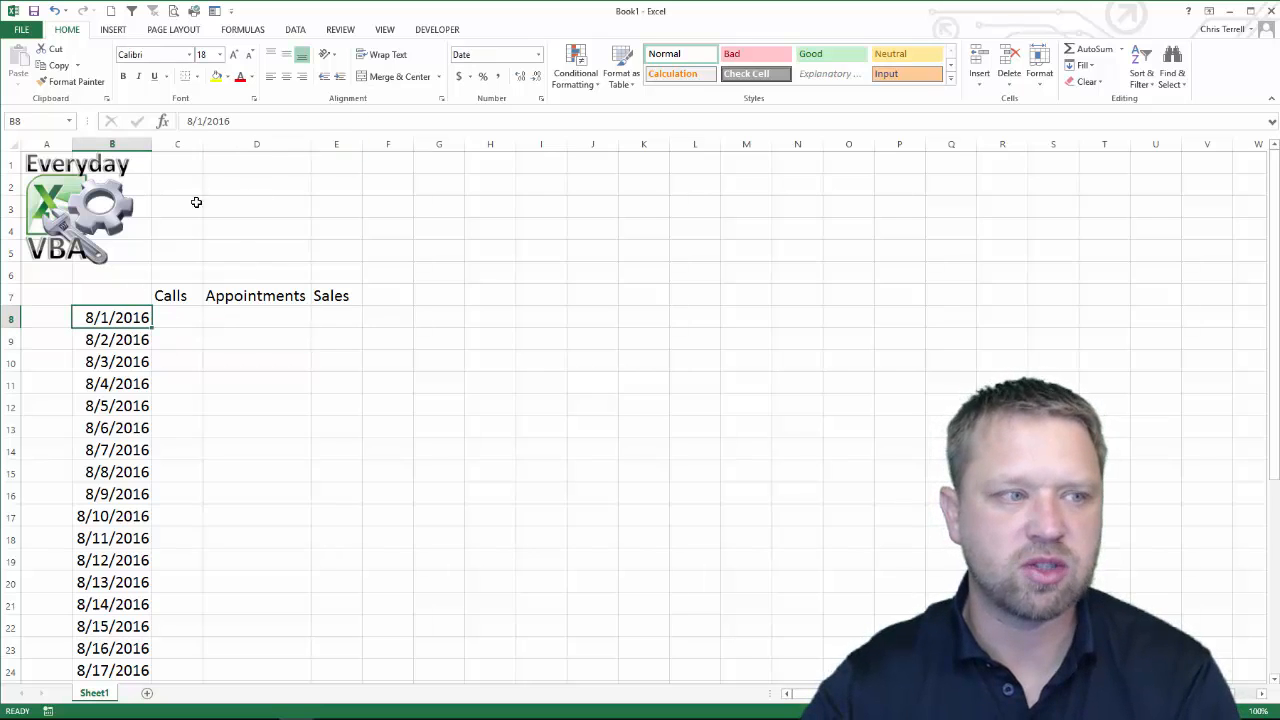
left_click(113, 339)
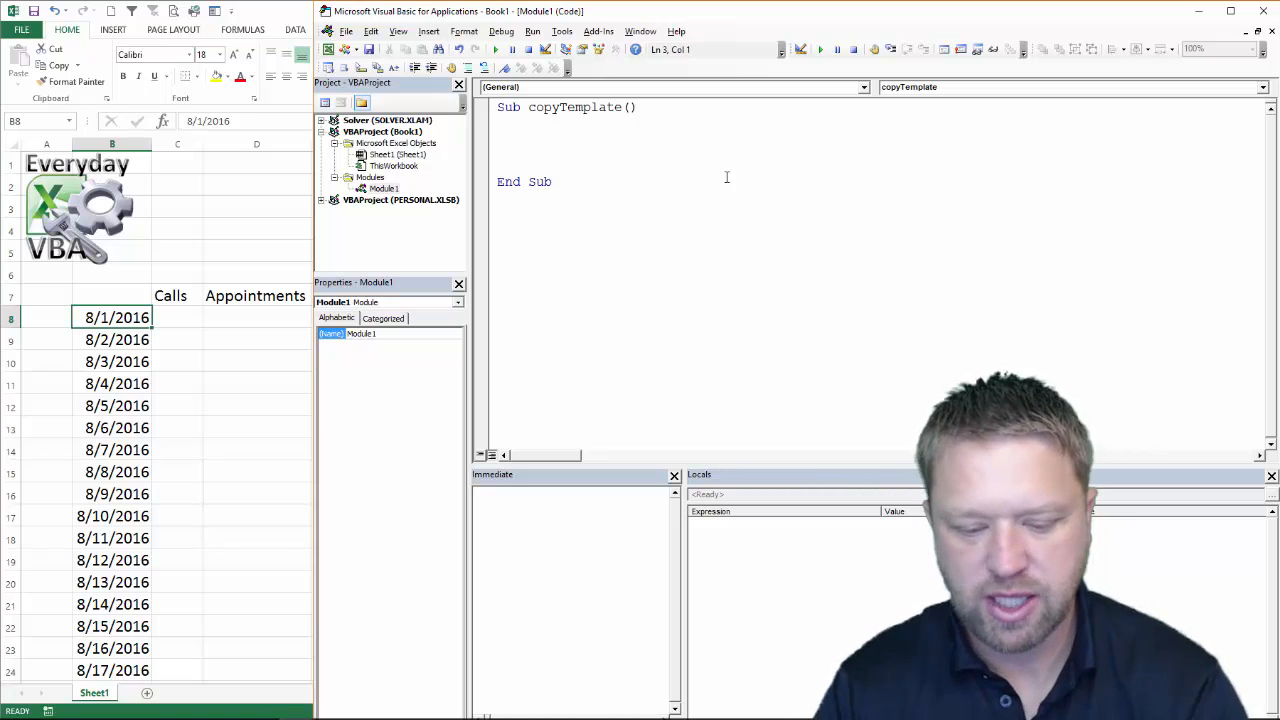
Add the line dte = Format(Date, "YYYY-MM-DD") to copyTemplate.
type("dte = date")
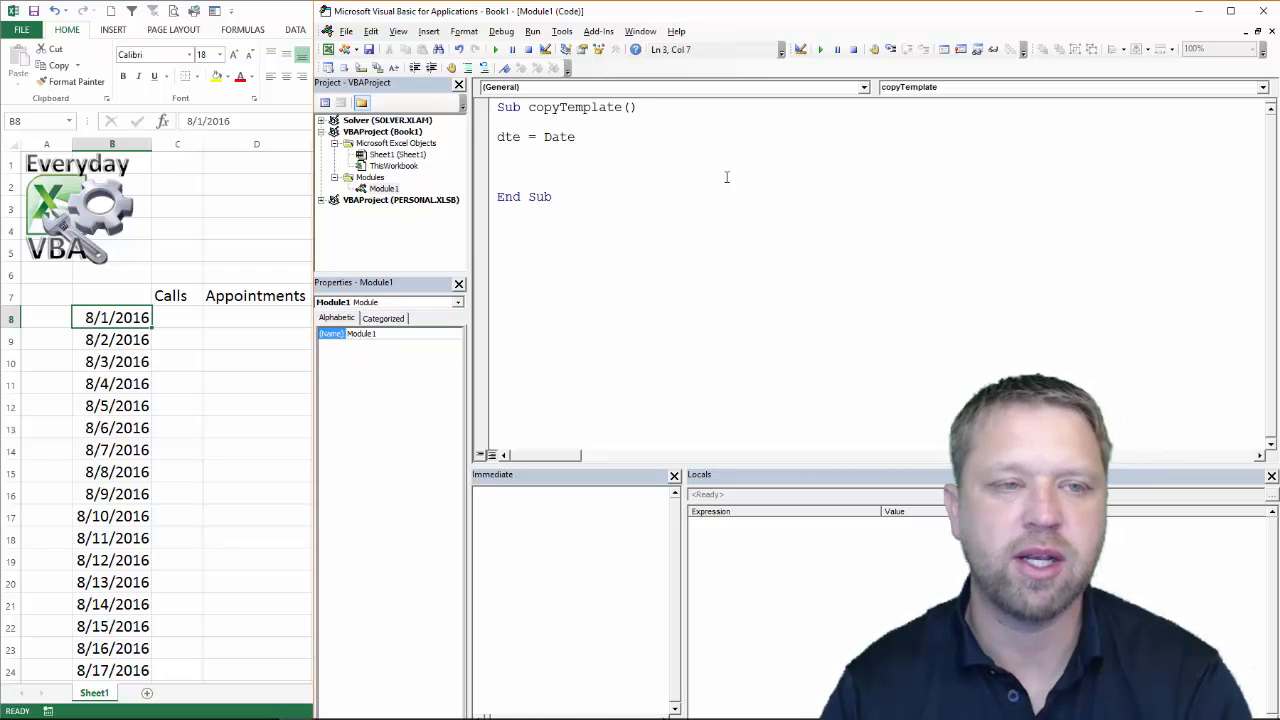
type("format(Date")
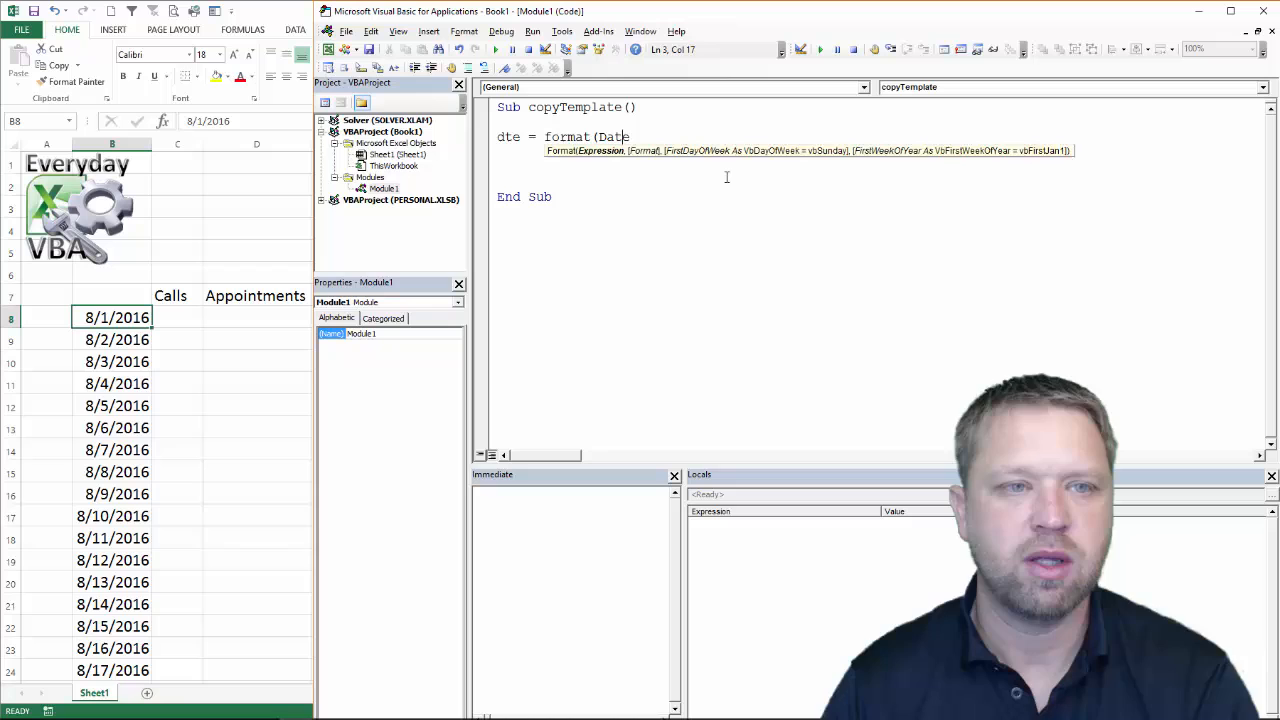
type(",")
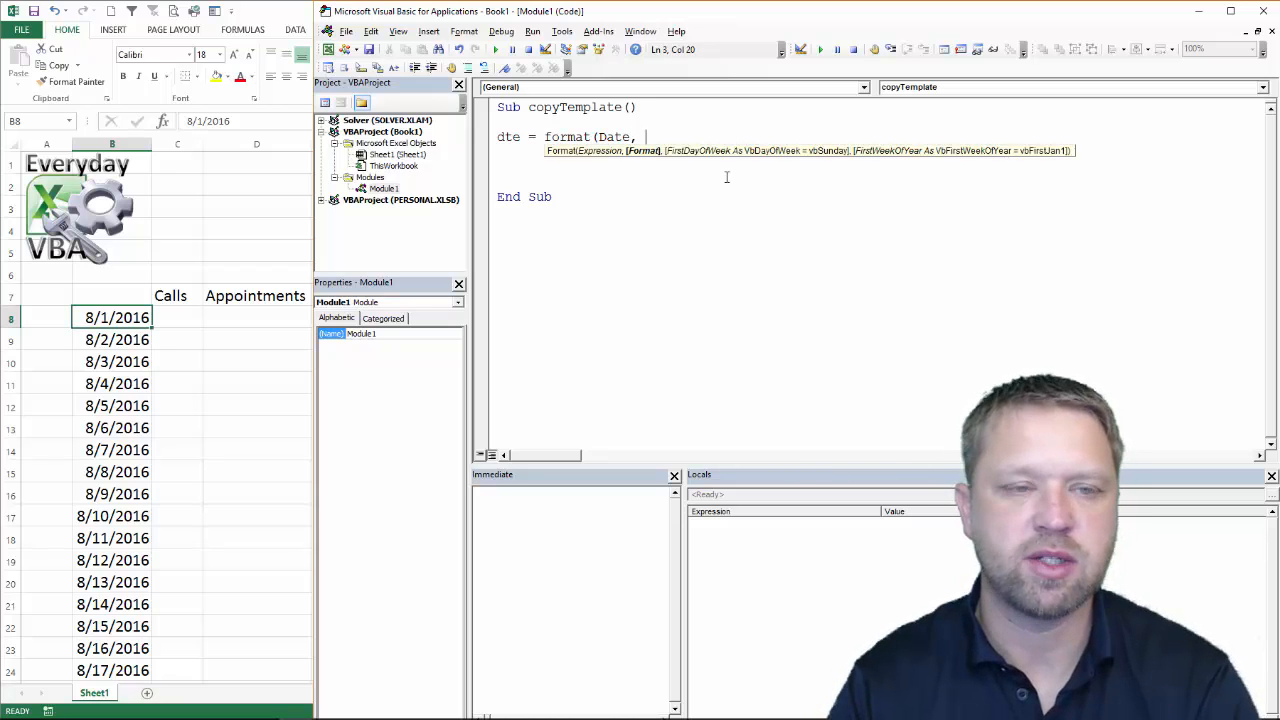
type("\"YY")
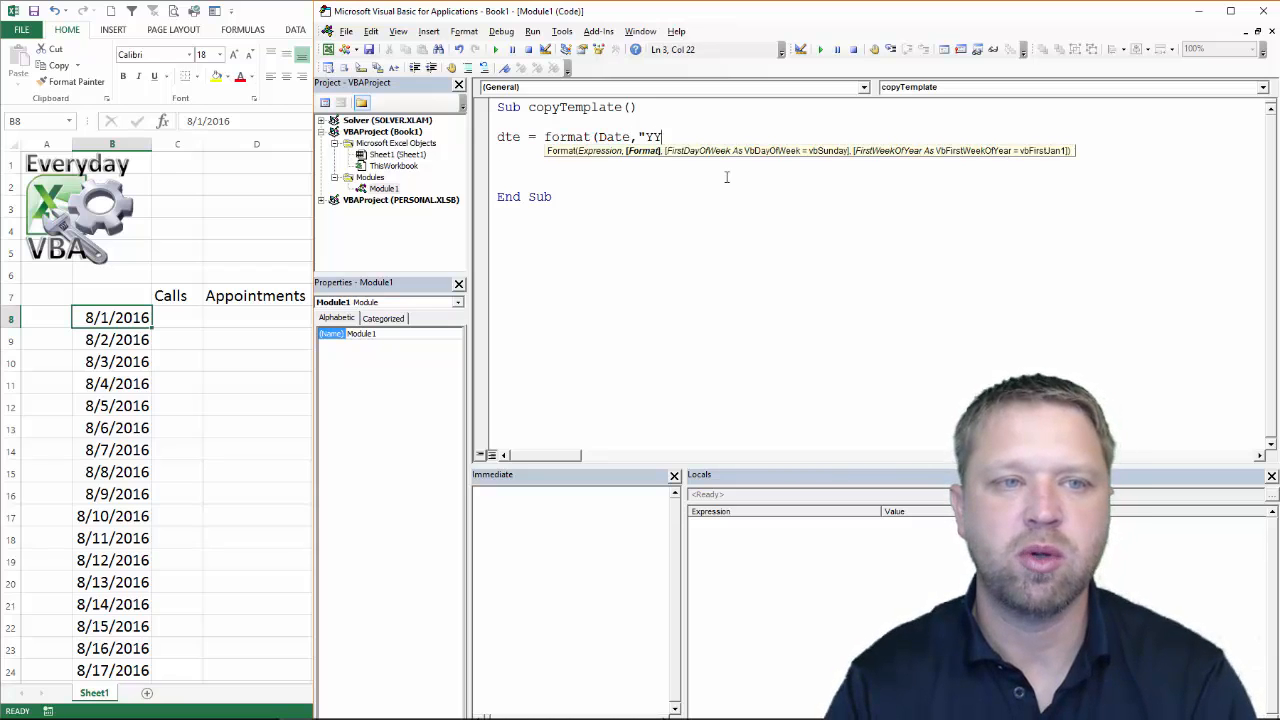
type("YYYY-M")
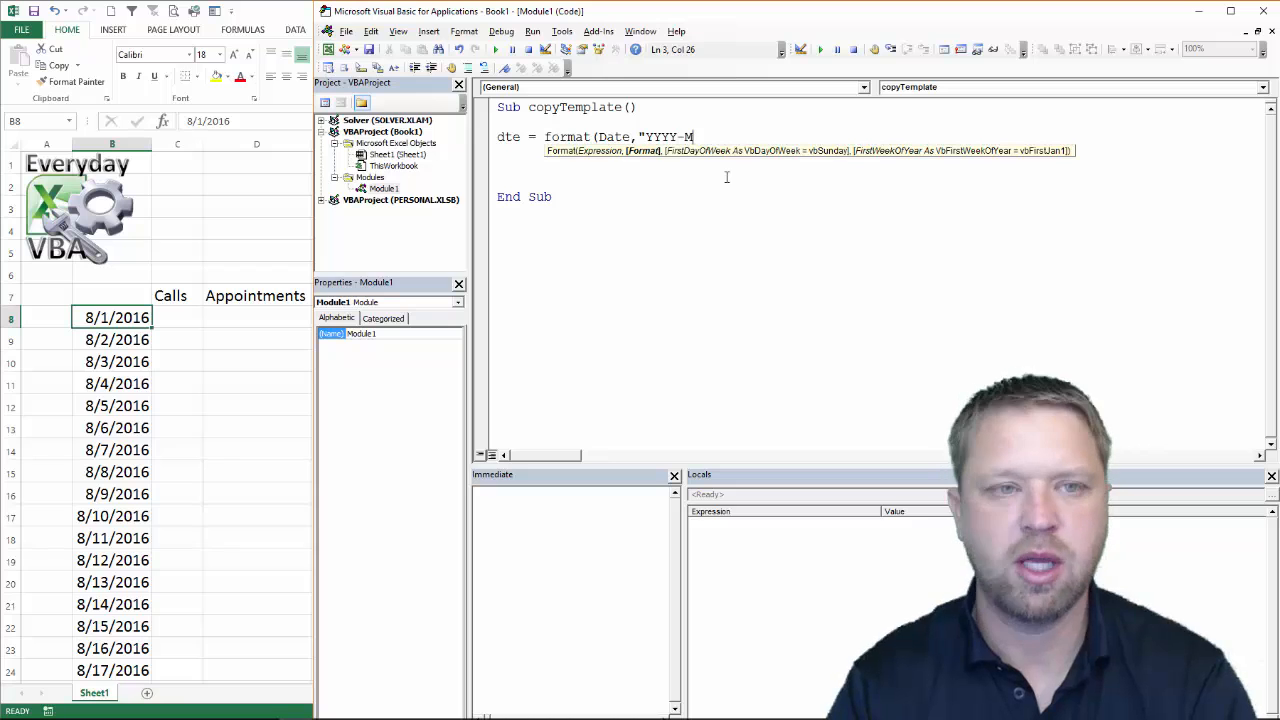
type("M-D")
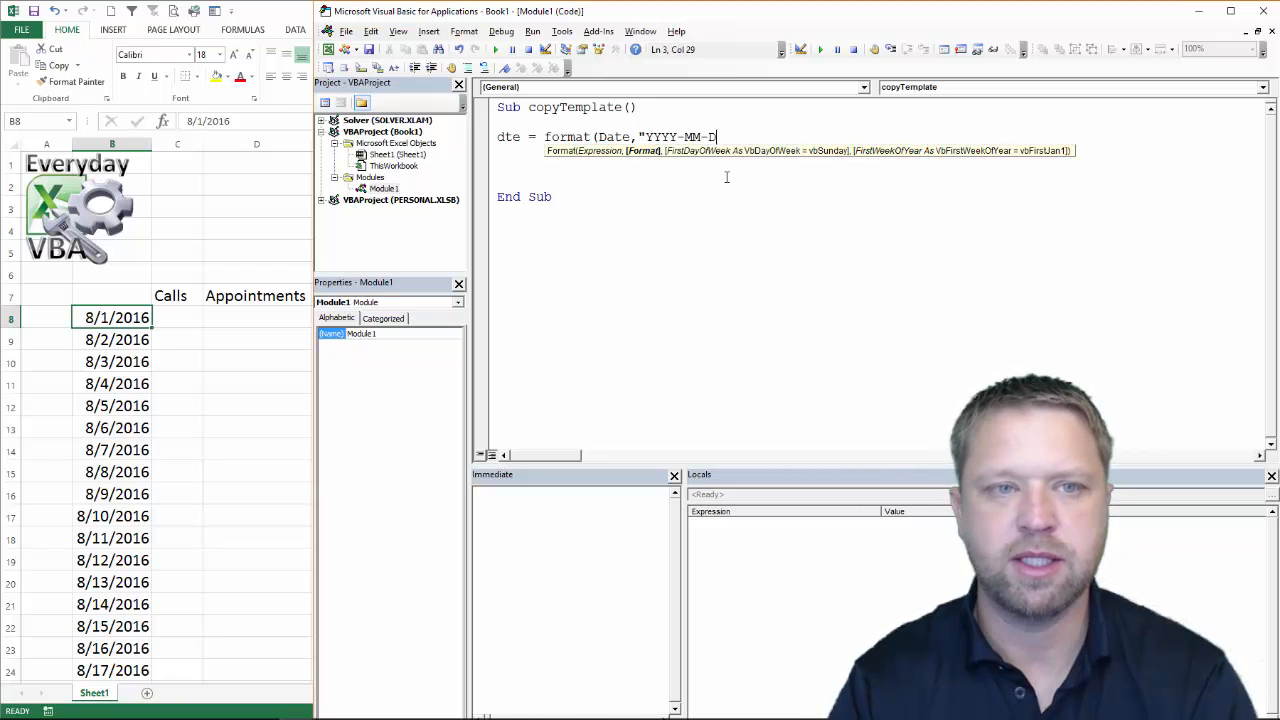
type("D\")")
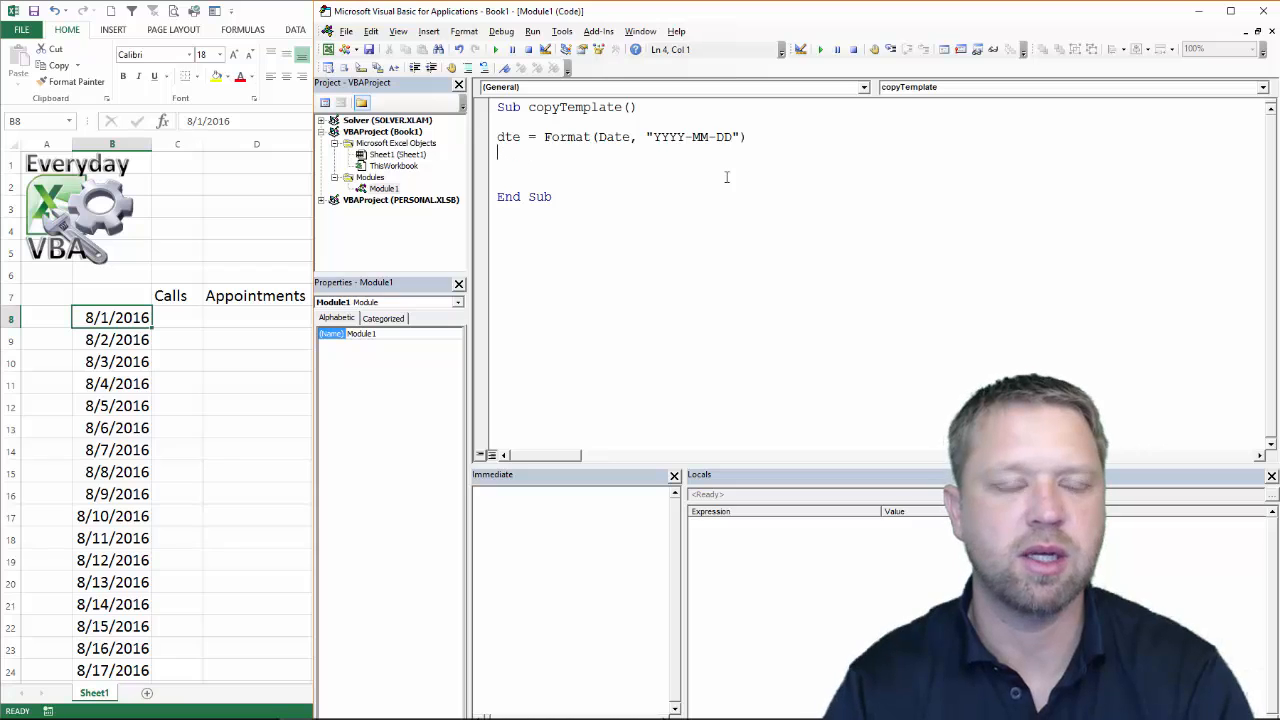
Test the date with Debug.Print dte, printing 2016-10-03, then comment it out.
type("debu")
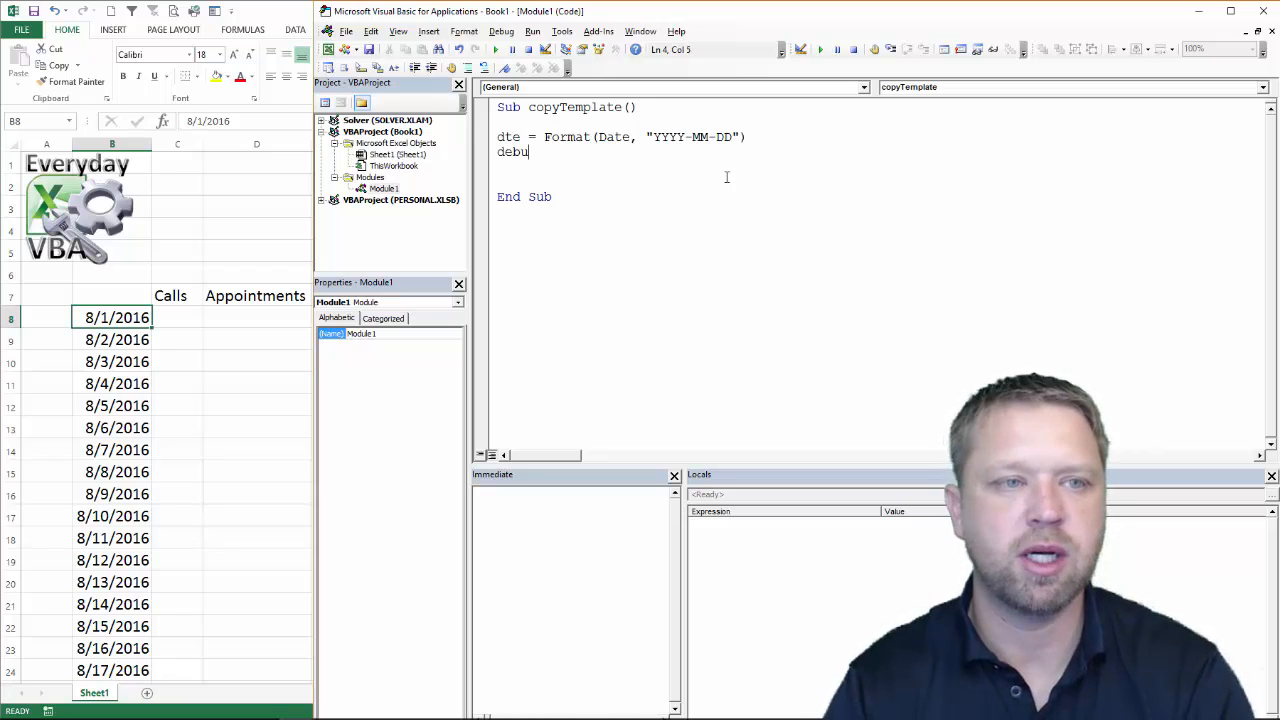
type("g.Print d")
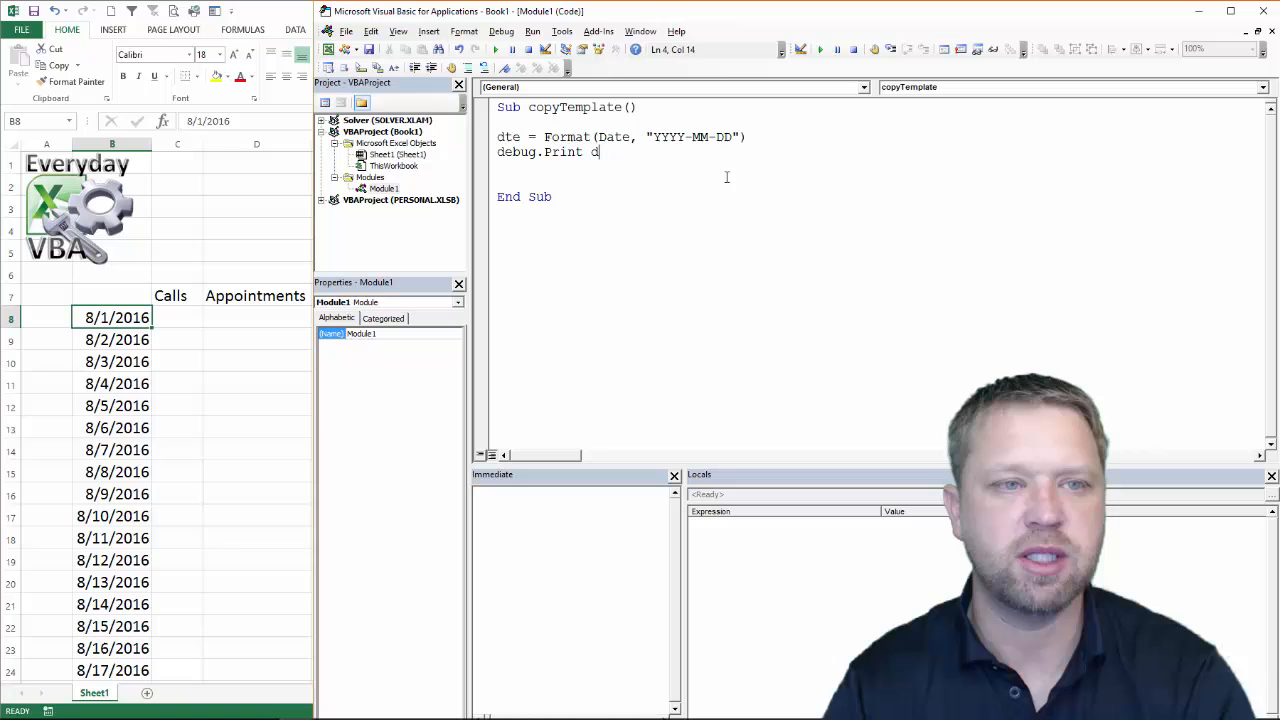
type("te")
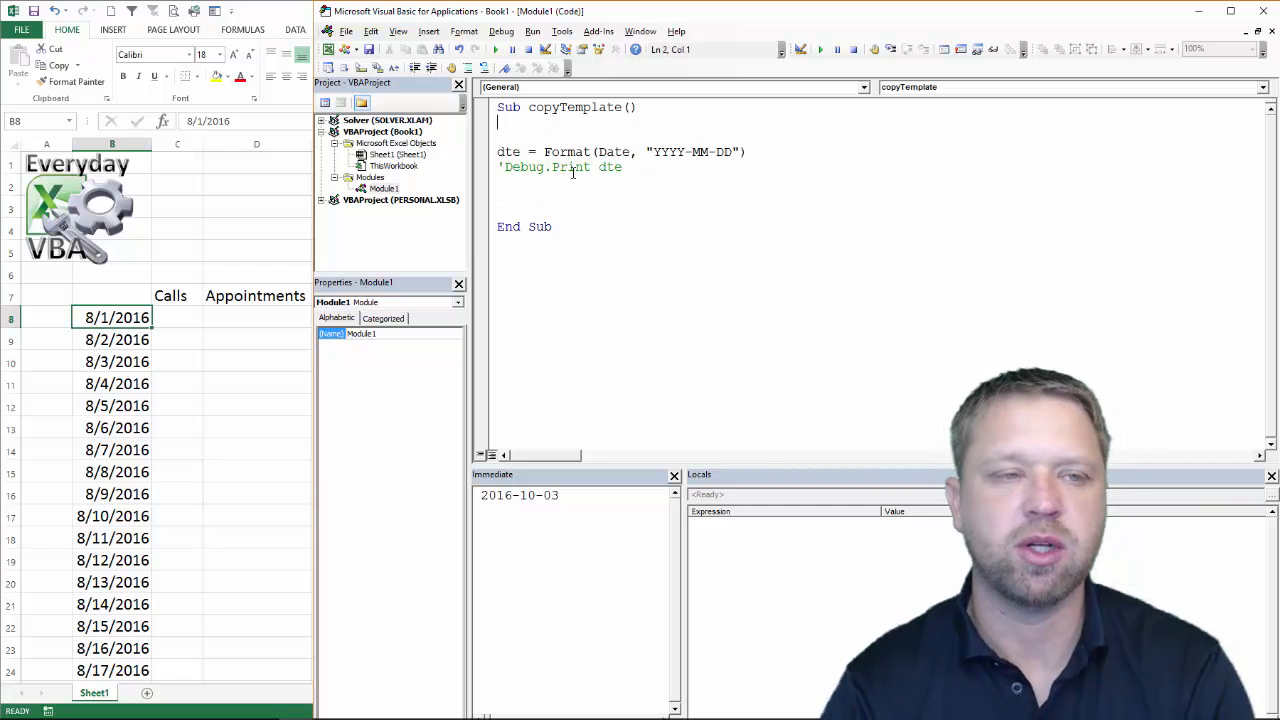
Declare Dim ws As Worksheet and add Set ws = Sheet1 in copyTemplate.
type("d")
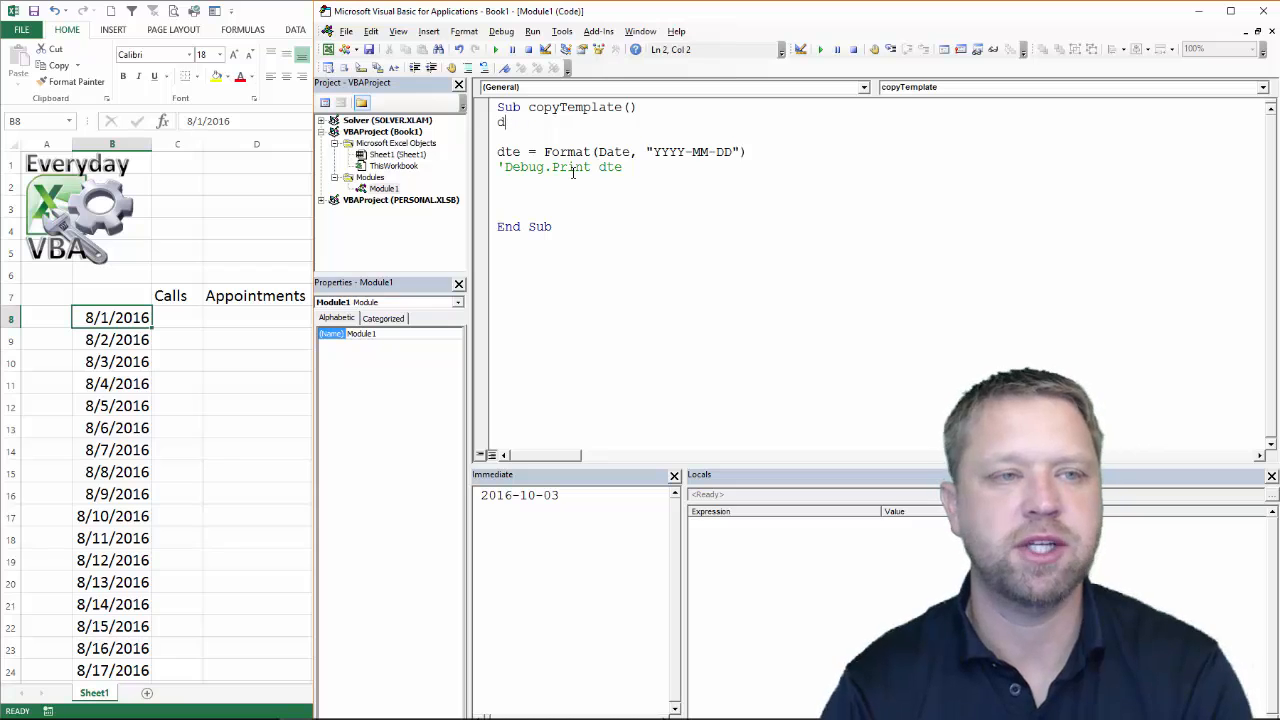
type("im ws")
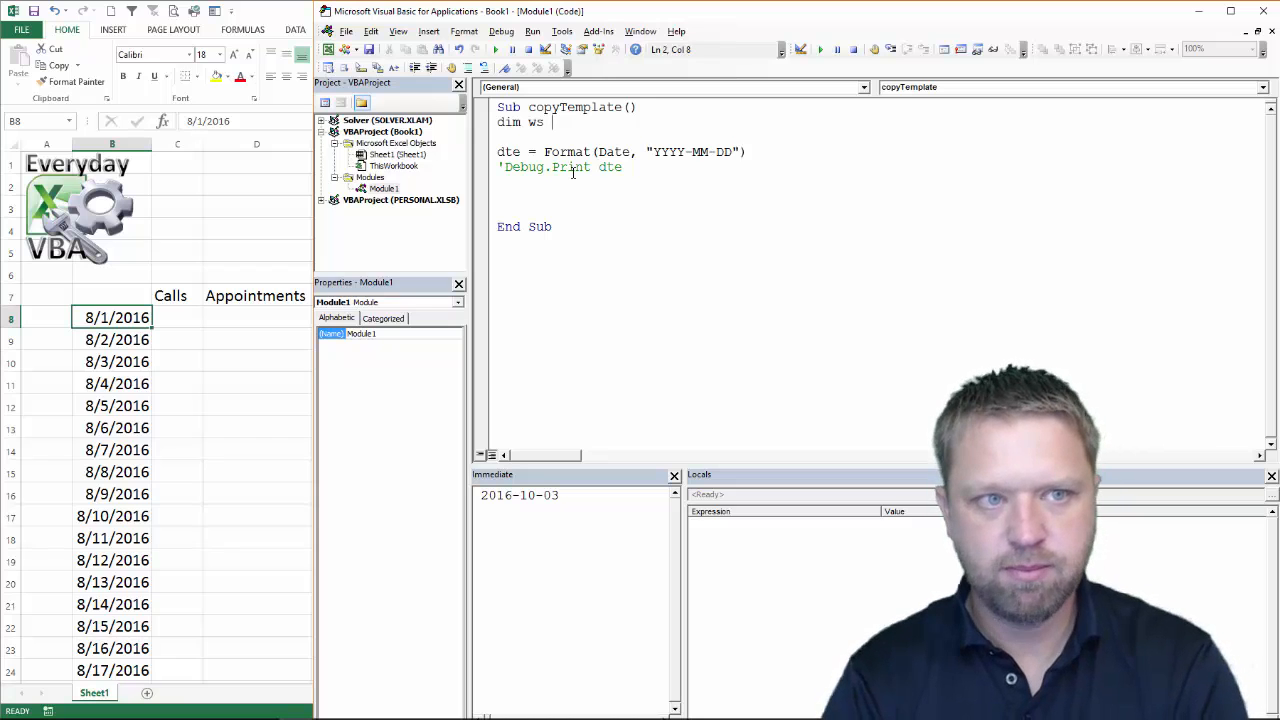
type("as s")
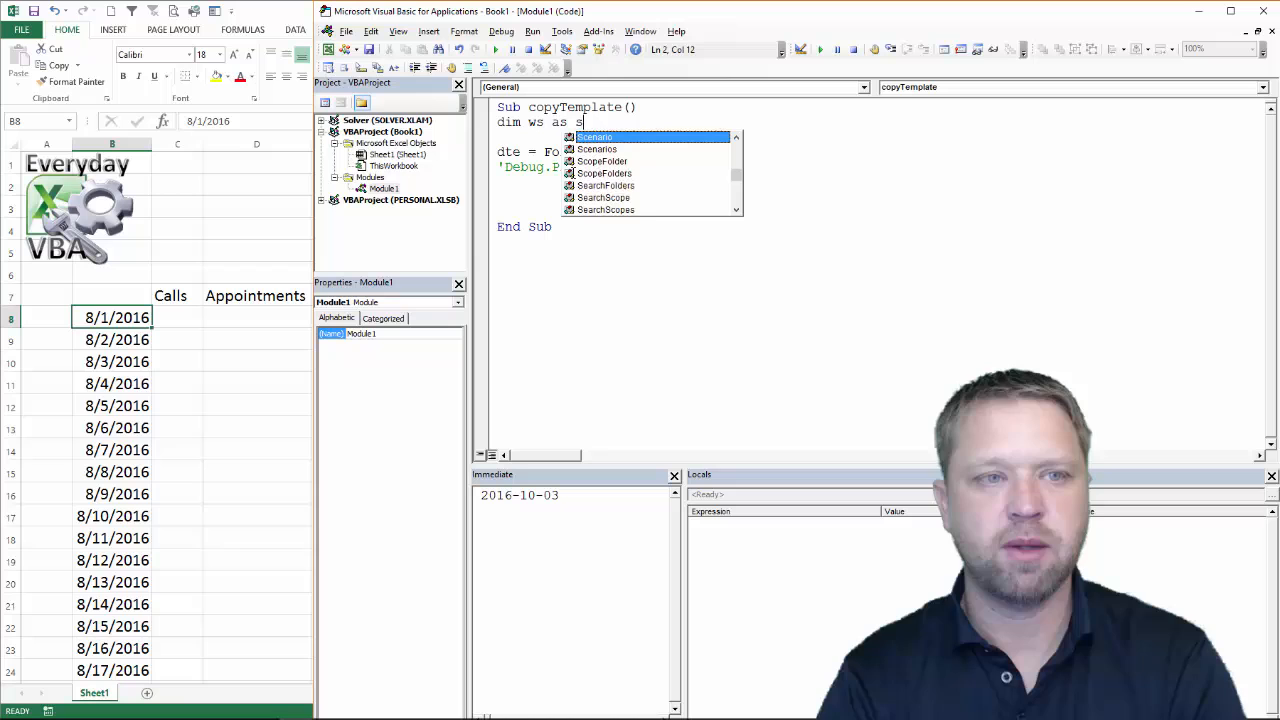
type("w")
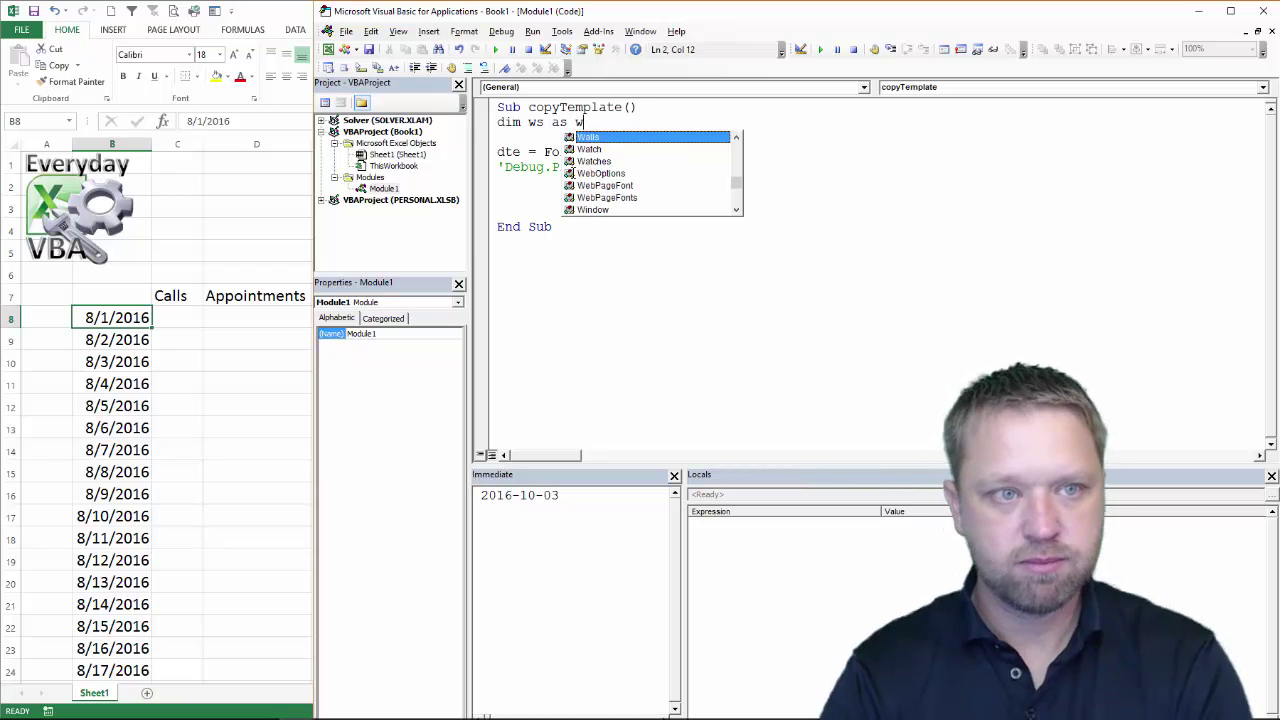
type("orksheet")
type("set")
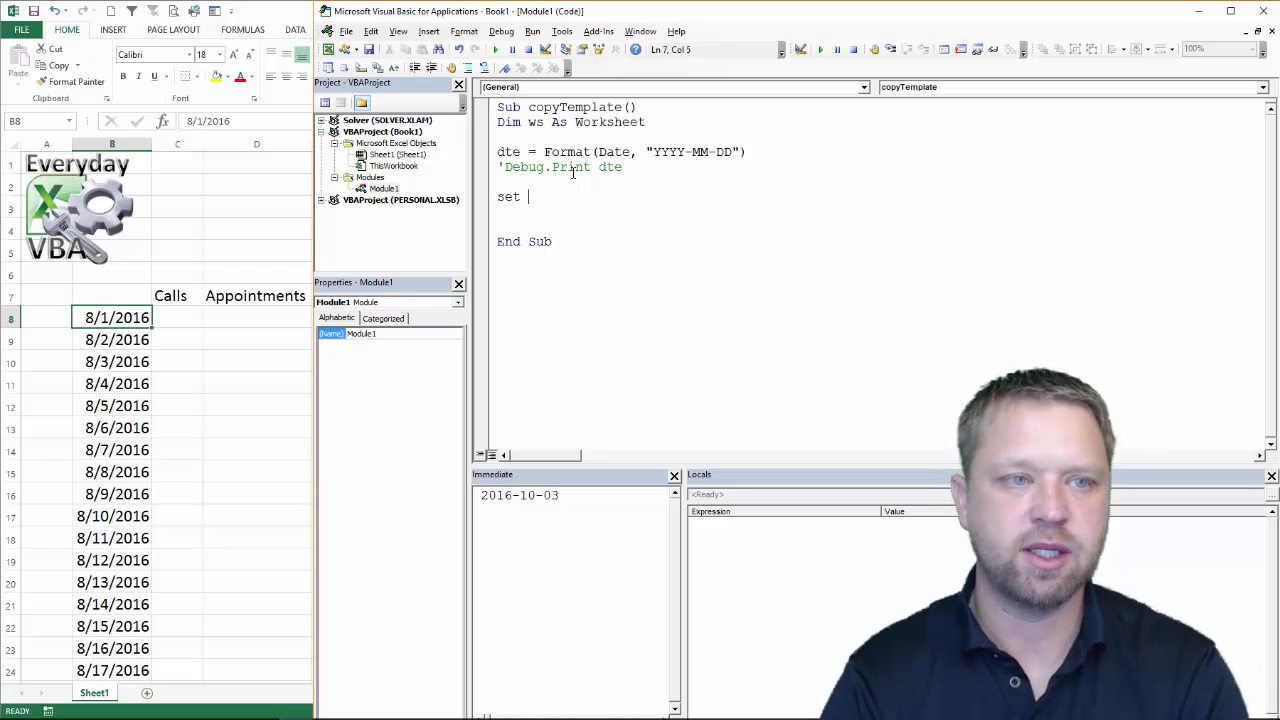
type("ws =")
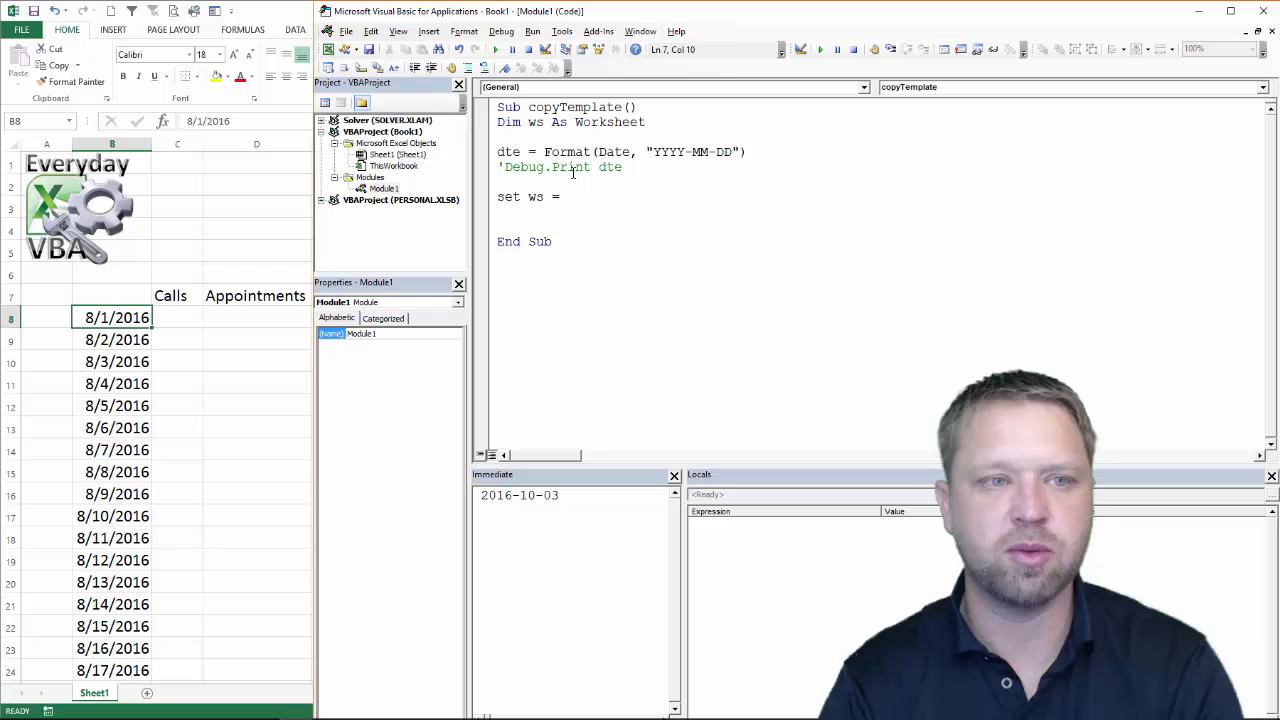
type("sh")
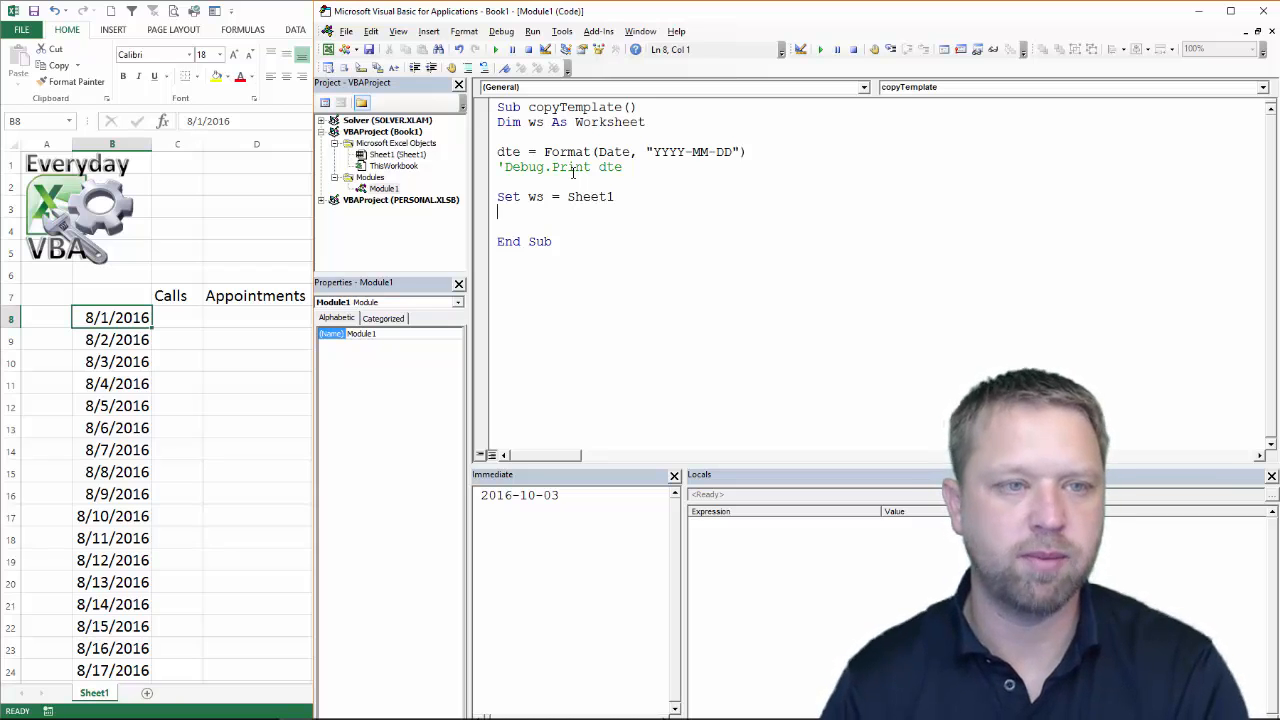
left_click(620, 167)
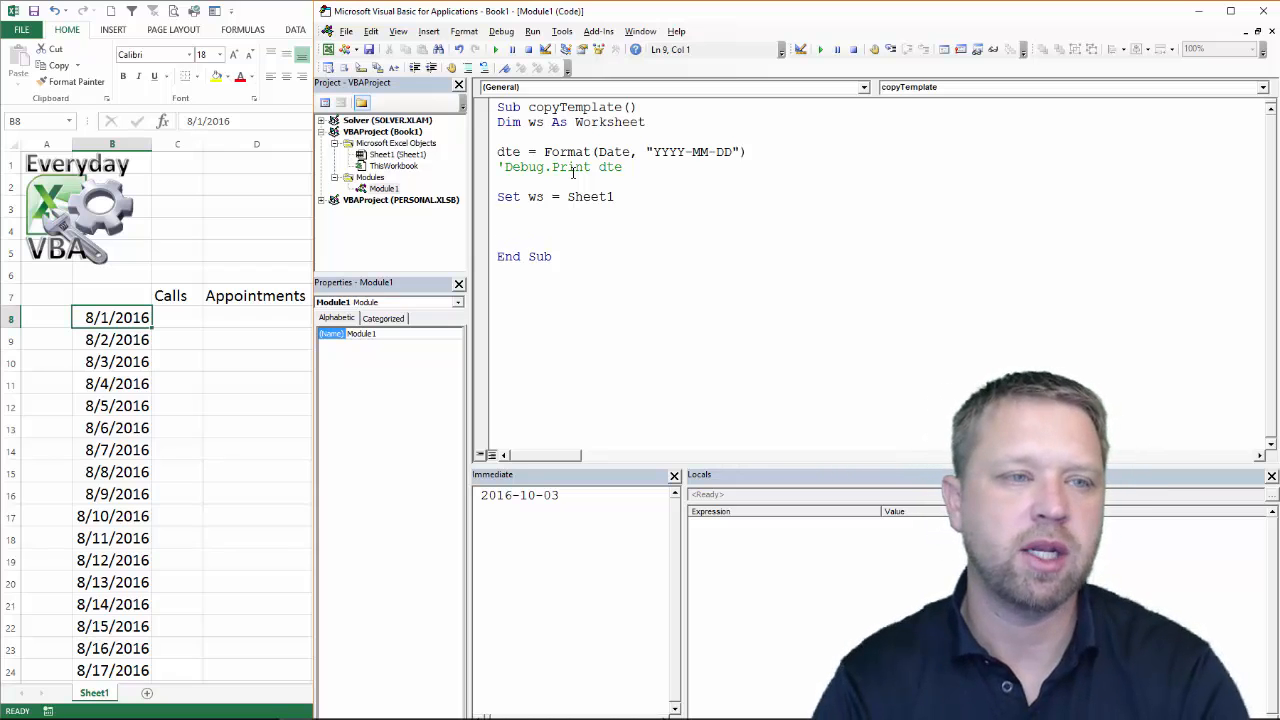
Write today's date into the template with ws.Range("B8") = Date.
type("w")
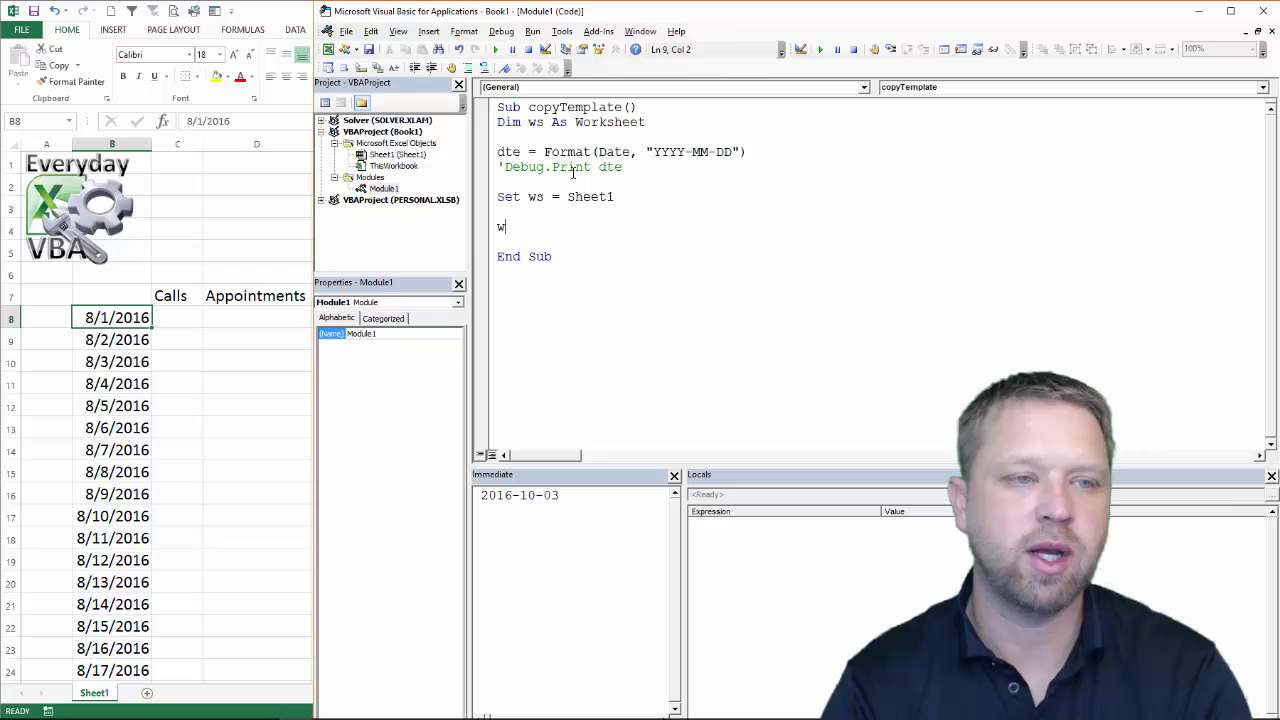
type("s.Range")
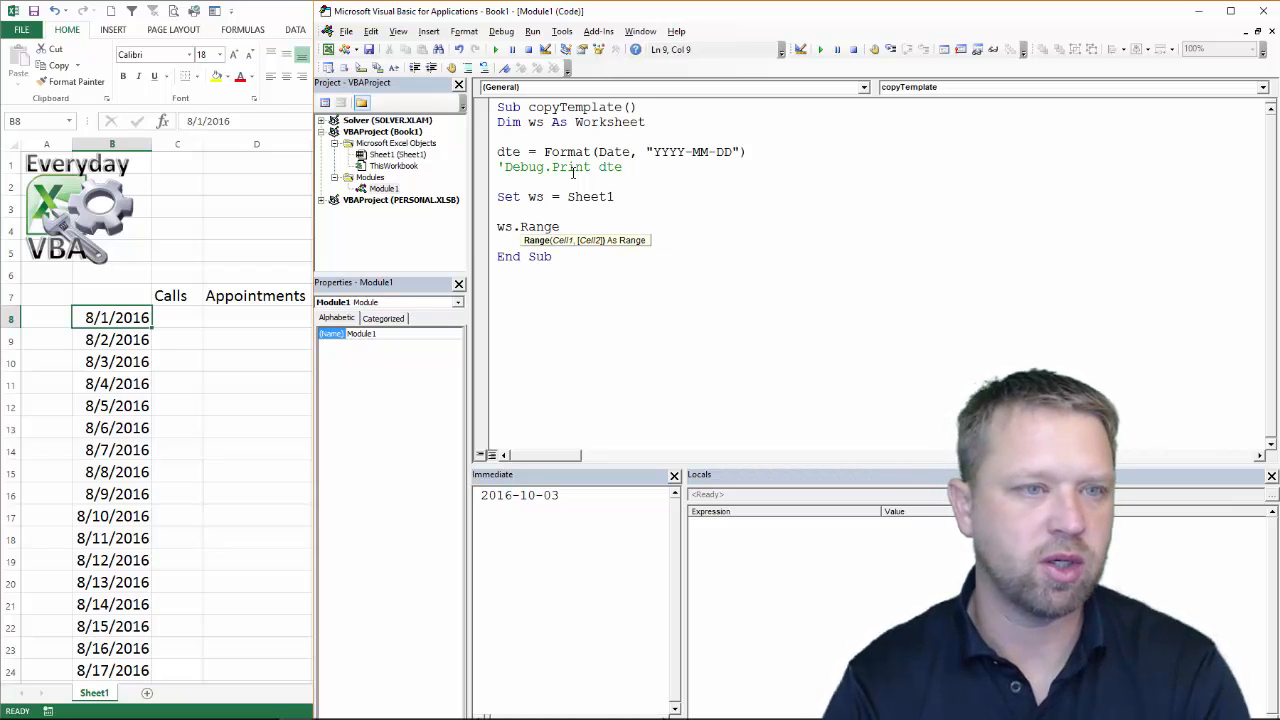
type("(\"B")
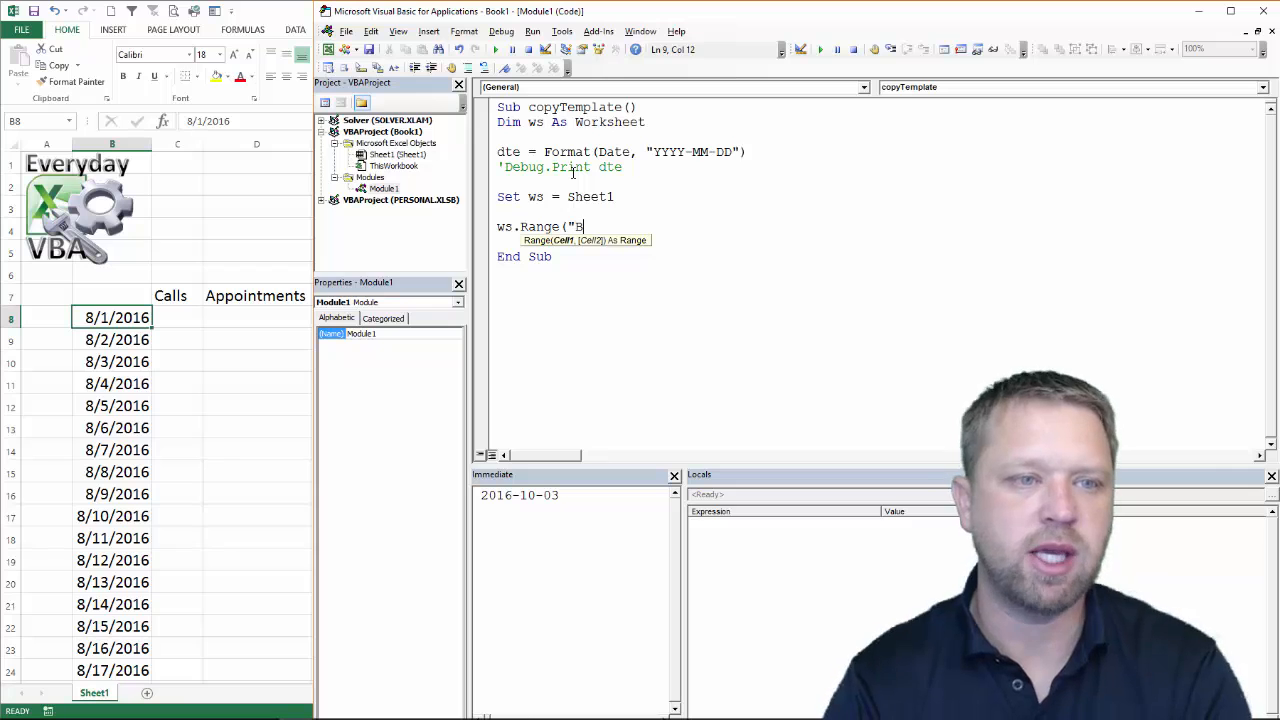
type("8\")")
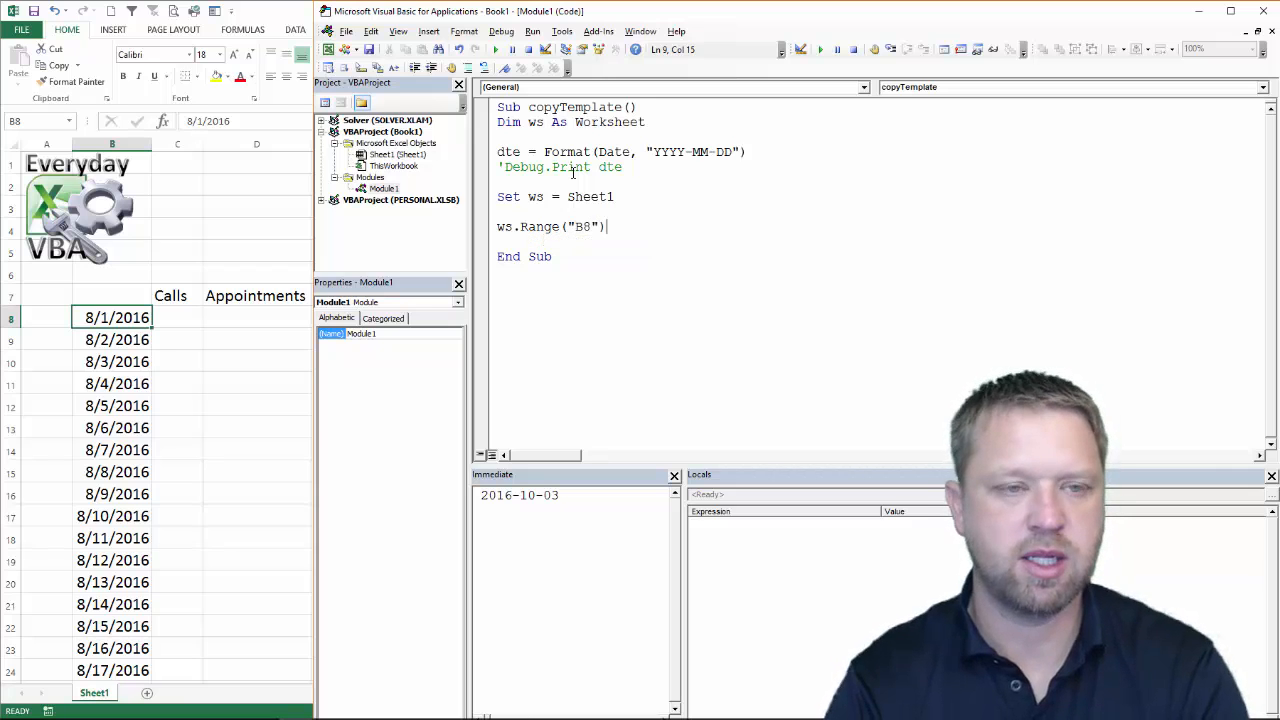
type("= date")
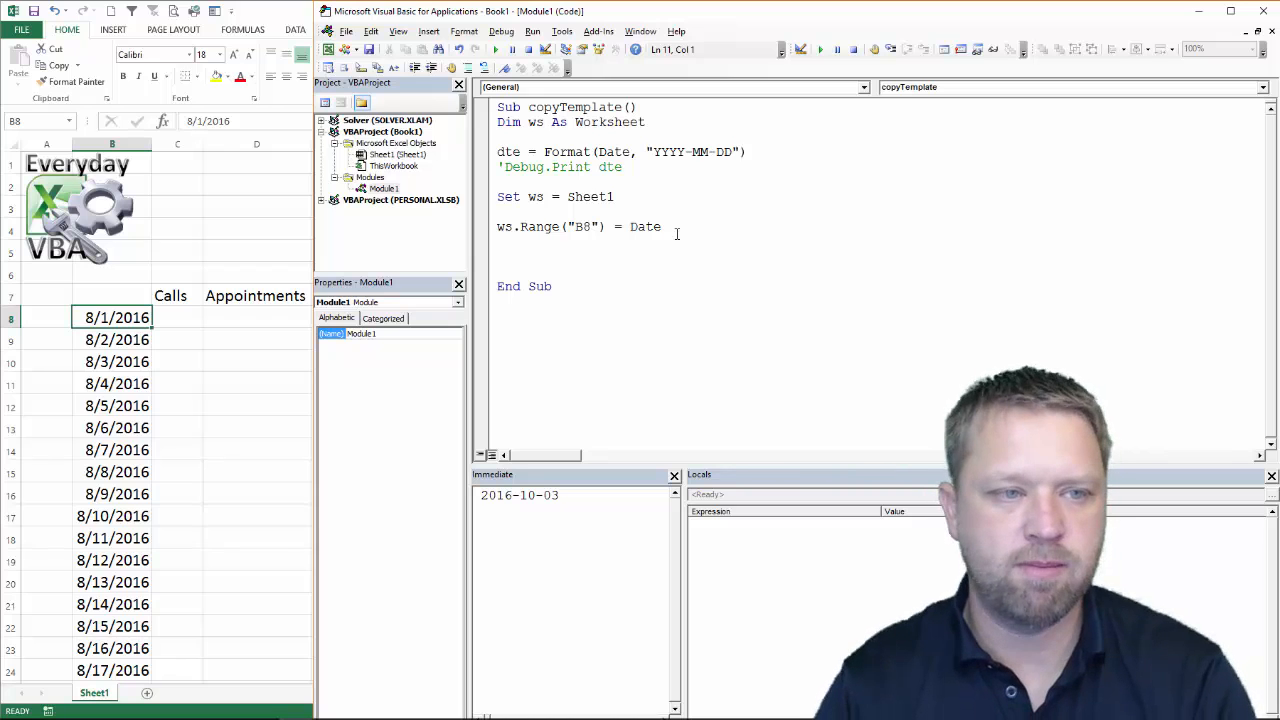
Begin the copy line ws.Copy After:= on the next line.
type("ws.copy(")
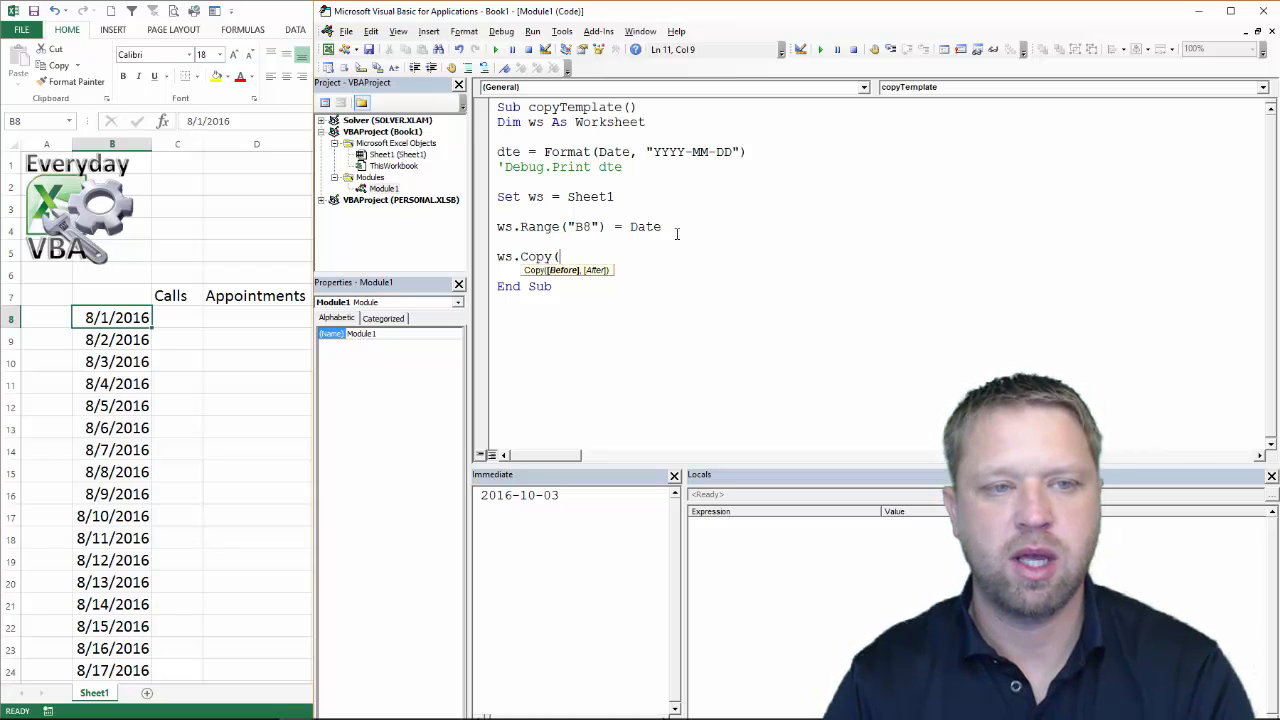
type("After")
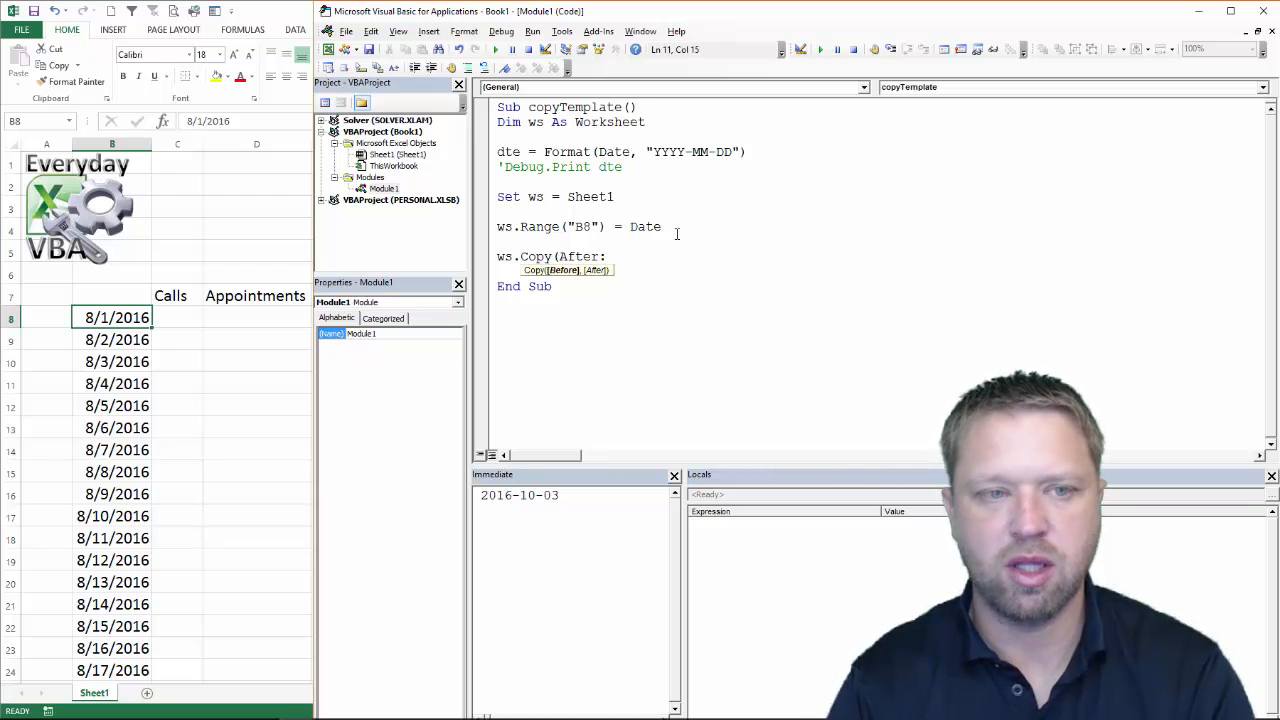
type(":=")
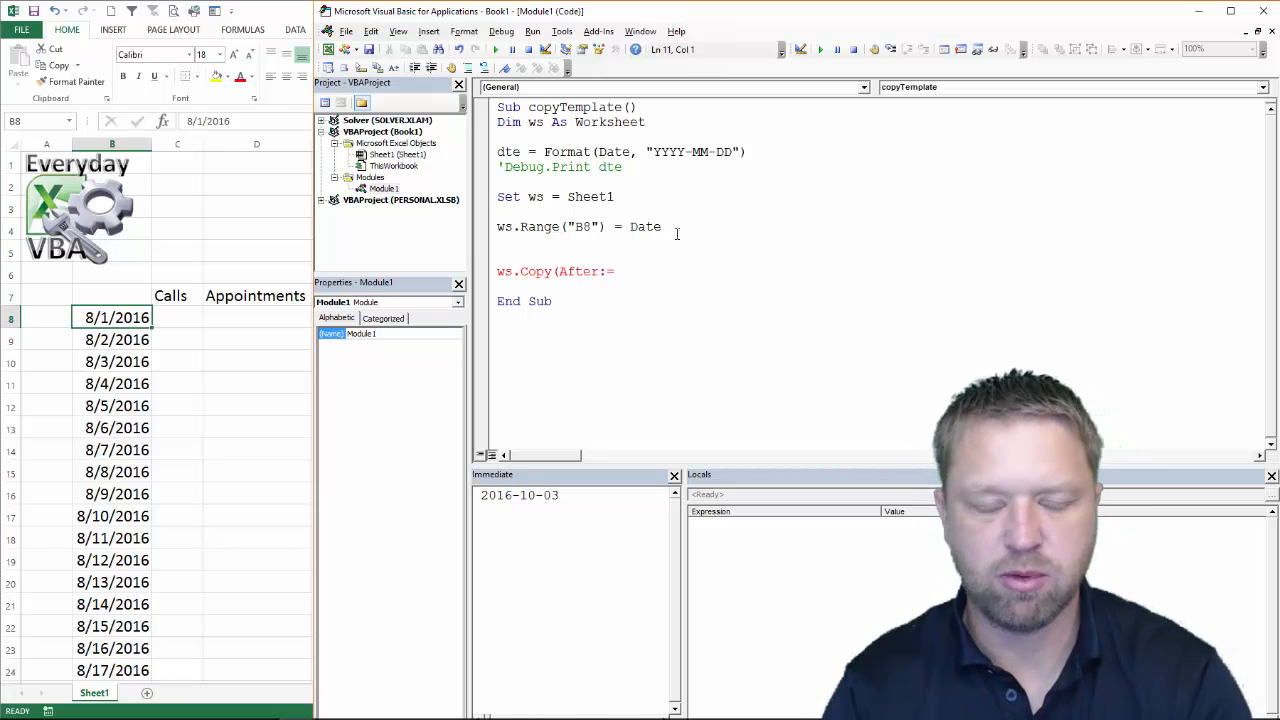
Add s = Sheets(Sheets.Count).Name and confirm in the Immediate window it returns Sheet1.
type("s = s")
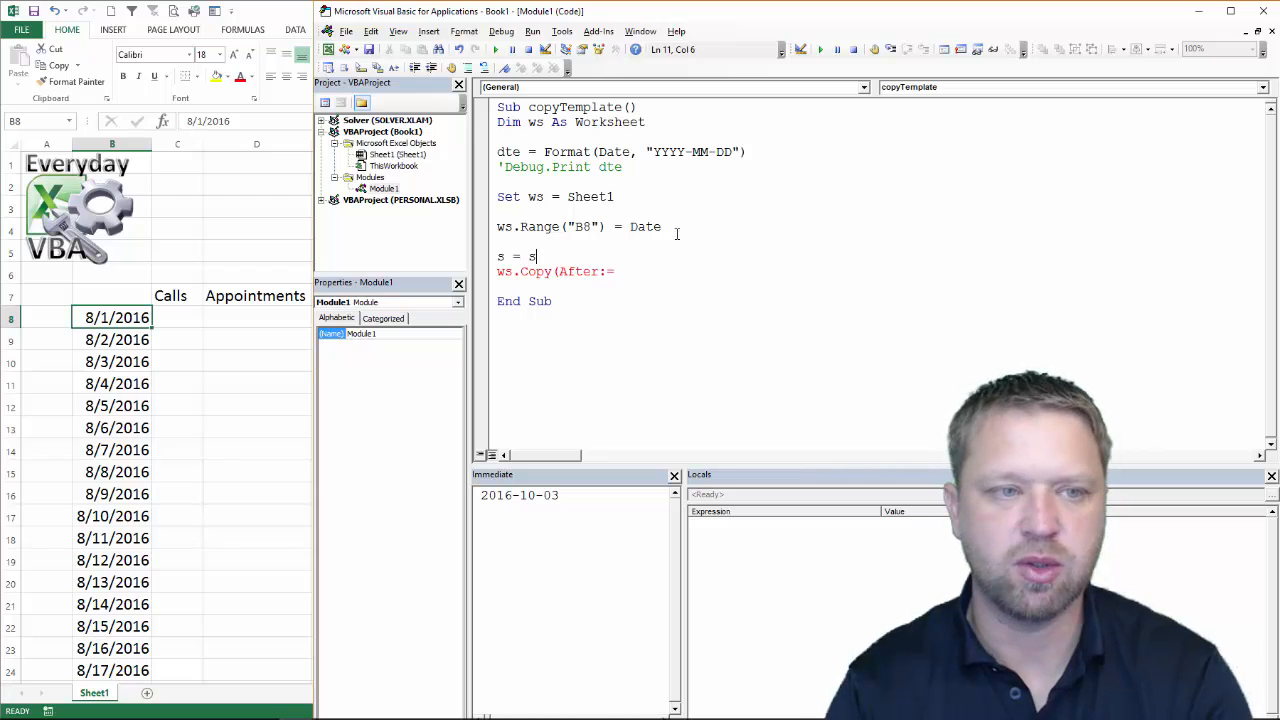
type("ws.Name")
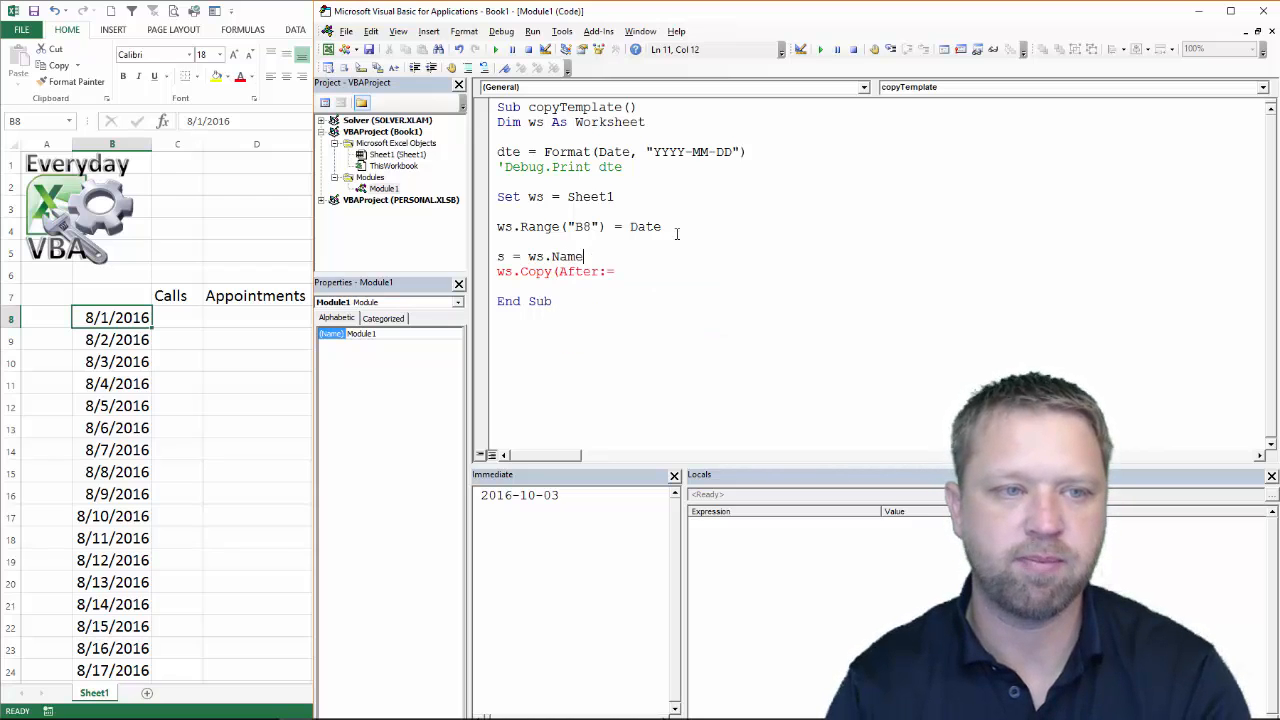
key("BackSpace")
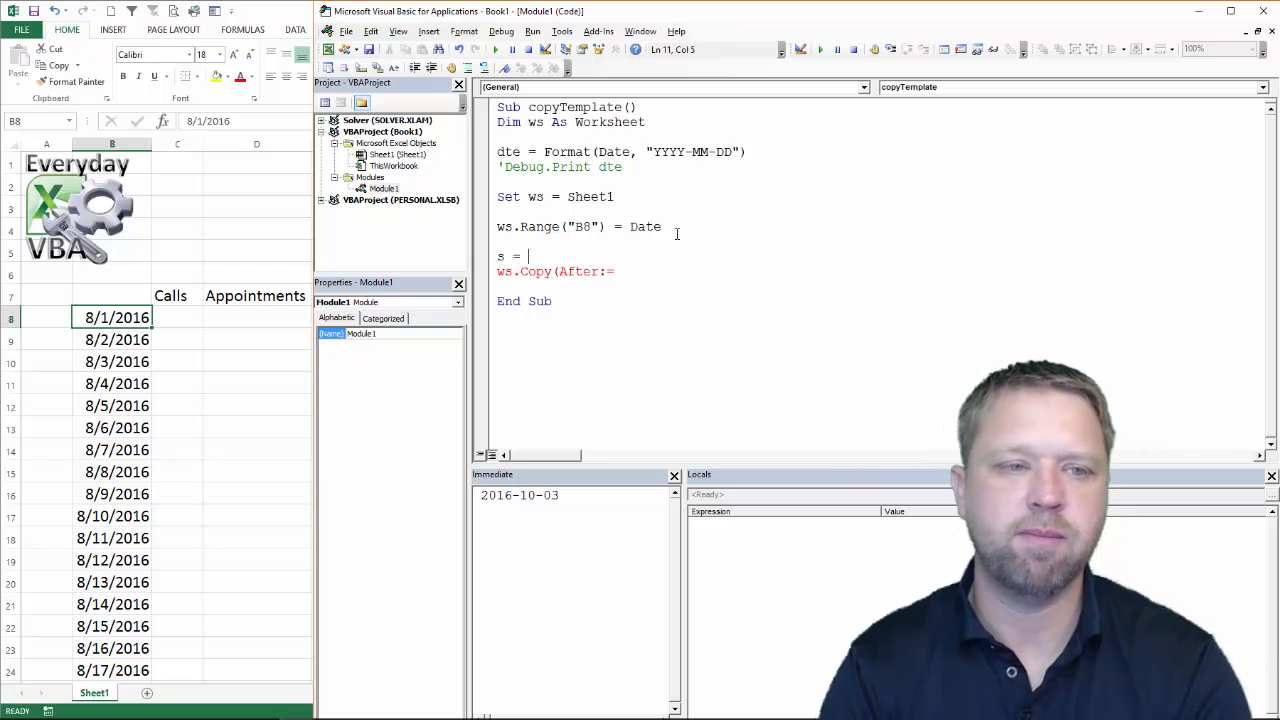
type("shs")
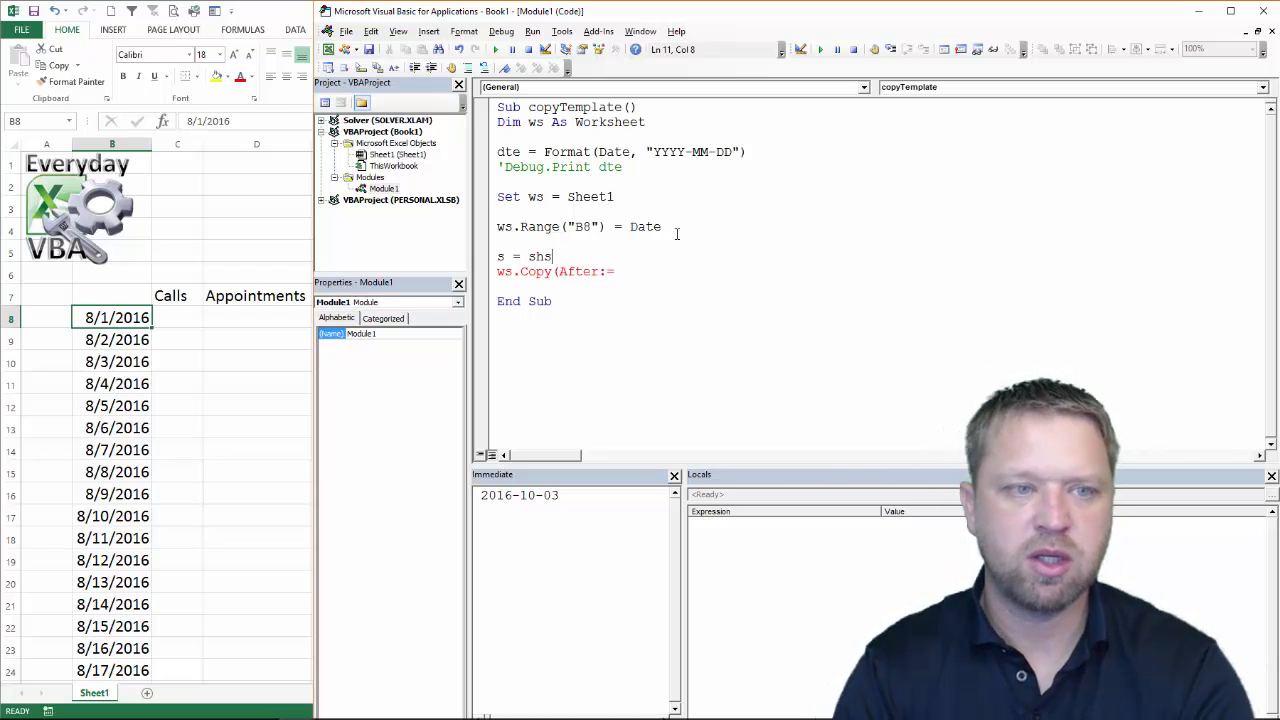
type("eets(")
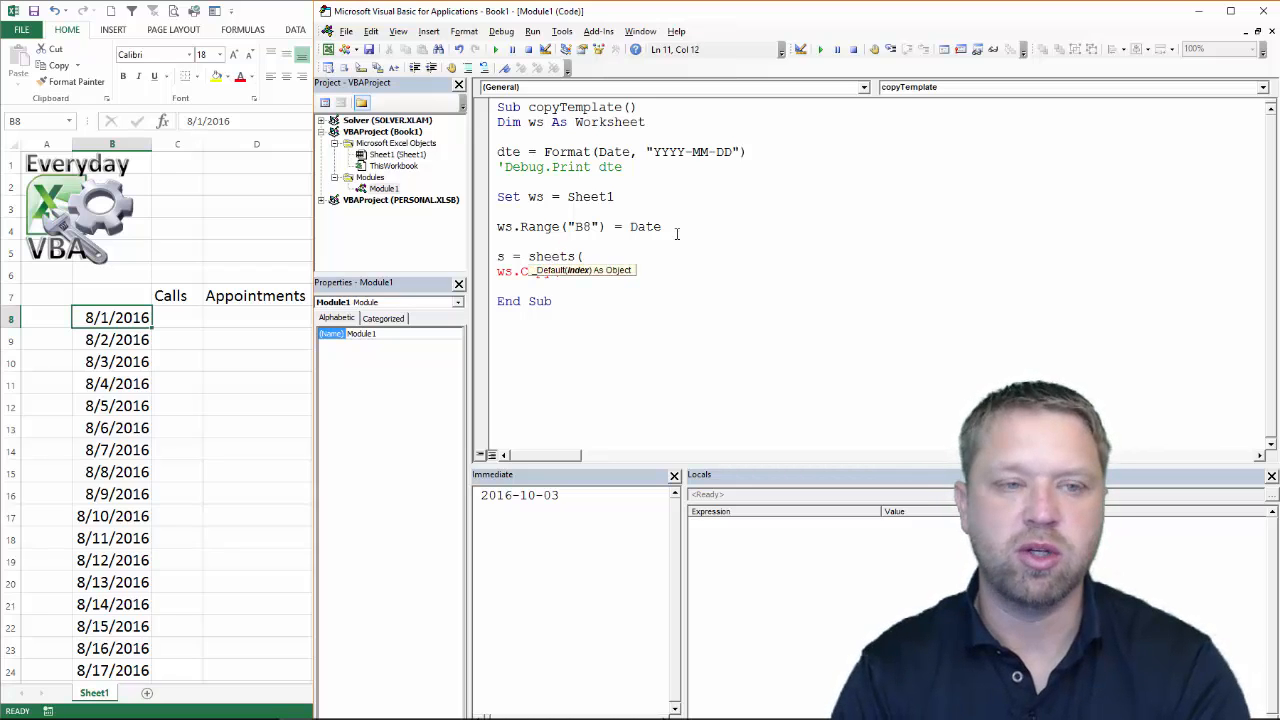
type("sheets.")
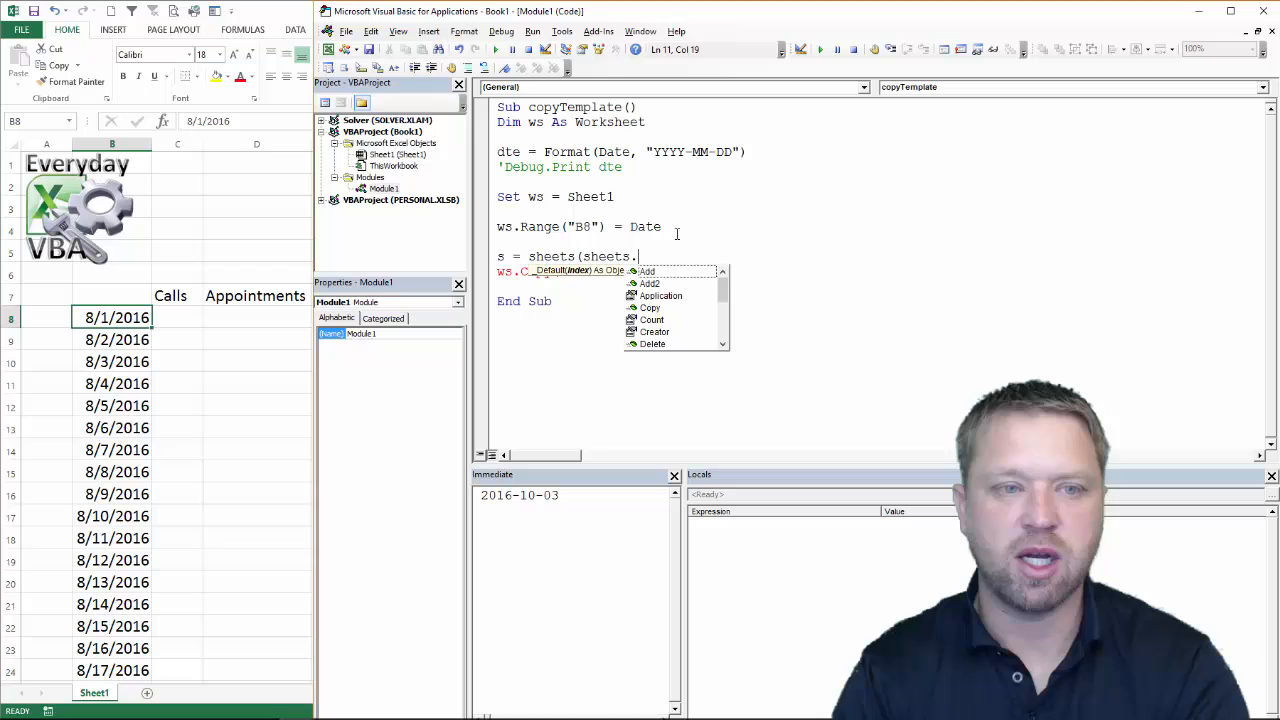
type("c")
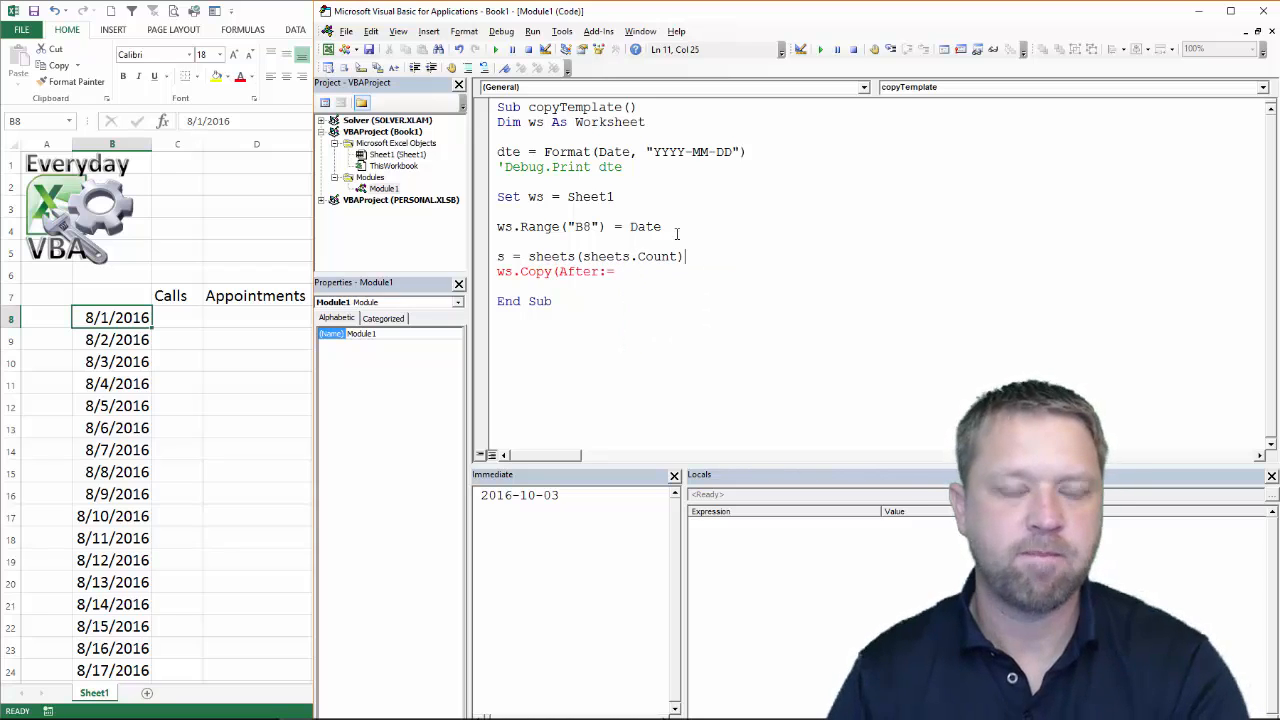
type(".Name")
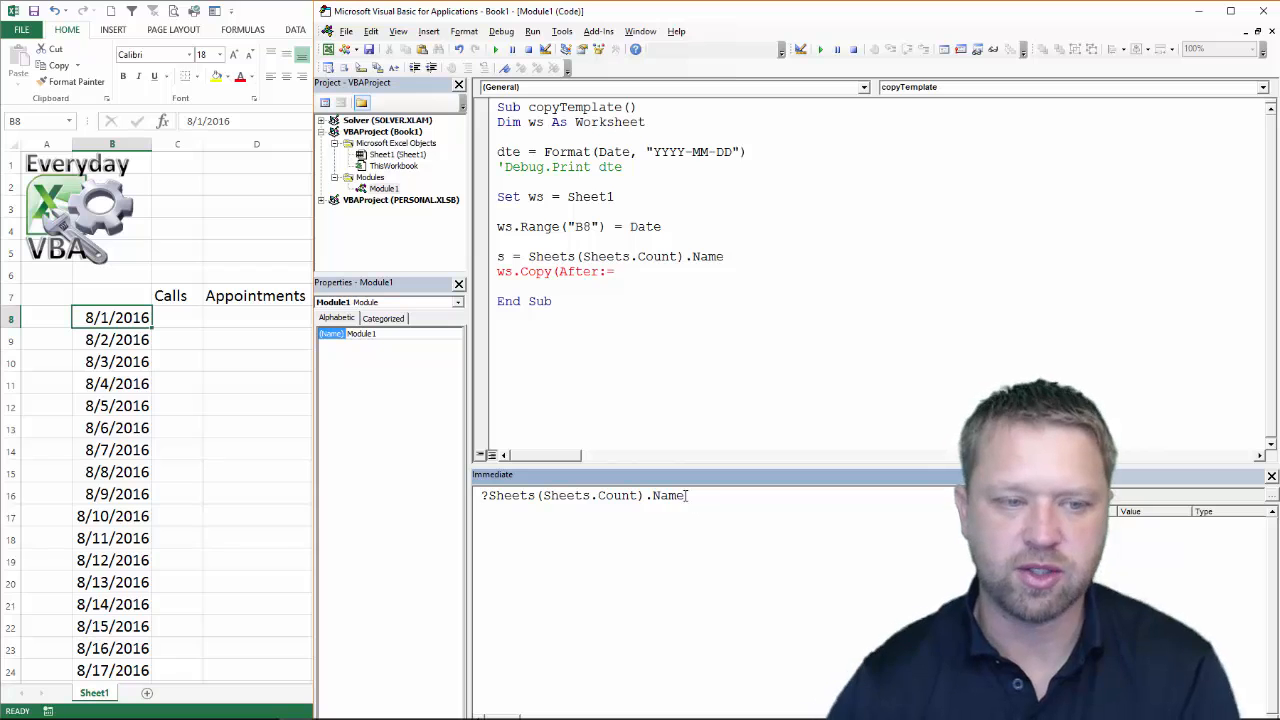
key("Return")
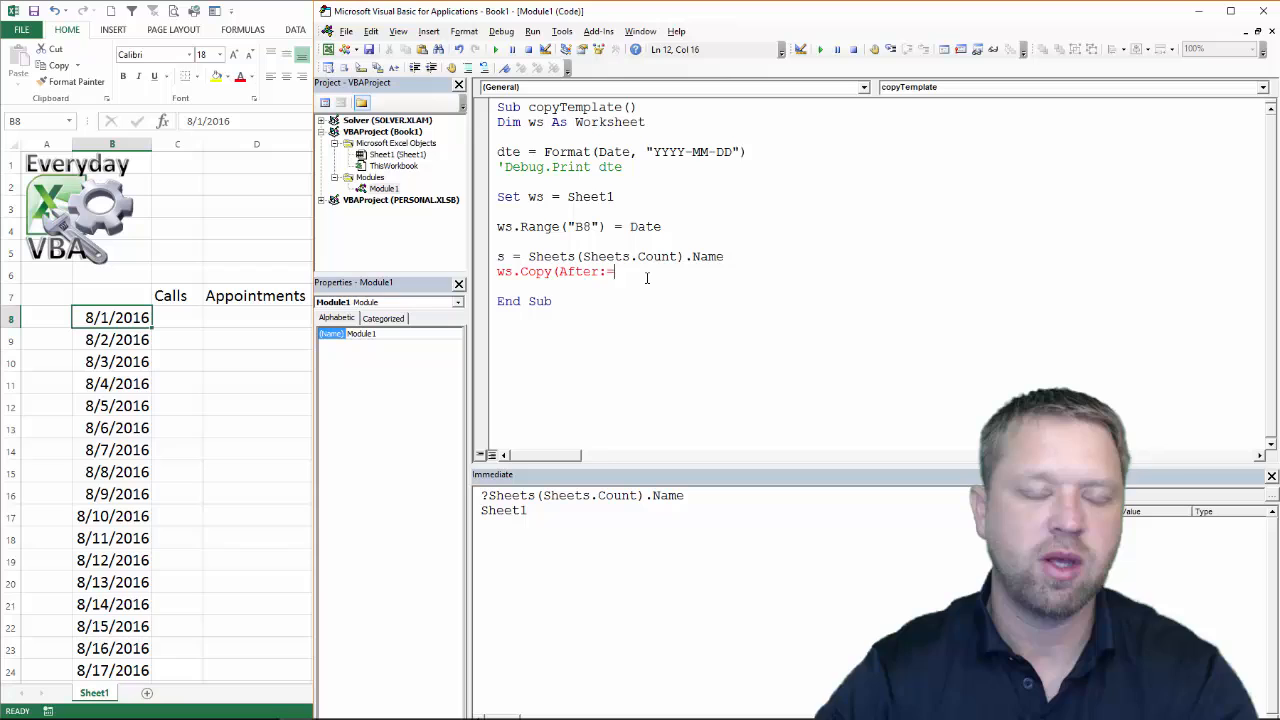
Complete the copy line as ws.Copy After:=Sheets(s) and start stepping through with F8.
type("sheets(")
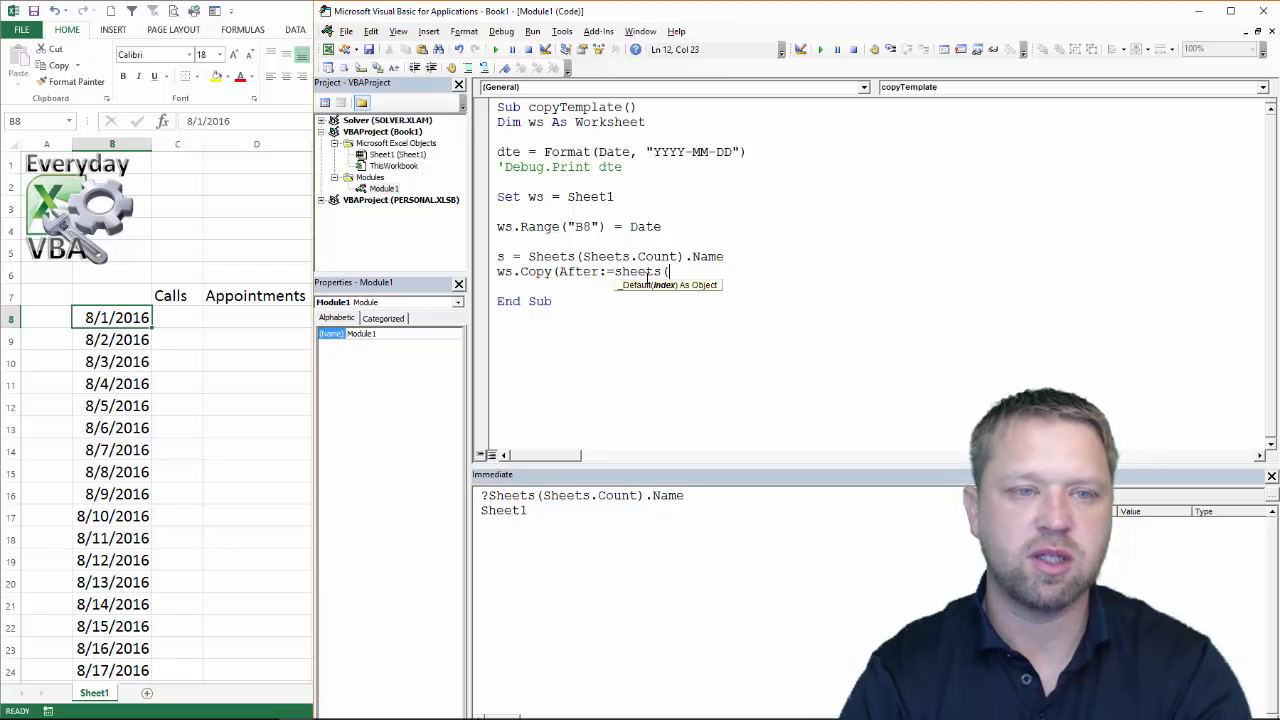
type("s)")
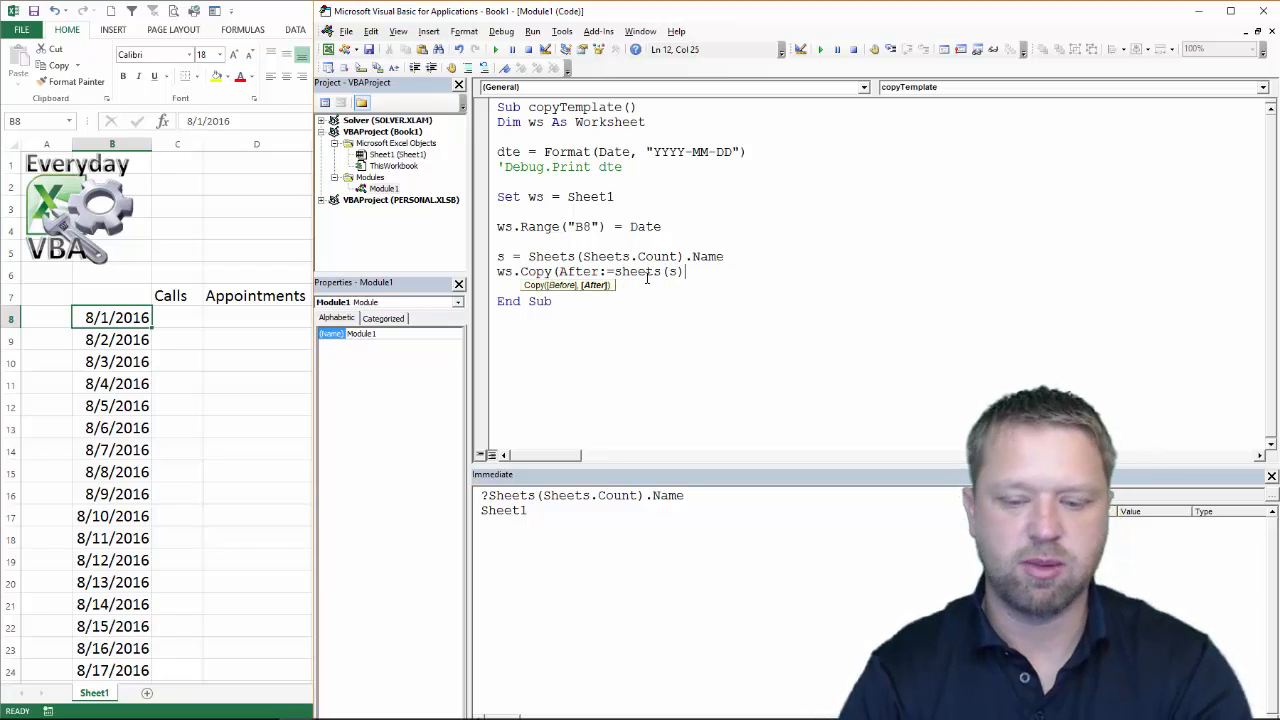
key("Return")
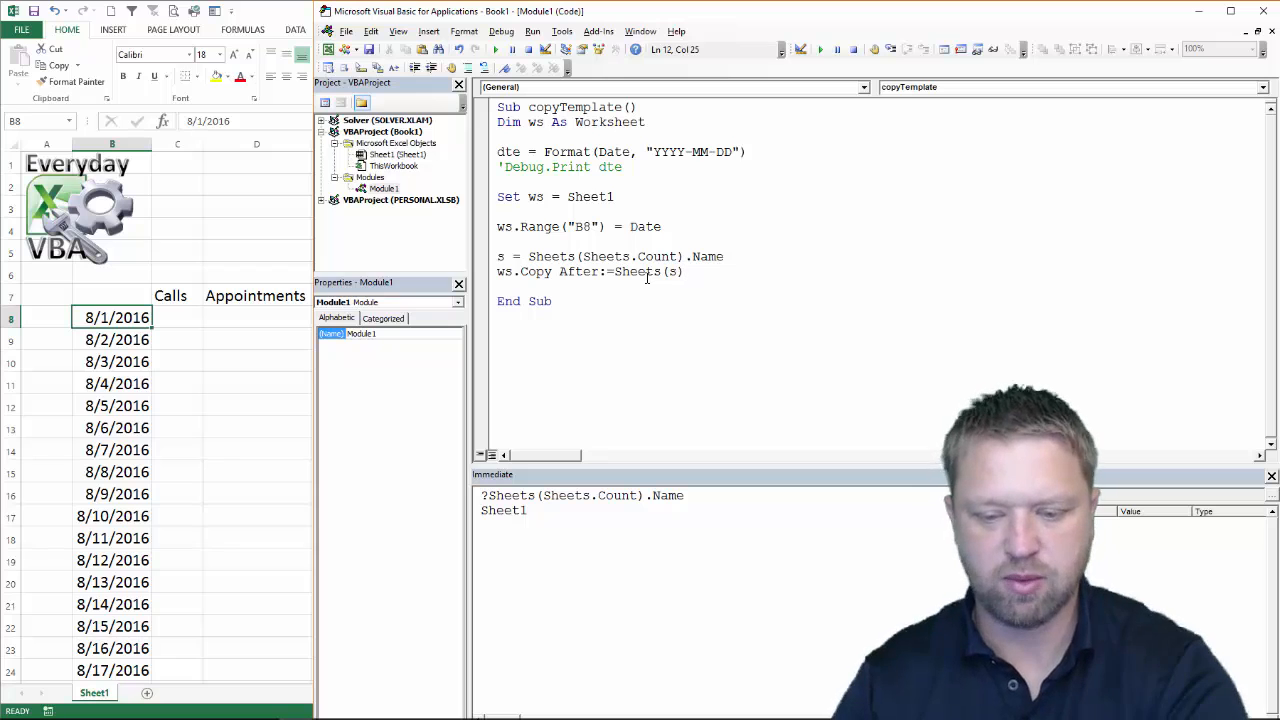
key("F8")
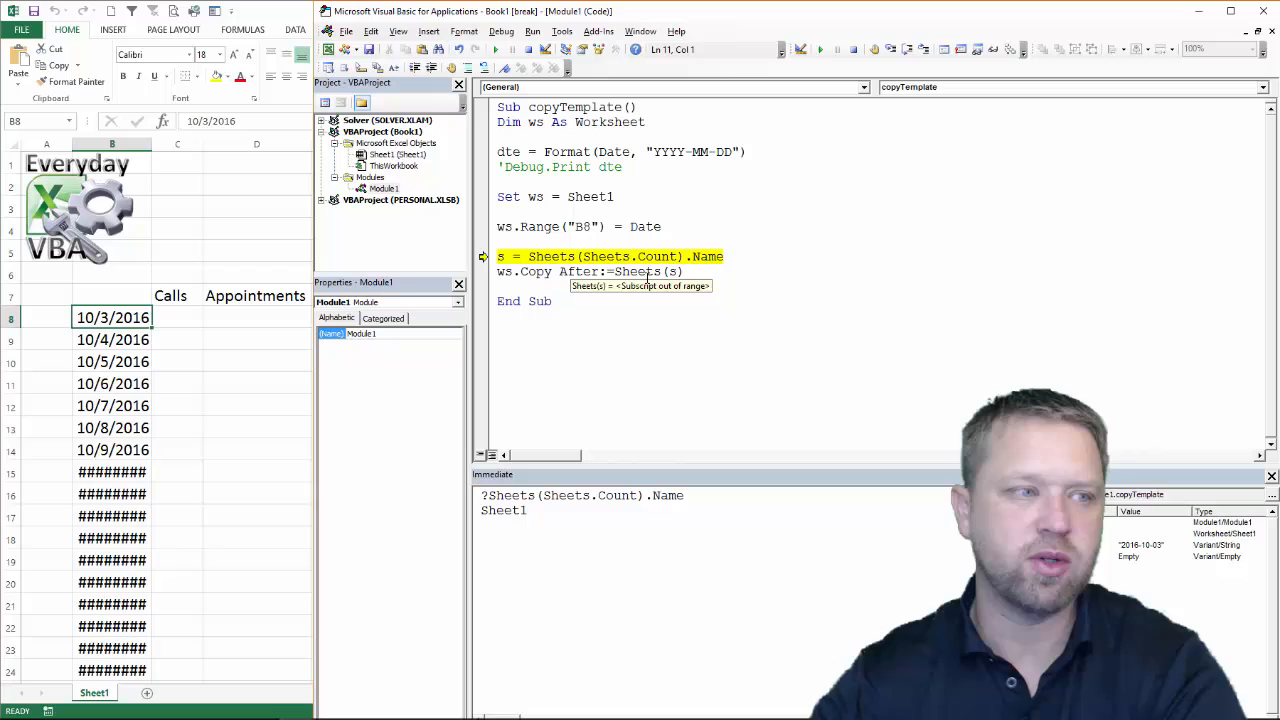
Step through the copy line, creating a Sheet1 (2) tab, and add a line before End Sub.
key("F8")
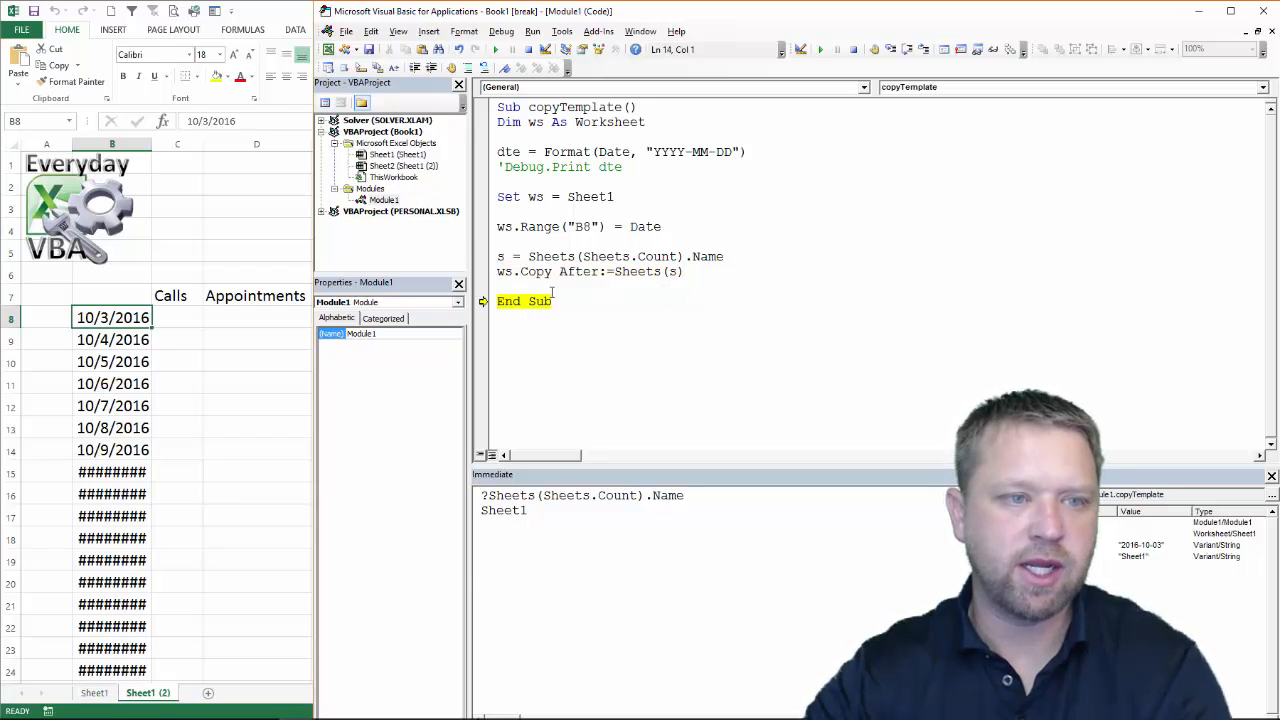
left_click(520, 287)
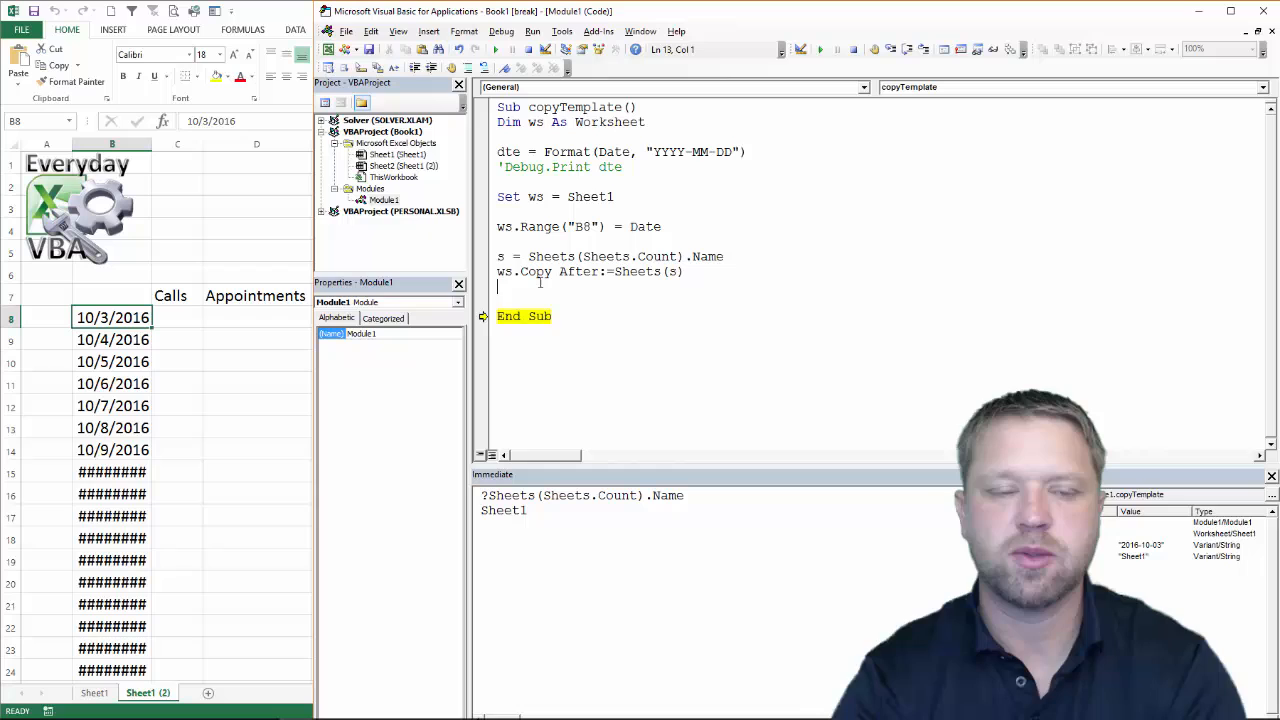
Add ActiveSheet.Name = dte and run it, renaming the copied tab to 2016-10-03.
type("activ")
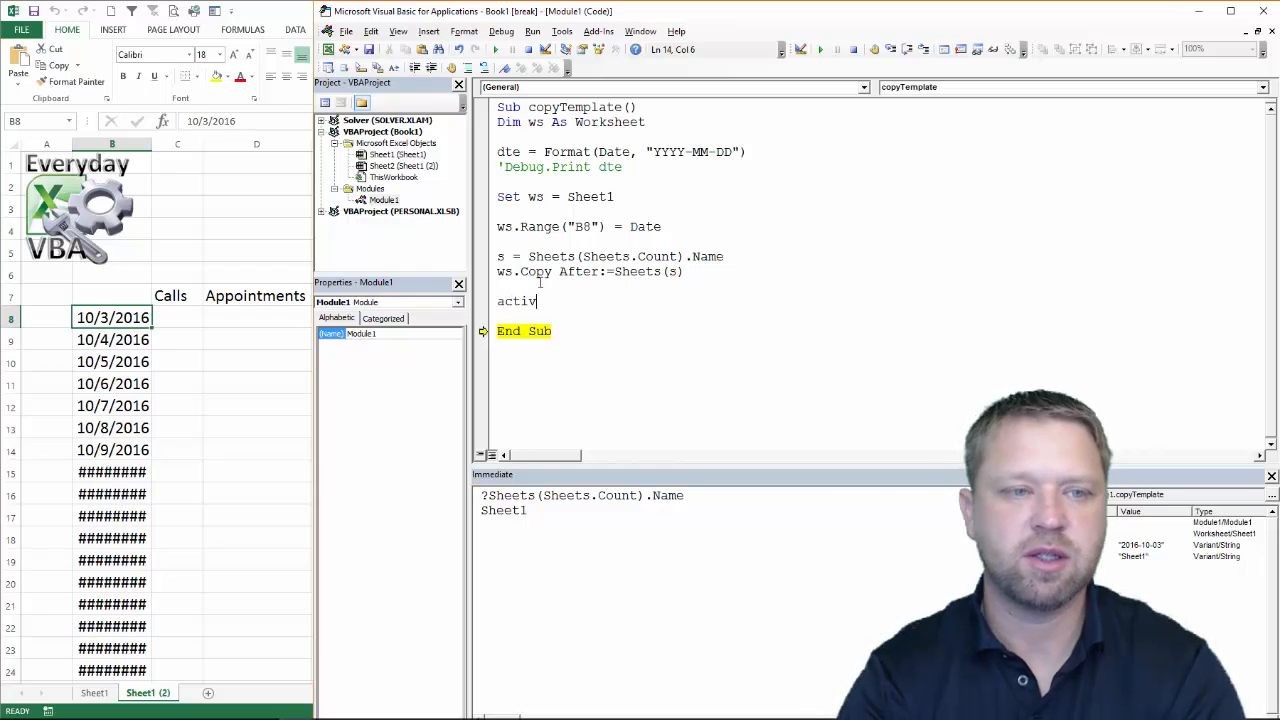
type("esheet.name")
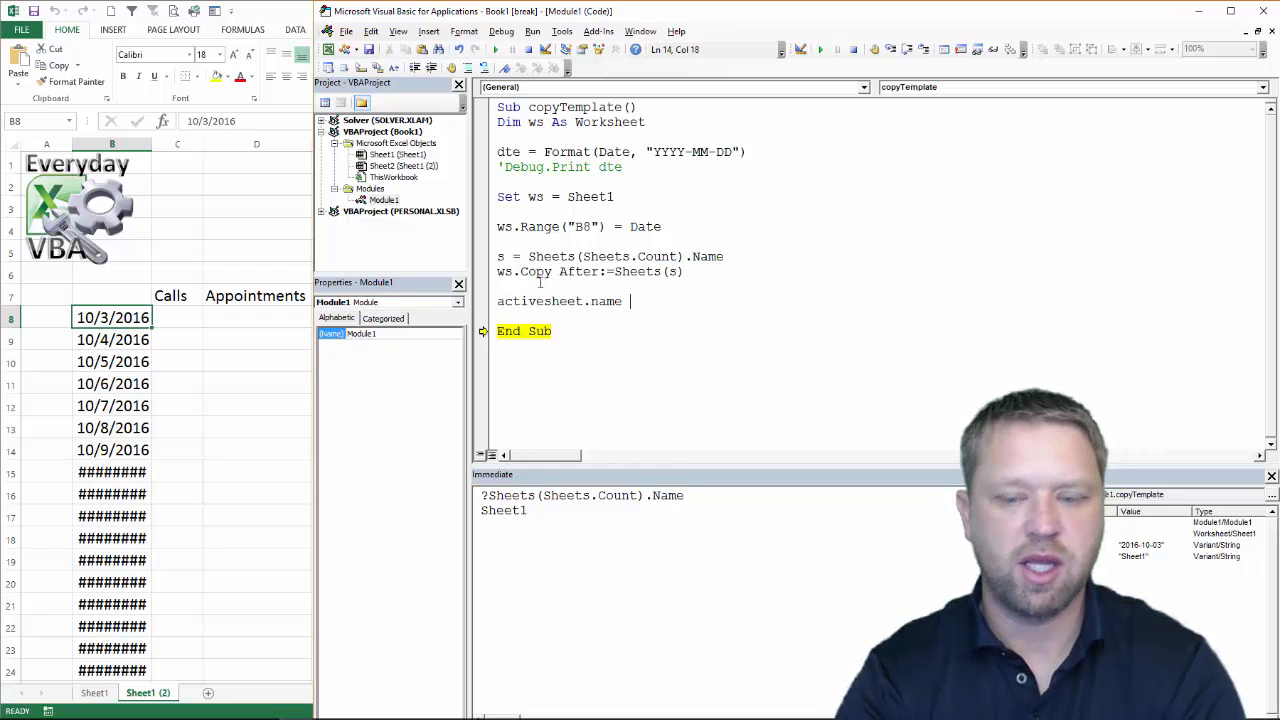
type("= dte")
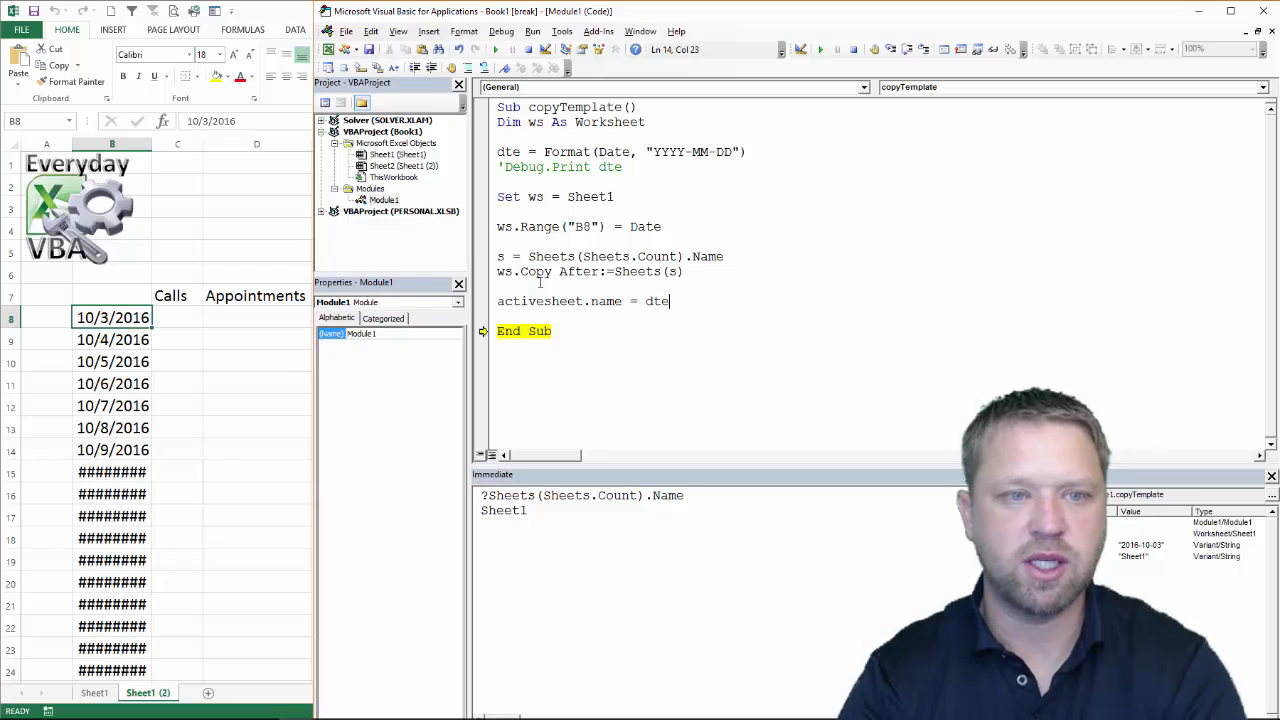
key("Return")
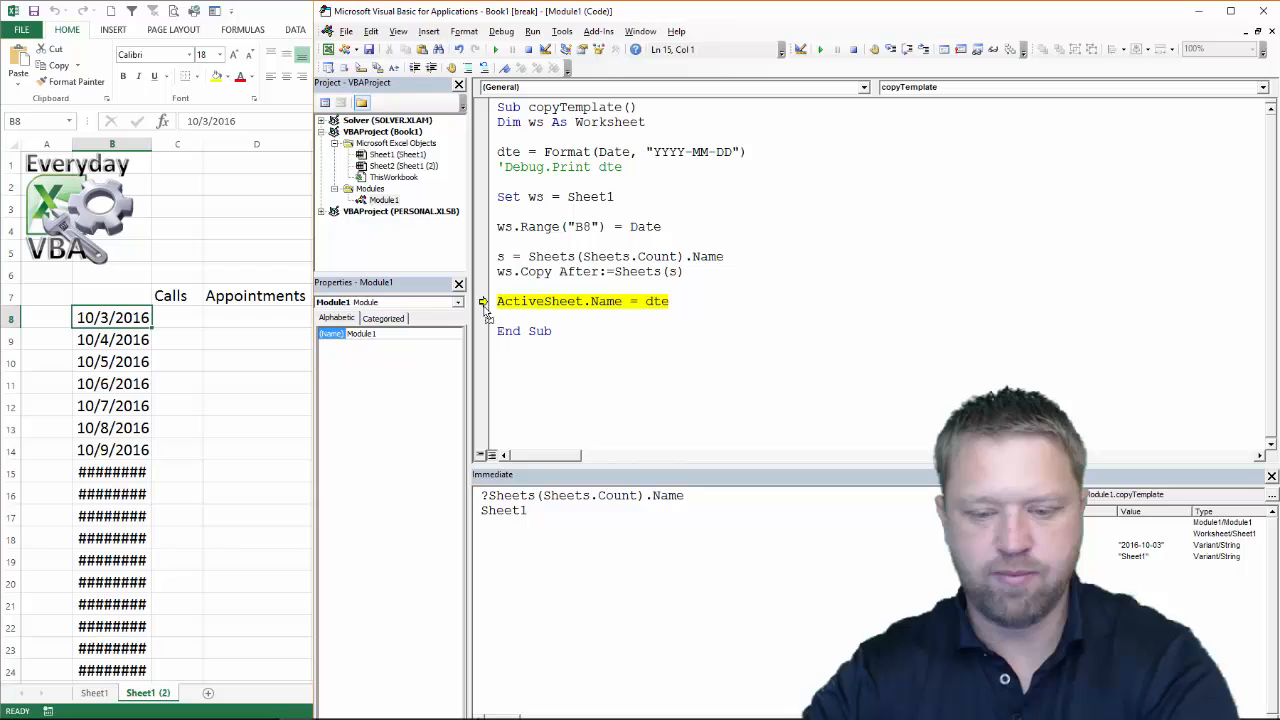
key("F8")
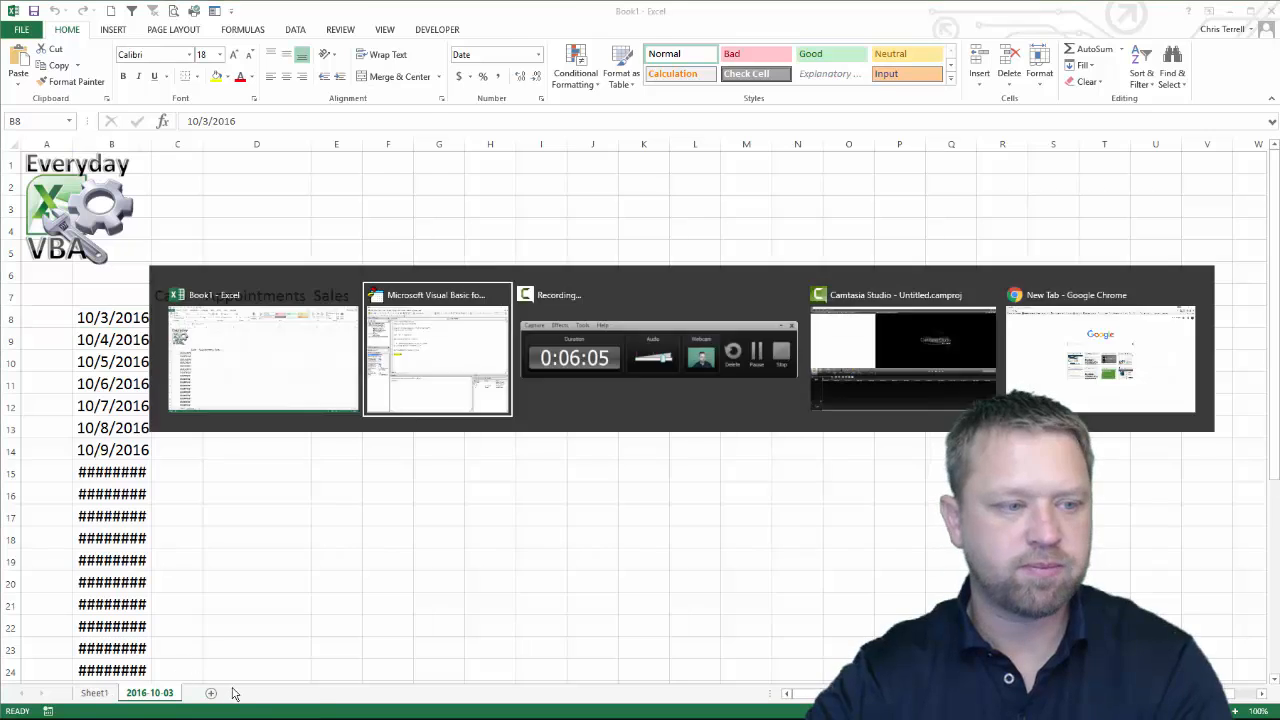
Inspect the renamed 2016-10-03 sheet tab in the workbook.
left_click(437, 350)
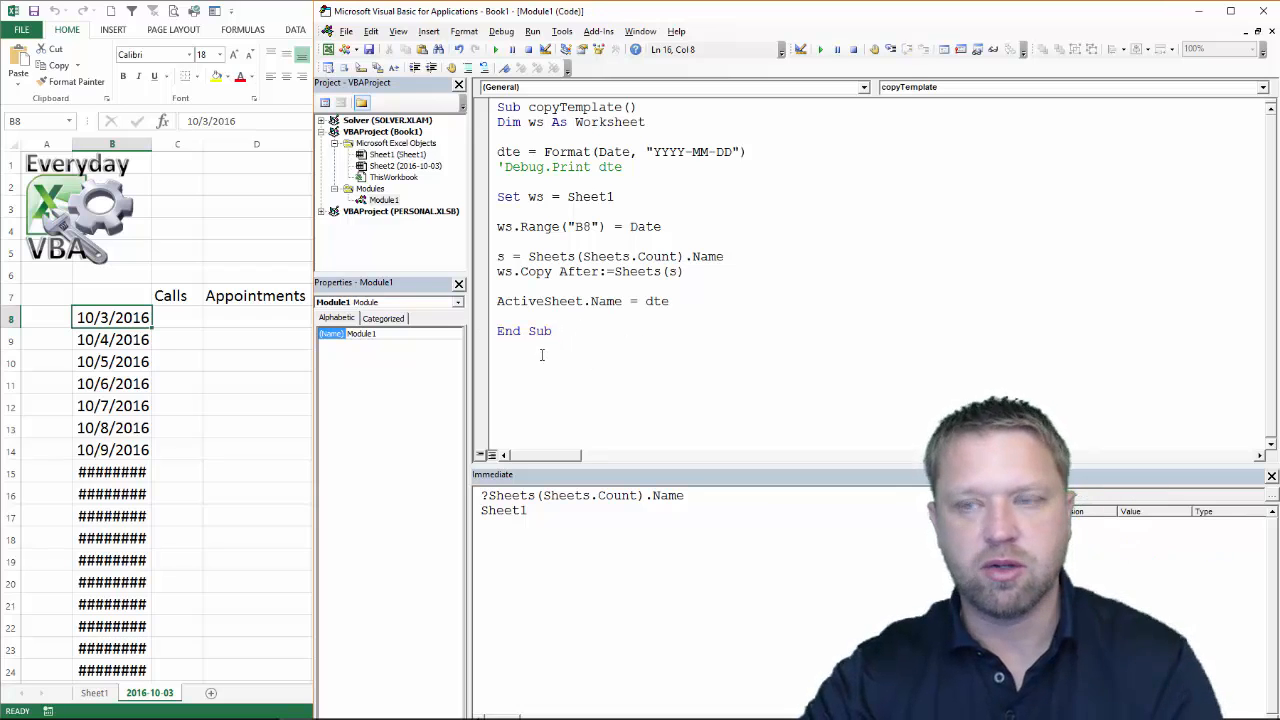
Hide the template Sheet1 so only the 2016-10-03 tab stays visible.
left_click(150, 692)
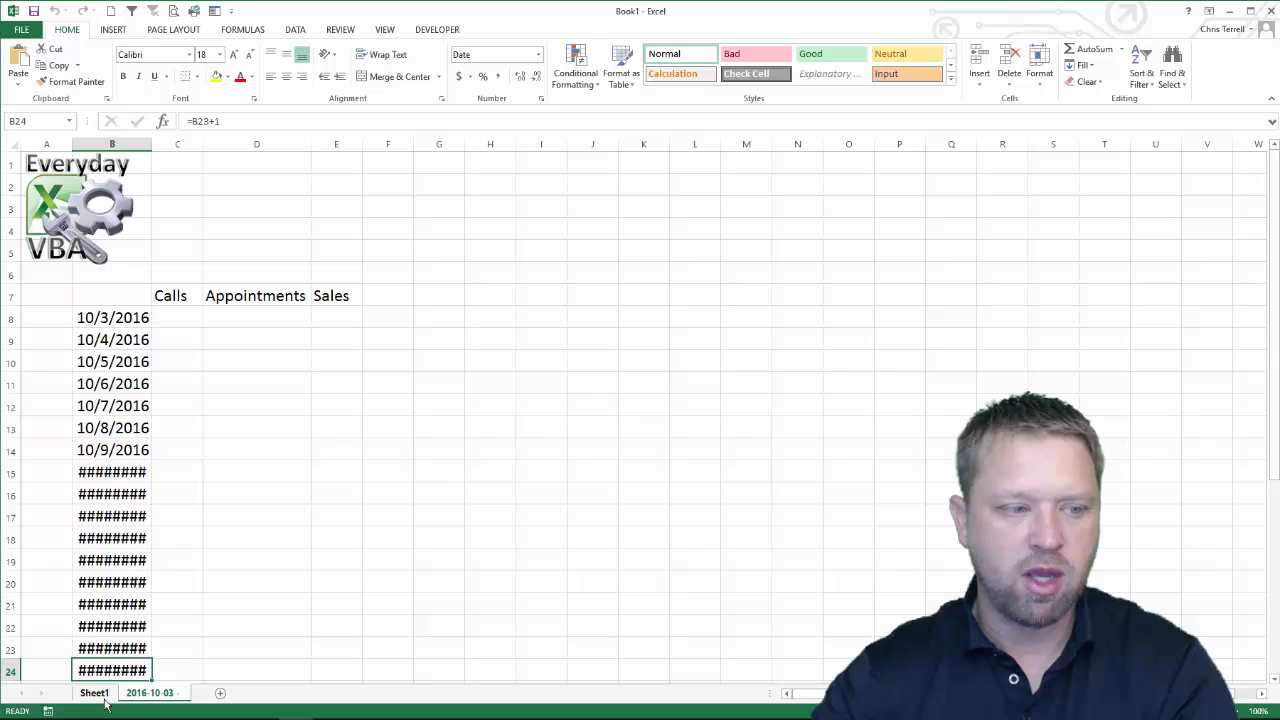
right_click(94, 692)
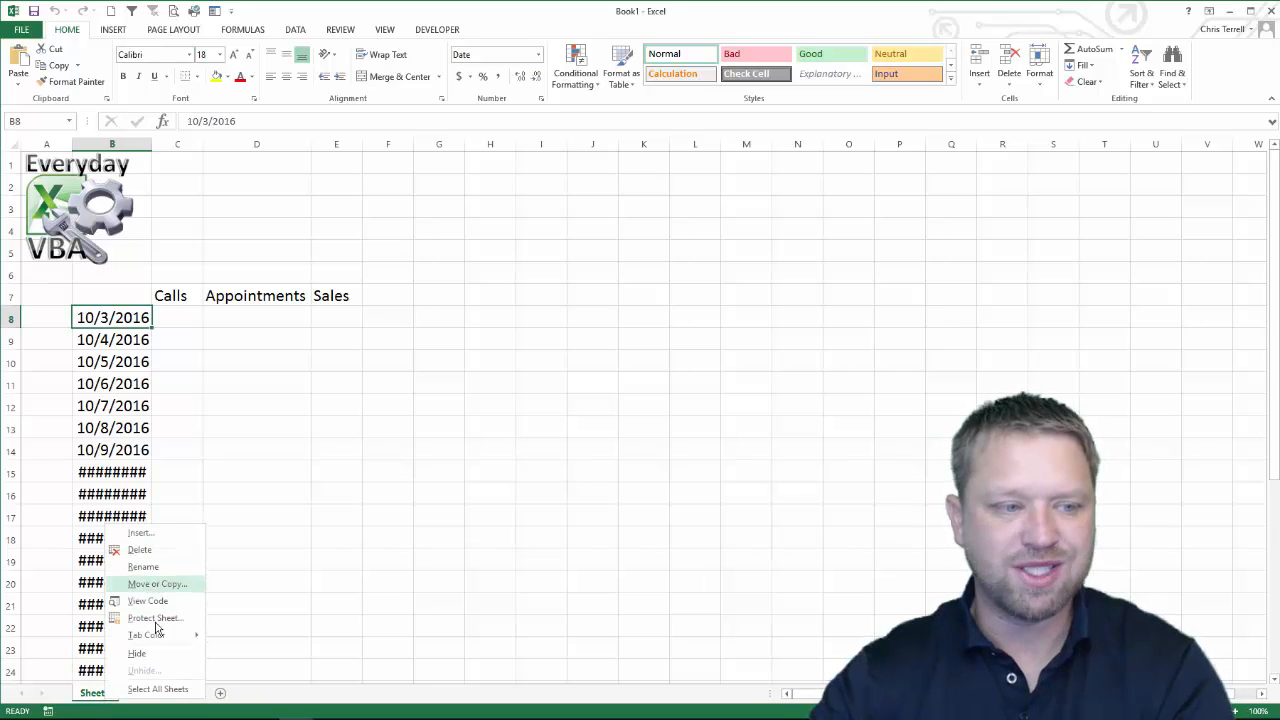
mouse_move(137, 653)
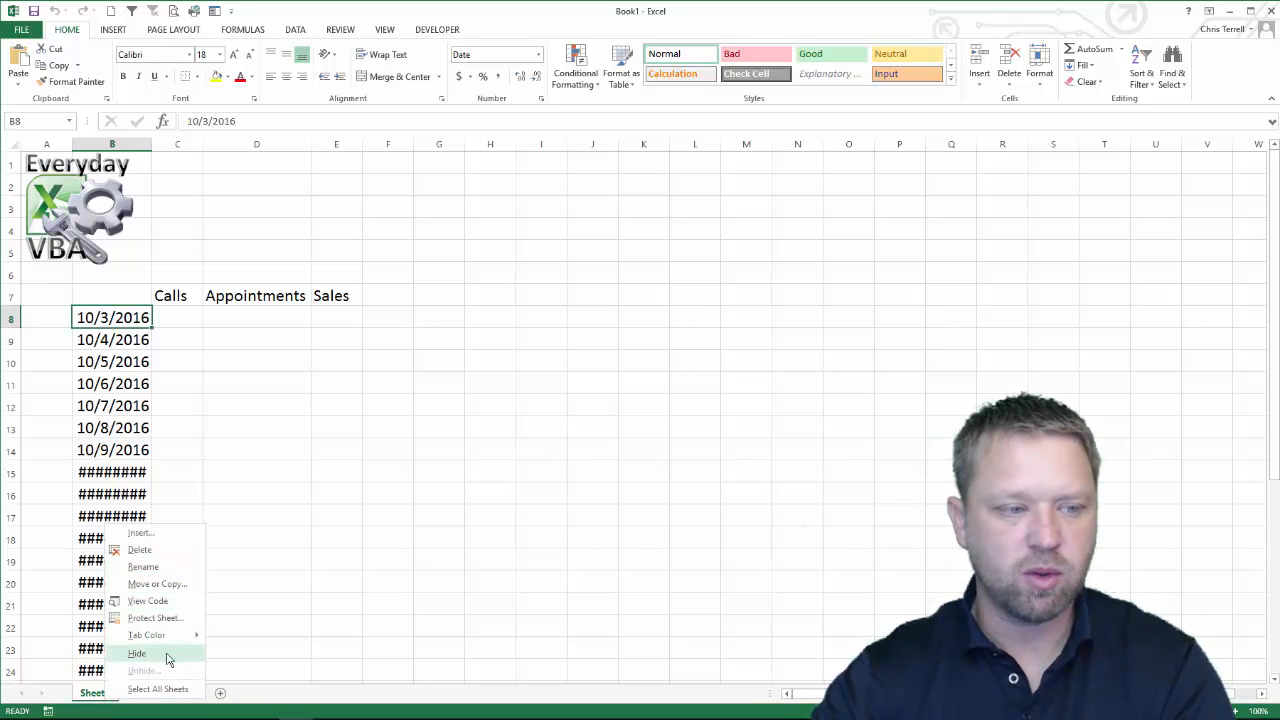
left_click(148, 601)
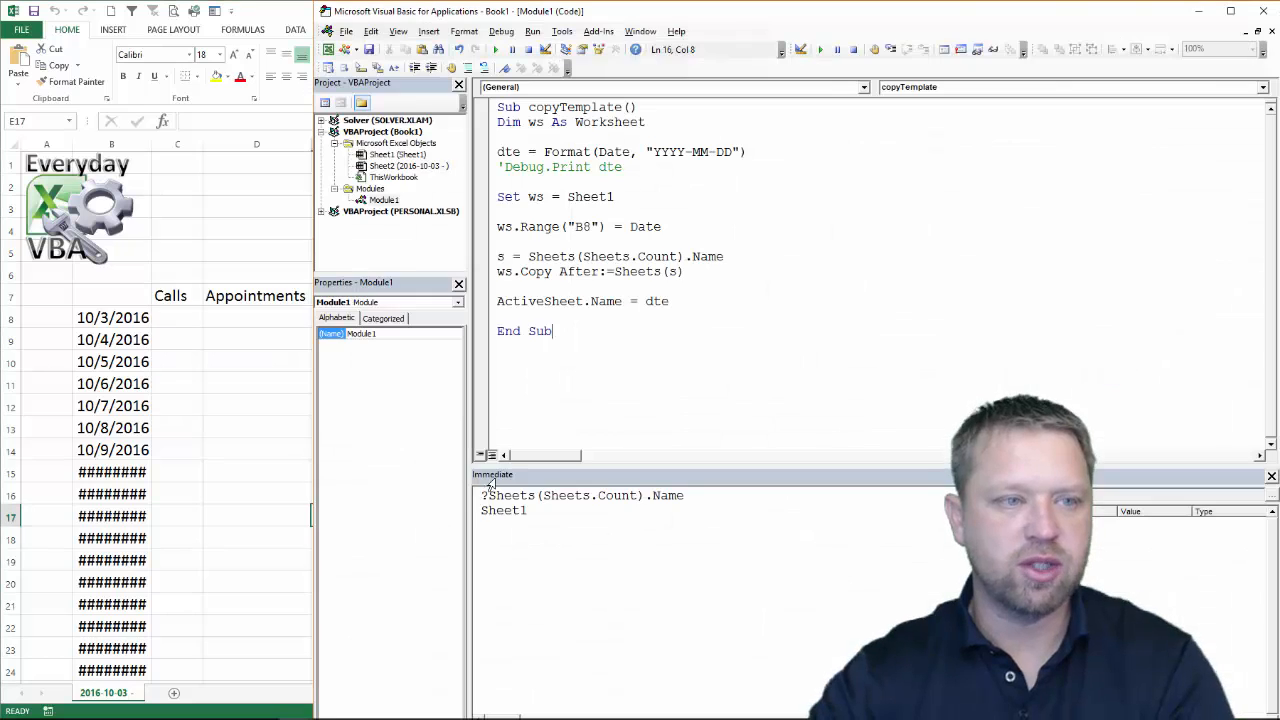
Run copyTemplate with the template hidden and check the tabs for the Sheet1 (2) copy.
left_click(112, 317)
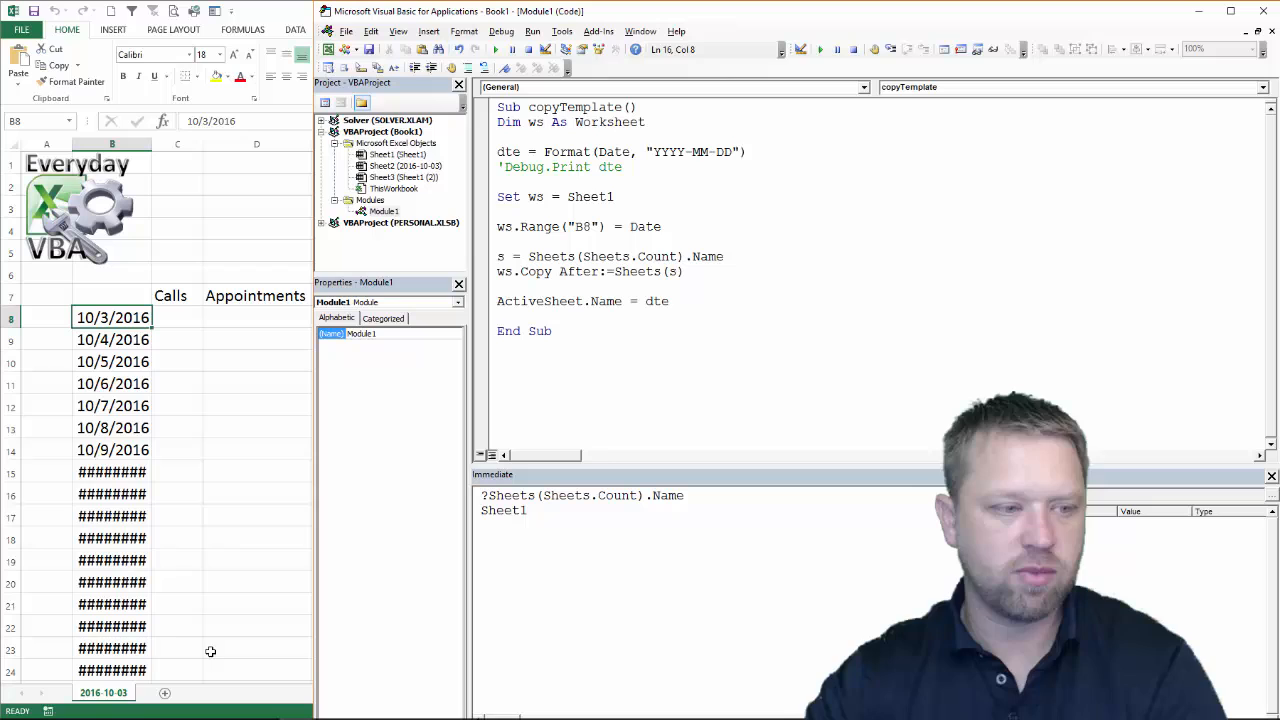
mouse_move(462, 437)
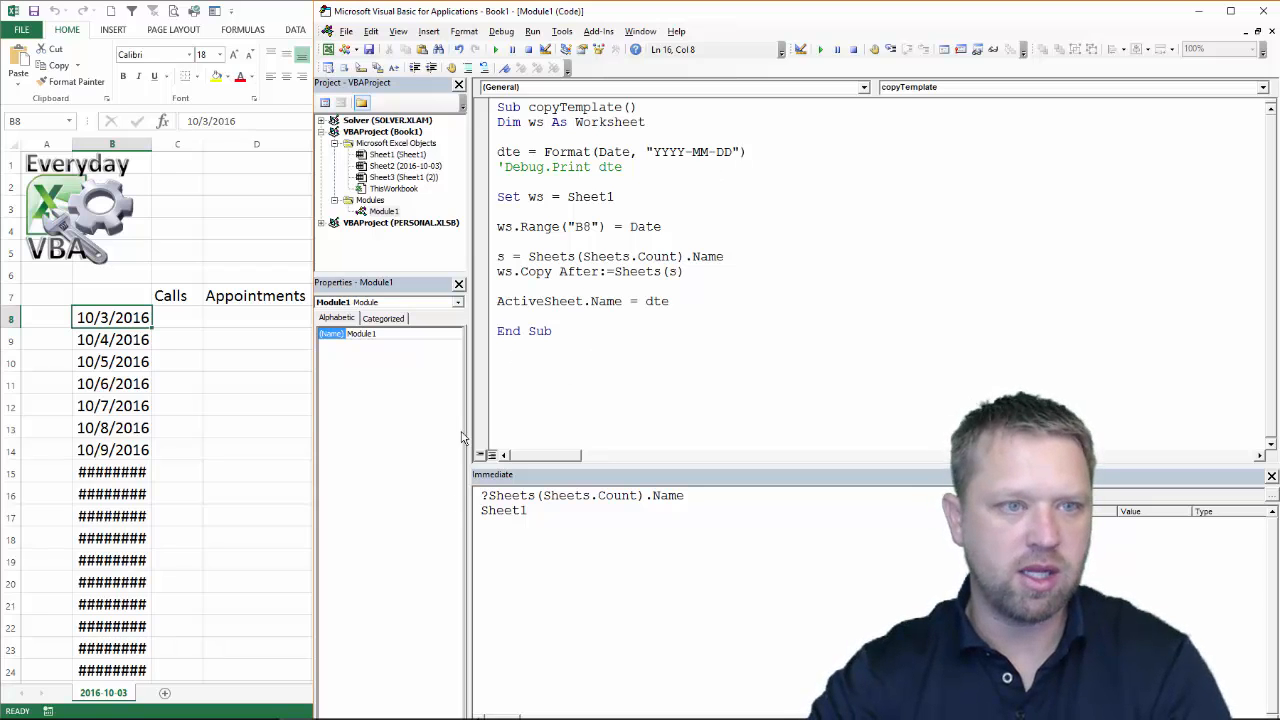
mouse_move(238, 536)
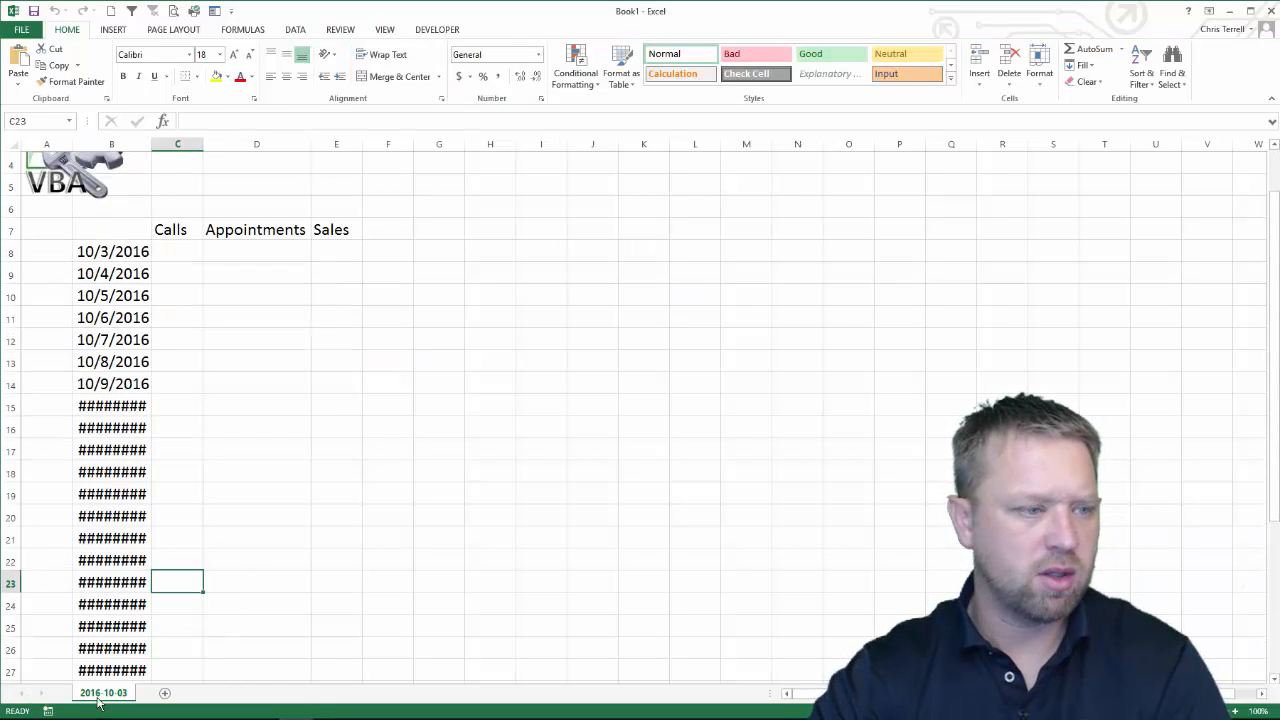
right_click(103, 692)
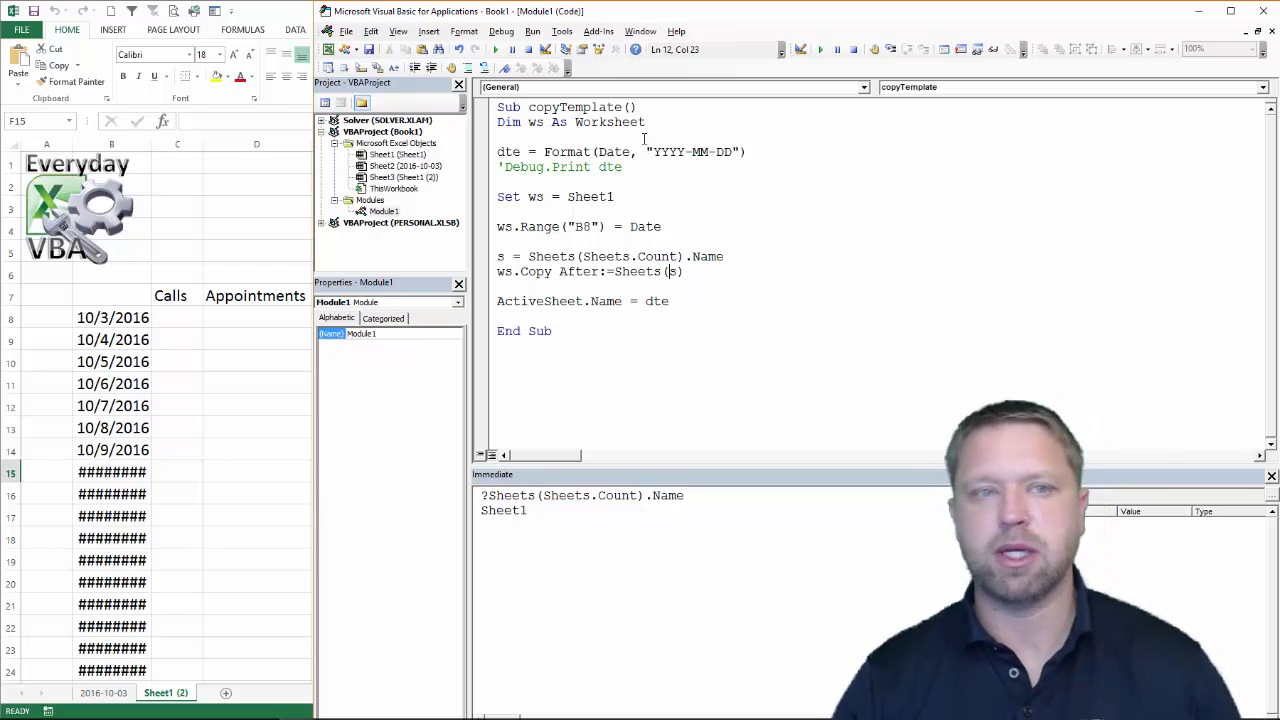
Insert a ws.Visible line after Set ws = Sheet1 to unhide the template.
left_click(617, 196)
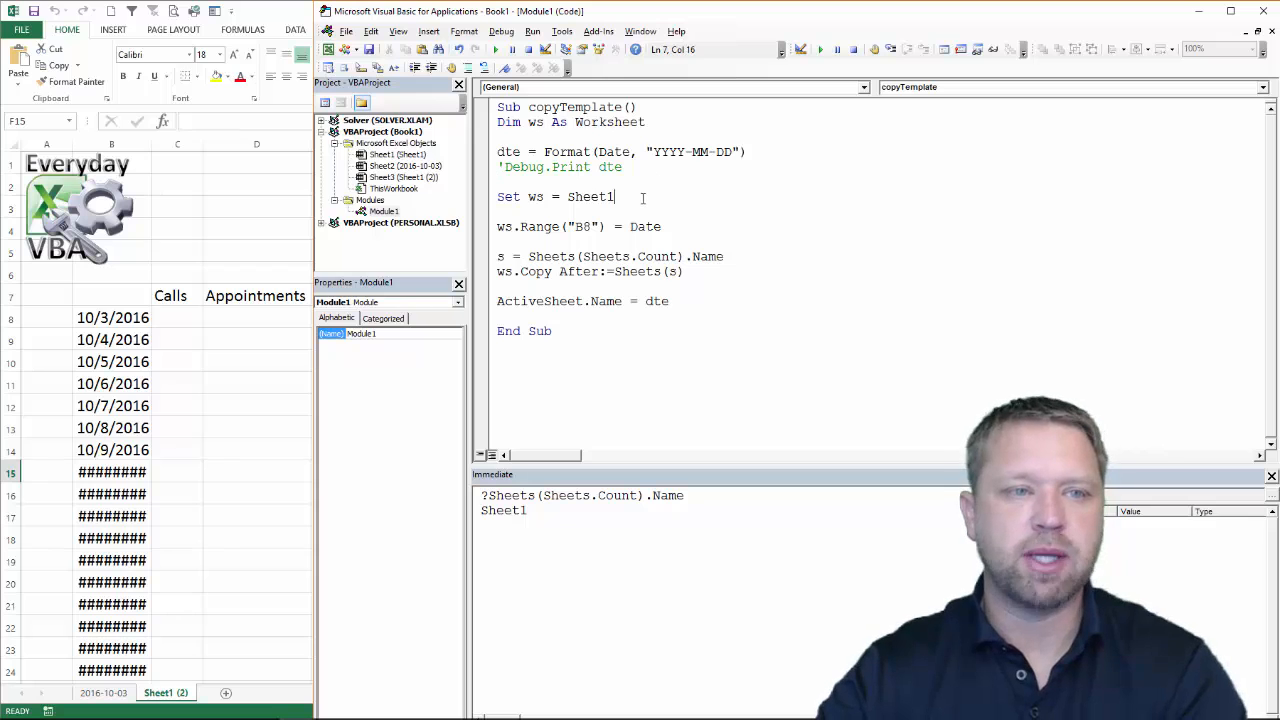
left_click(591, 122)
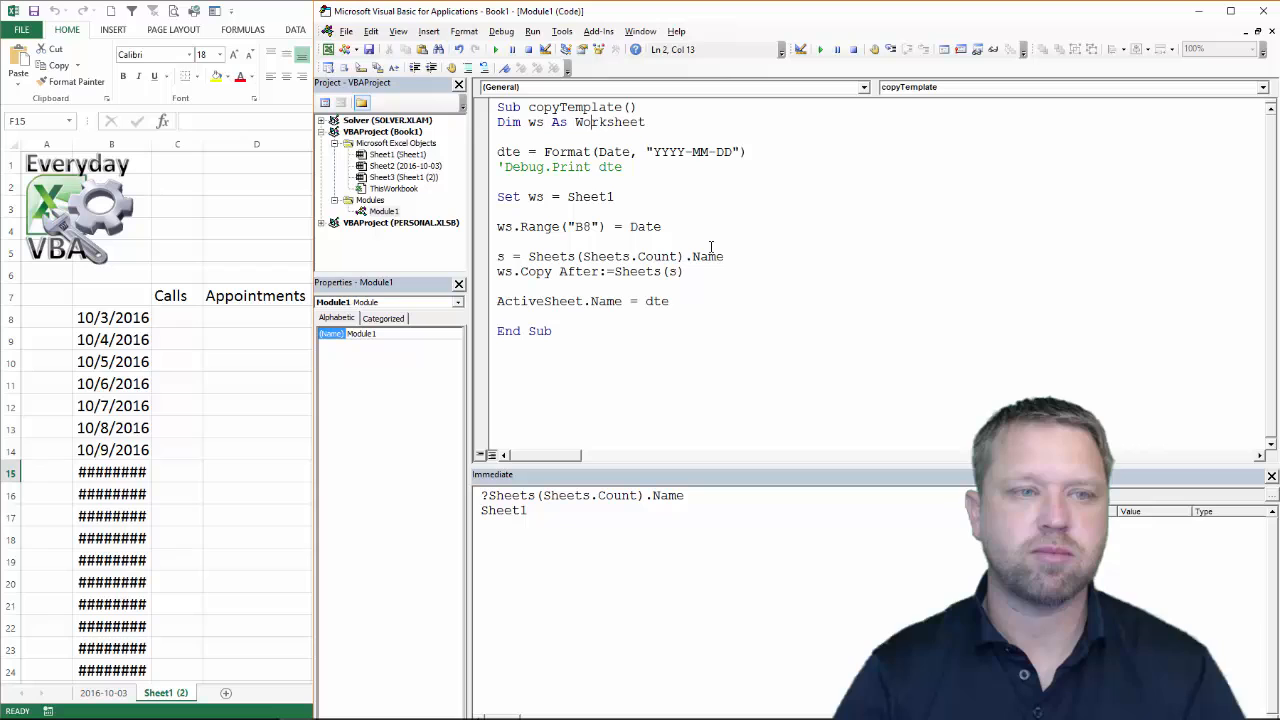
key("Return")
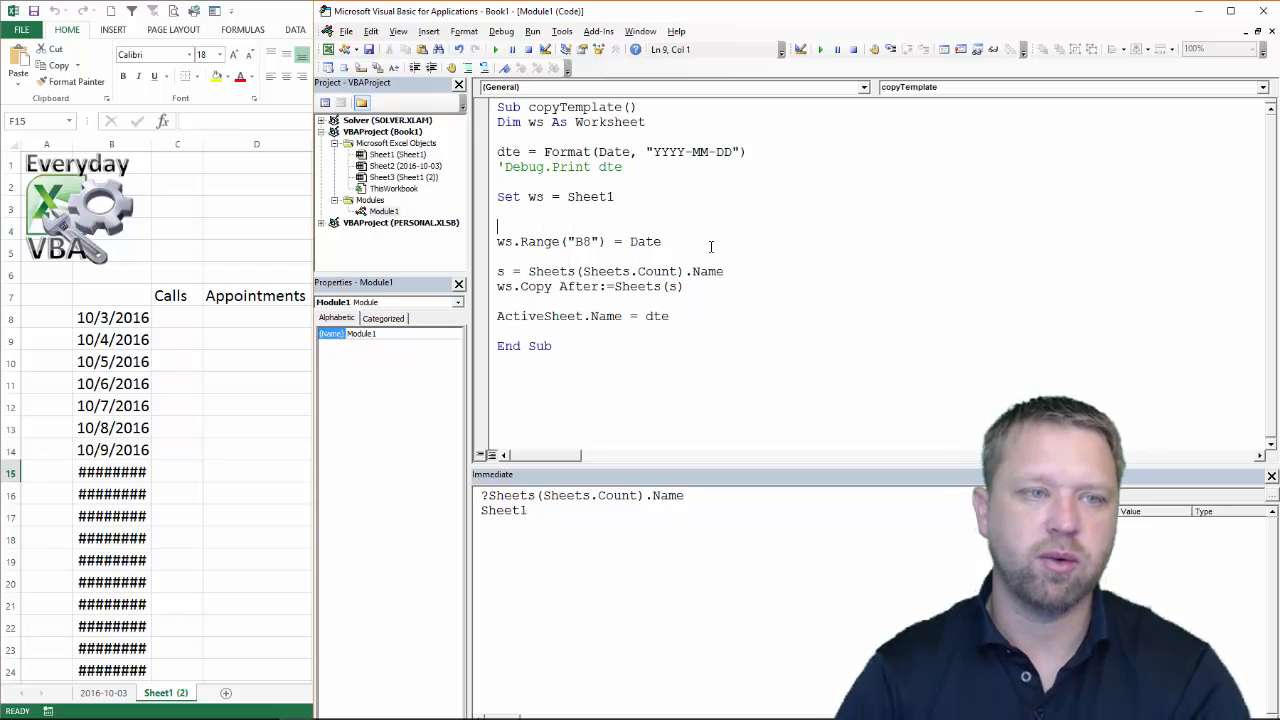
type("ws")
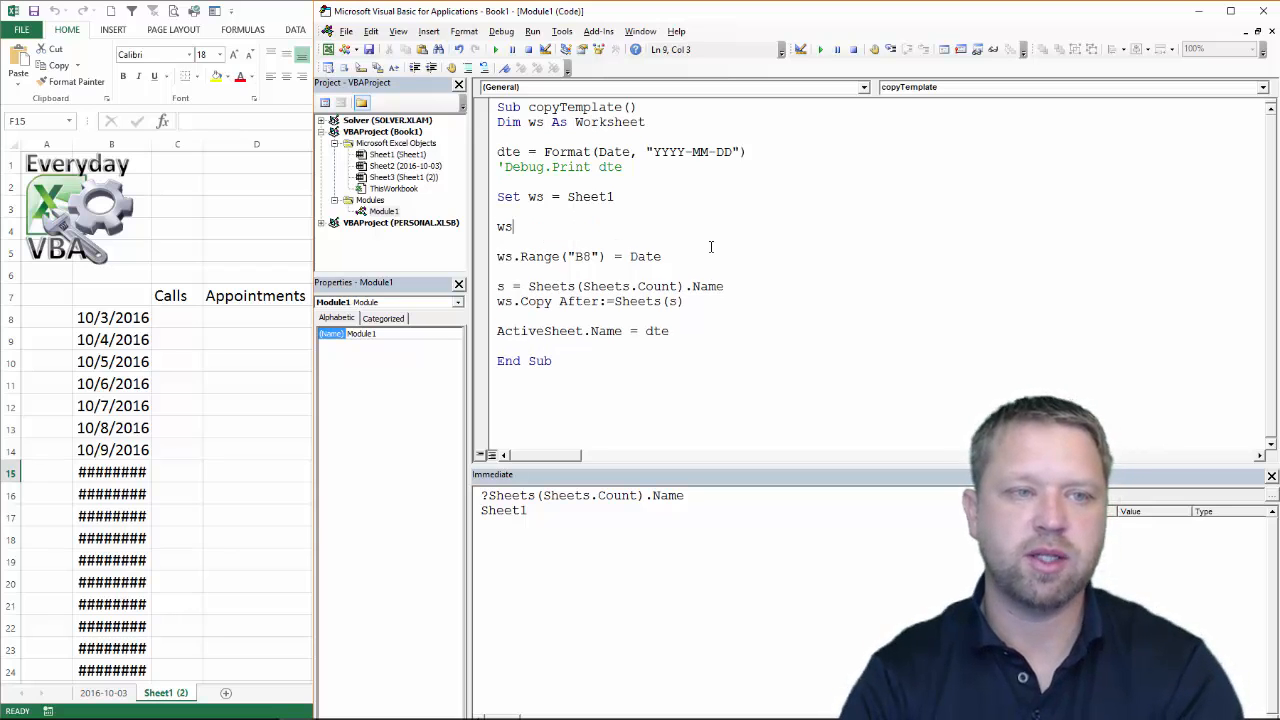
type(".h")
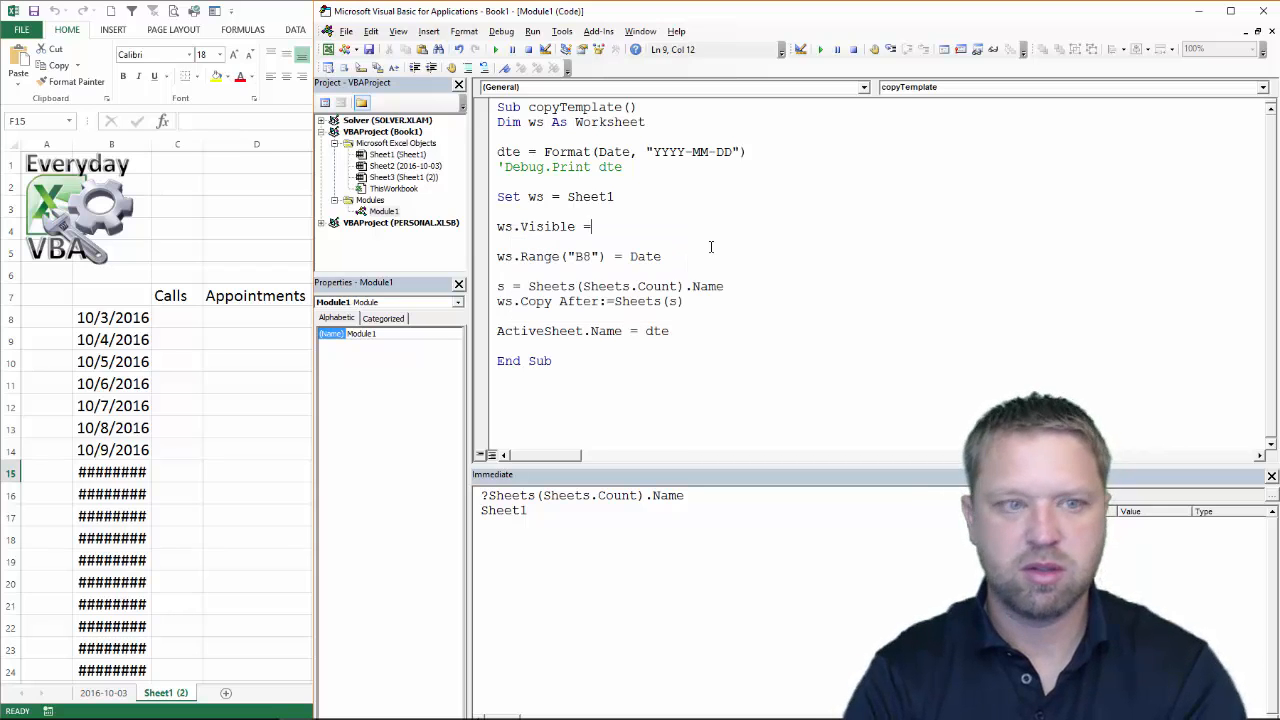
type("=")
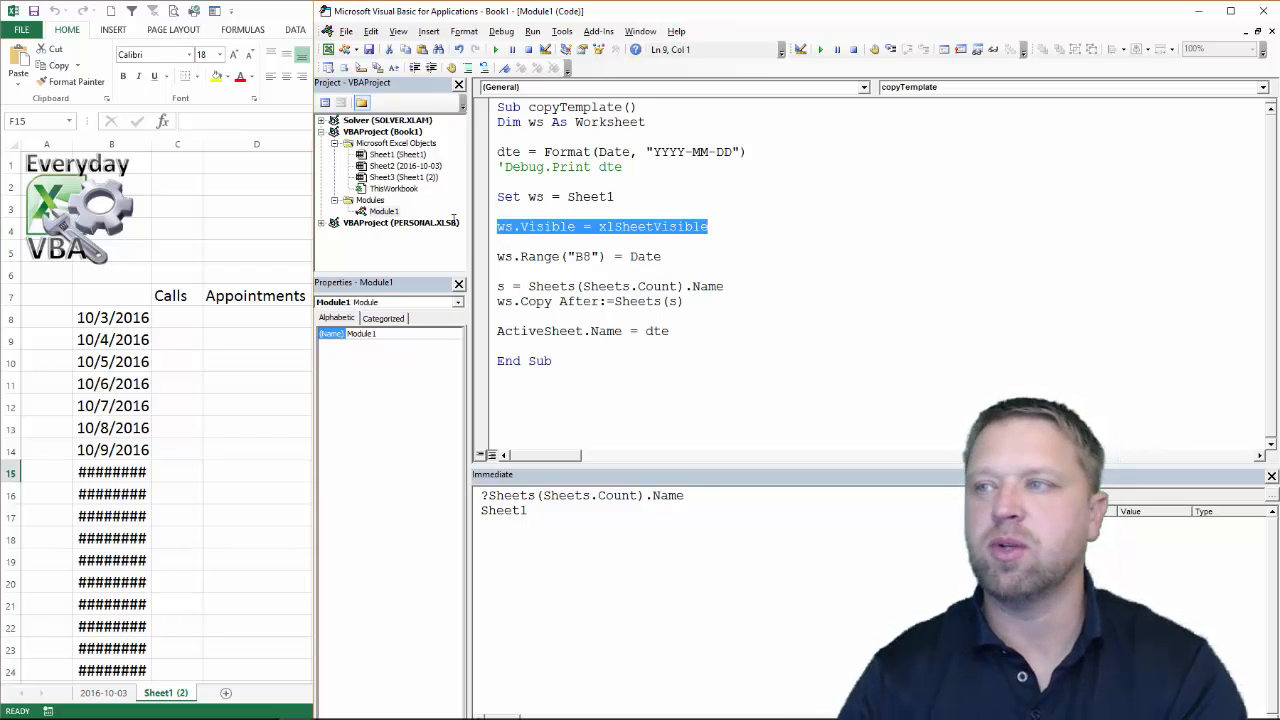
Add ws.Visible = xlSheetHidden before End Sub to re-hide the template.
left_click(672, 331)
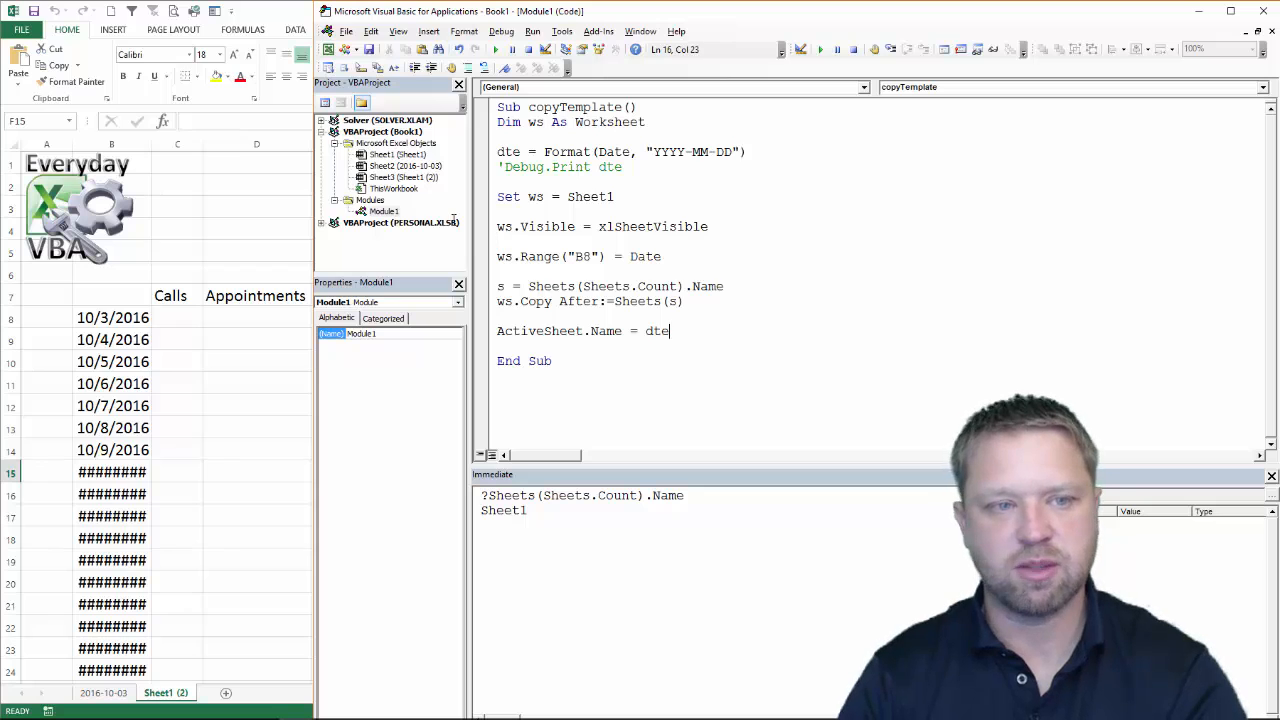
type("ws.Visible = xlSheetVisible")
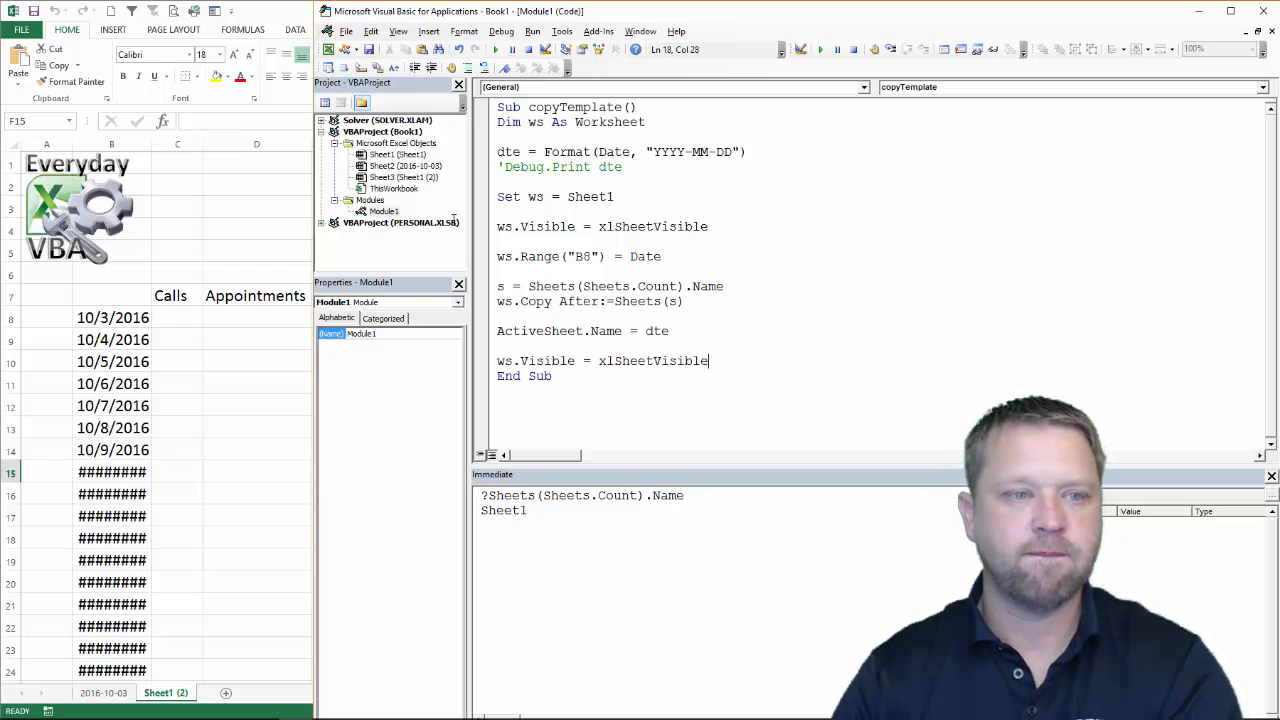
key("Backspace")
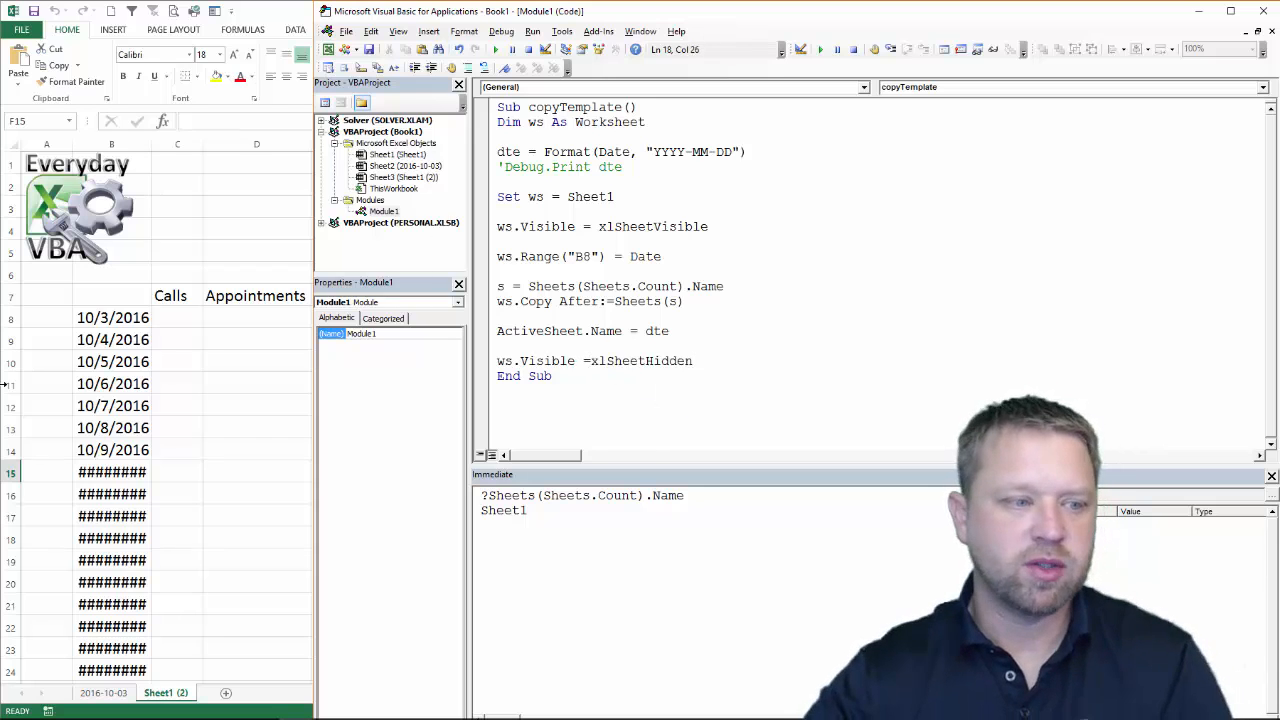
right_click(100, 693)
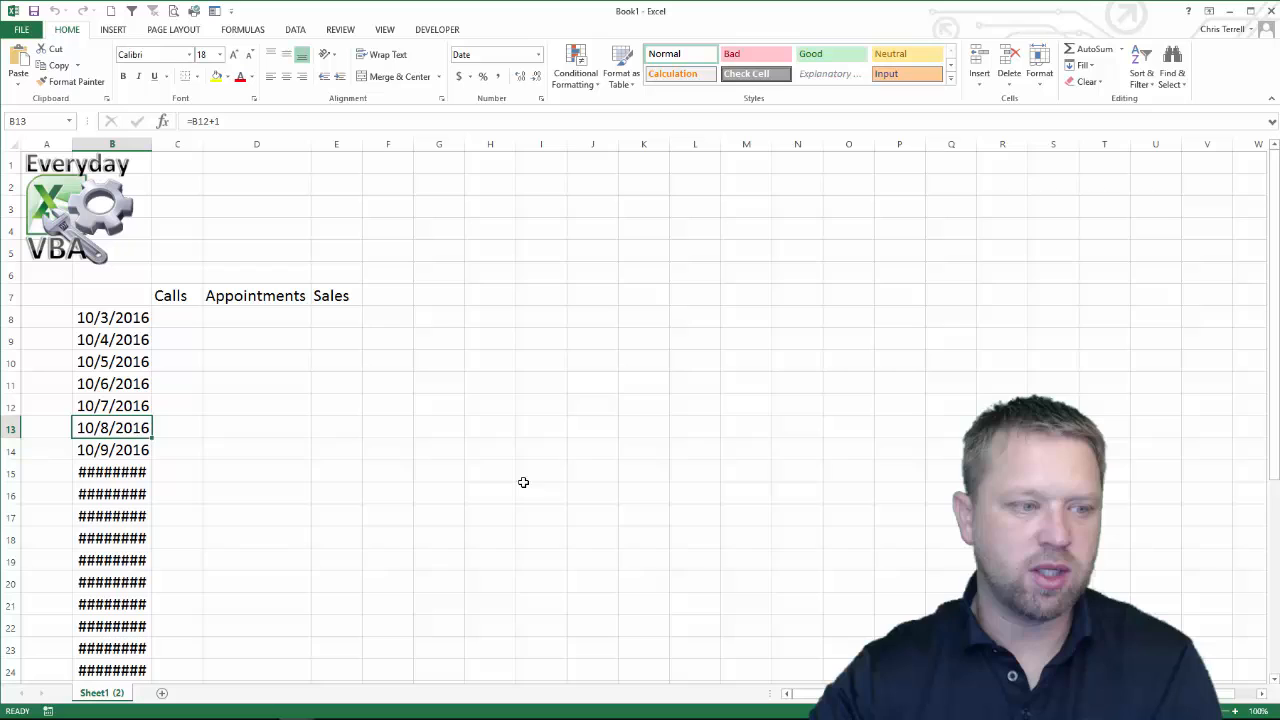
Delete the 2016-10-03 sheet from the workbook.
left_click(257, 560)
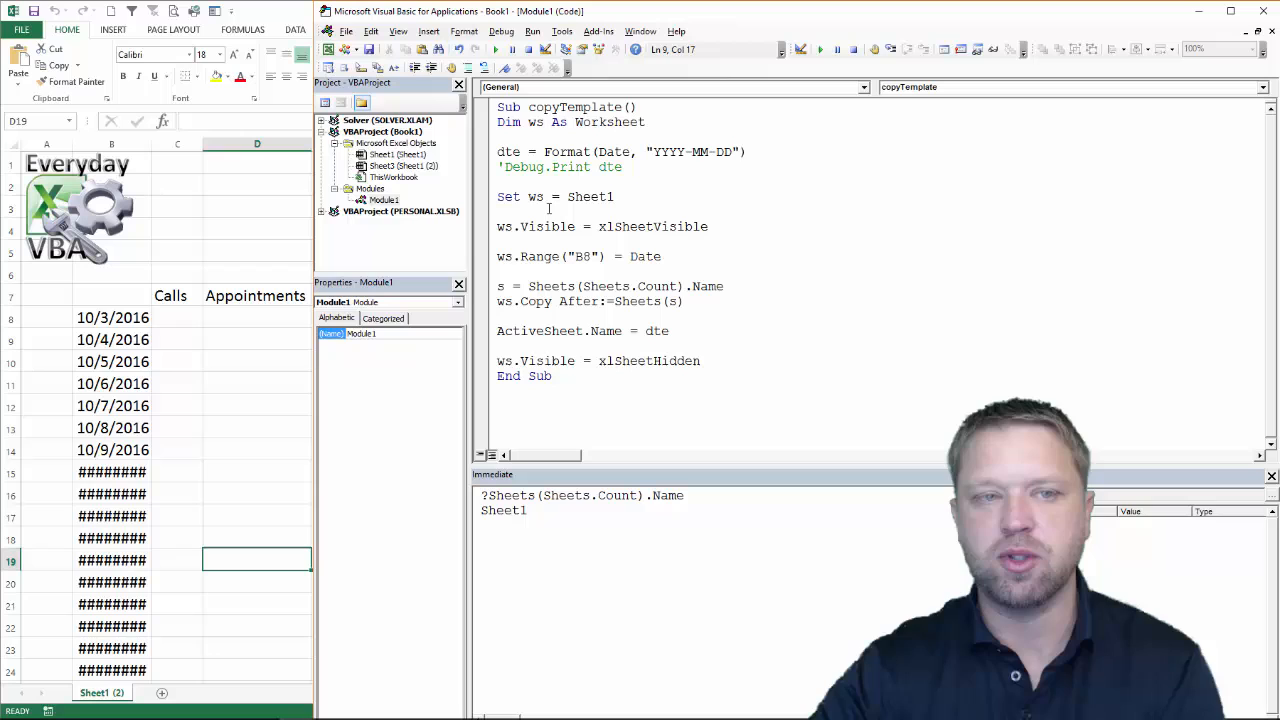
mouse_move(588, 193)
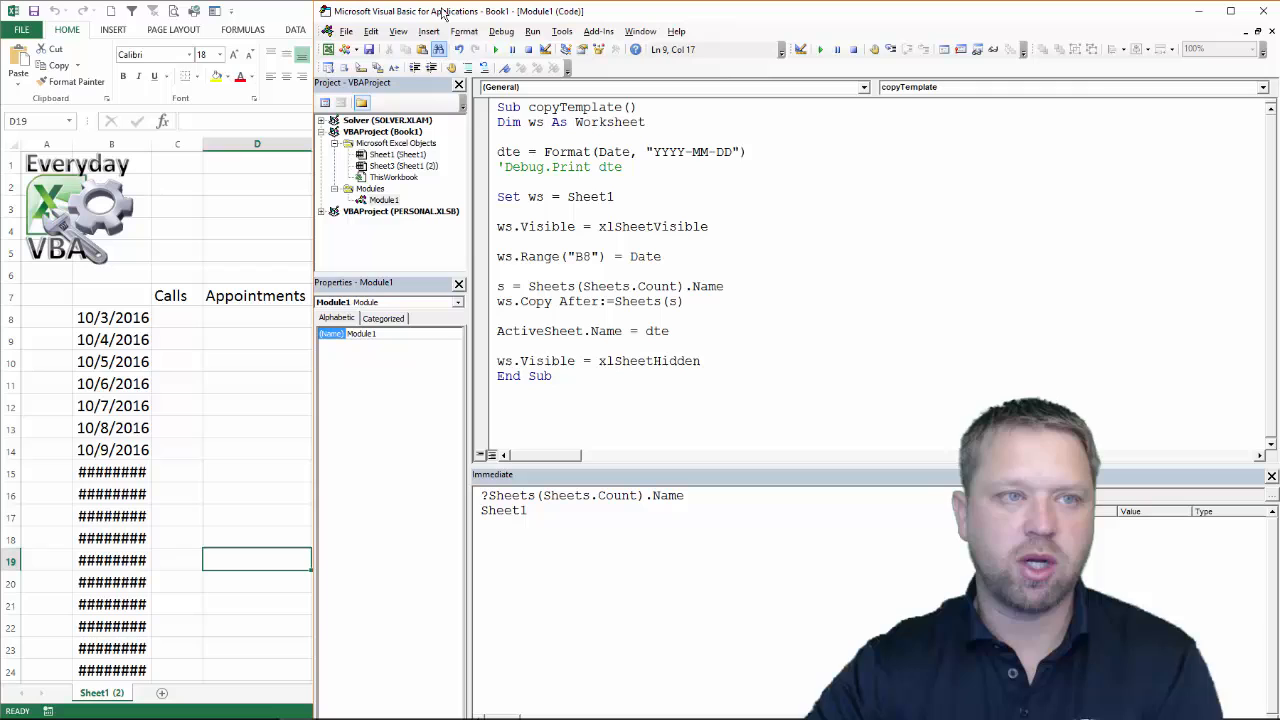
mouse_move(497, 50)
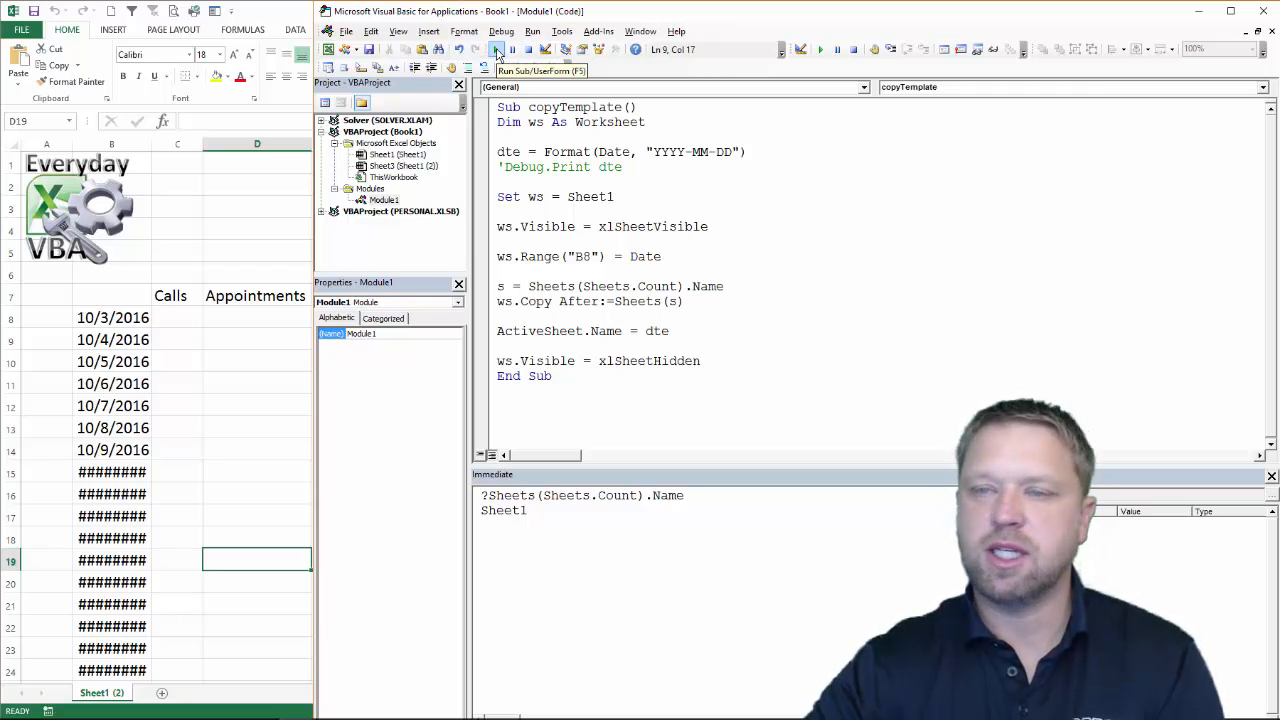
Run the updated copyTemplate to create a new 2016-10-03 sheet dated 10/3/2016.
left_click(497, 49)
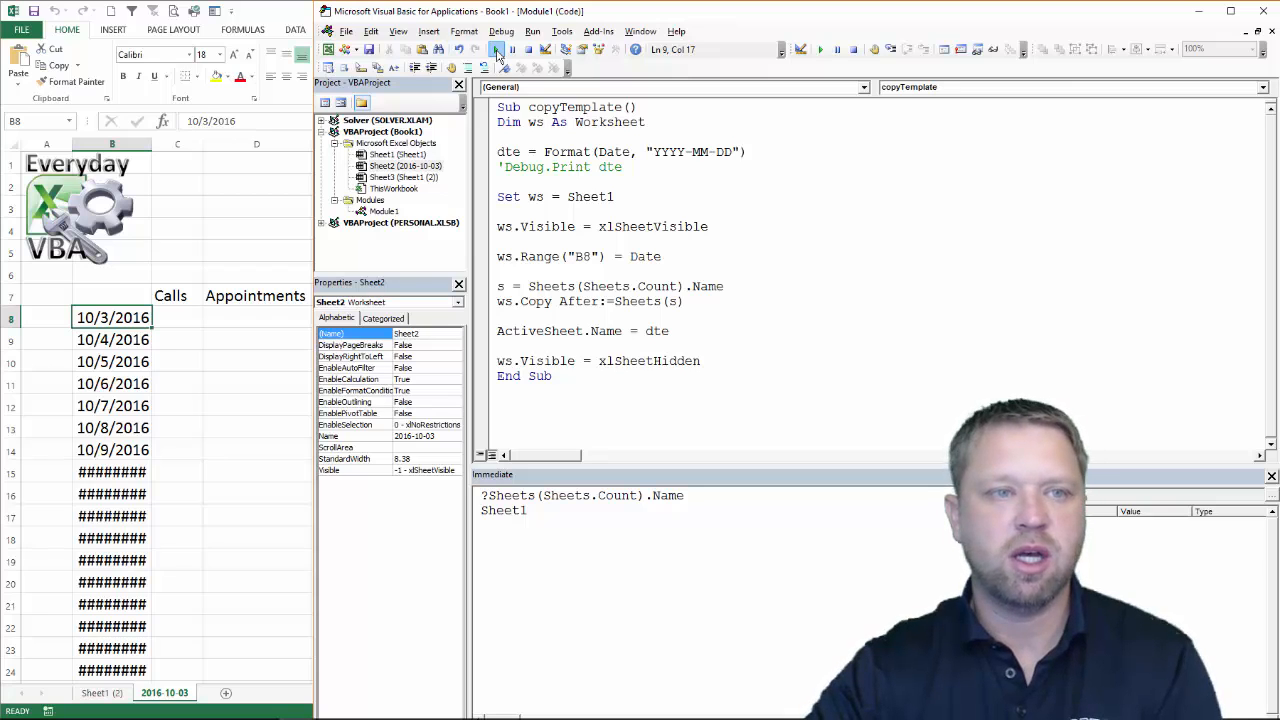
Run copyTemplate again, producing a Sheet1 (3) copy and run-time error 1004.
left_click(497, 50)
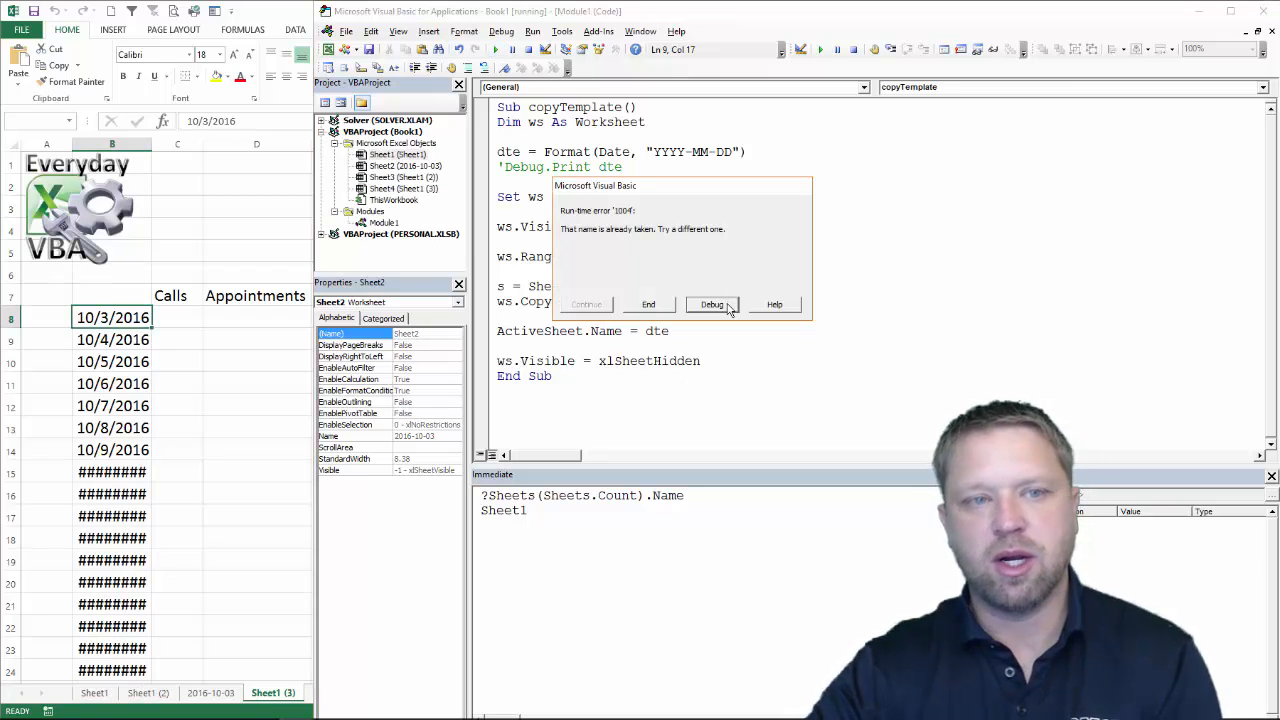
mouse_move(690, 253)
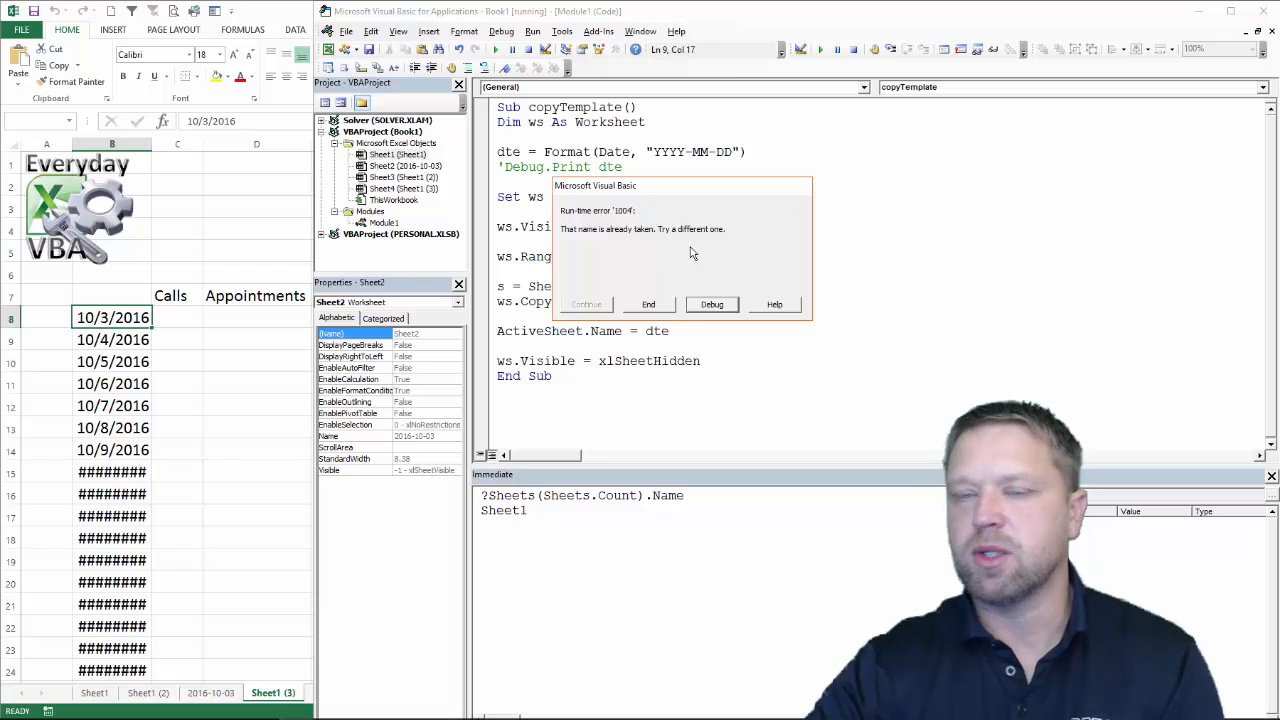
mouse_move(713, 304)
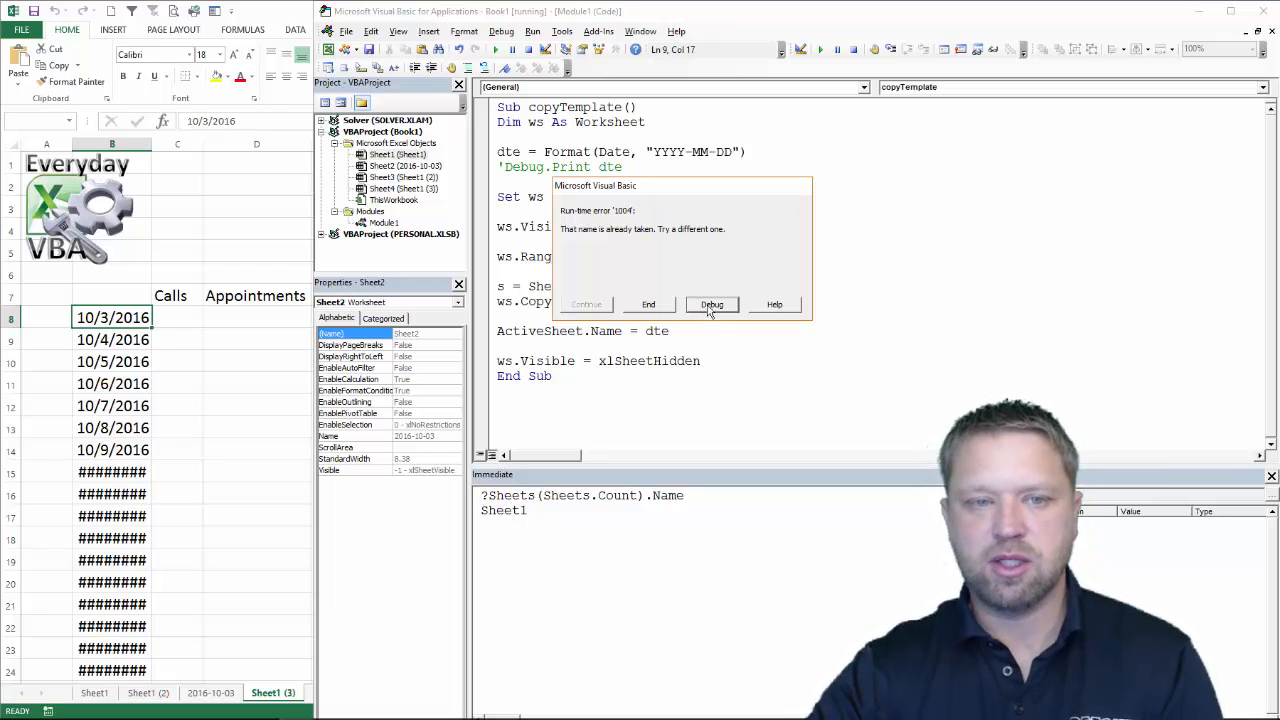
mouse_move(707, 310)
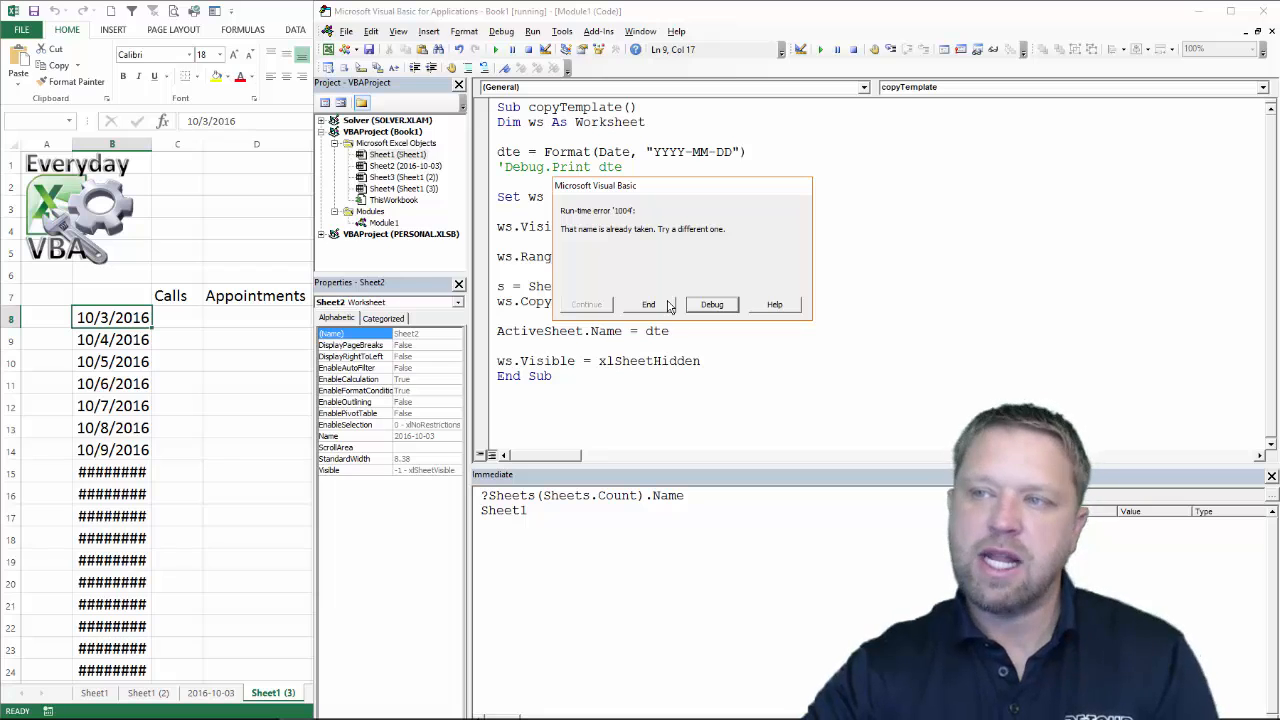
mouse_move(750, 307)
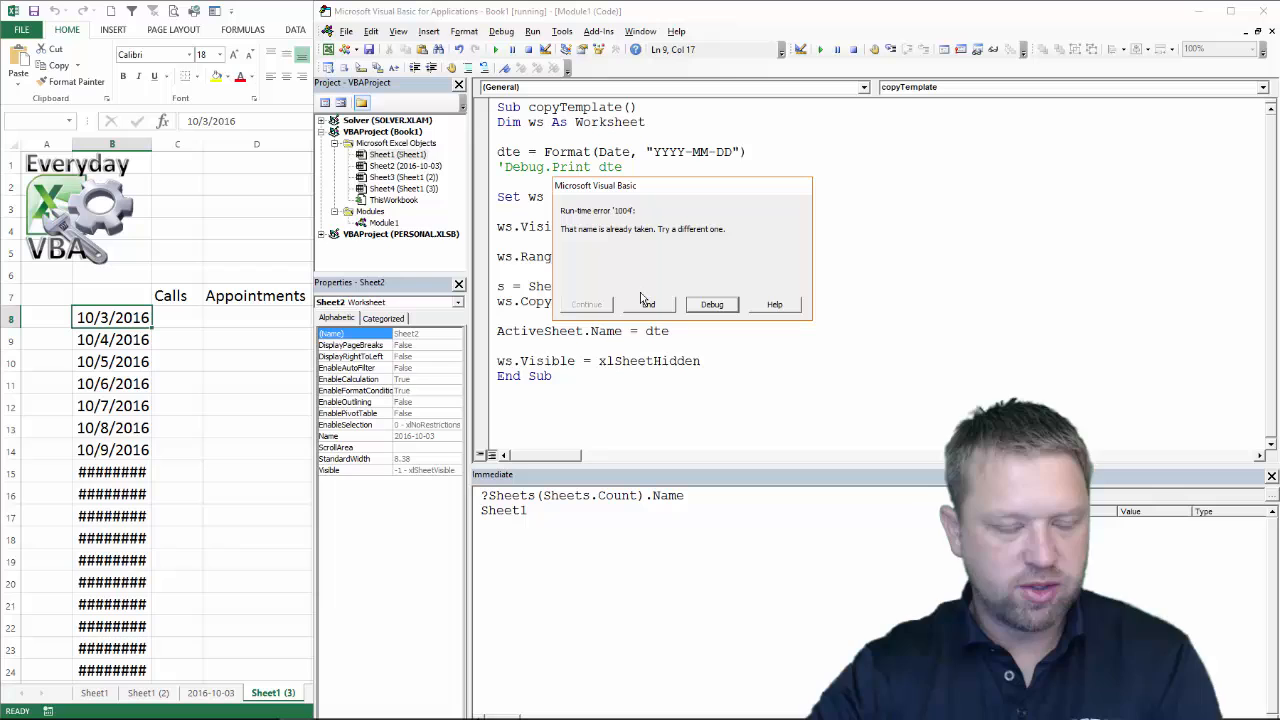
mouse_move(728, 318)
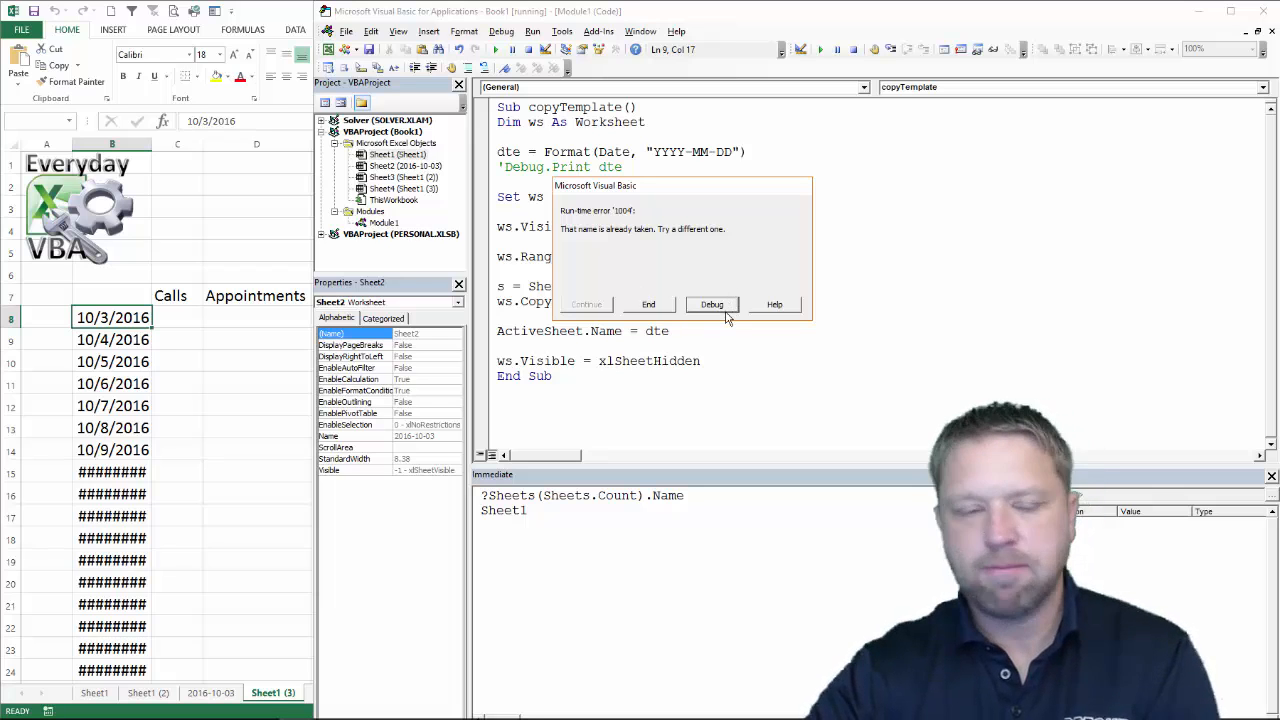
mouse_move(900, 275)
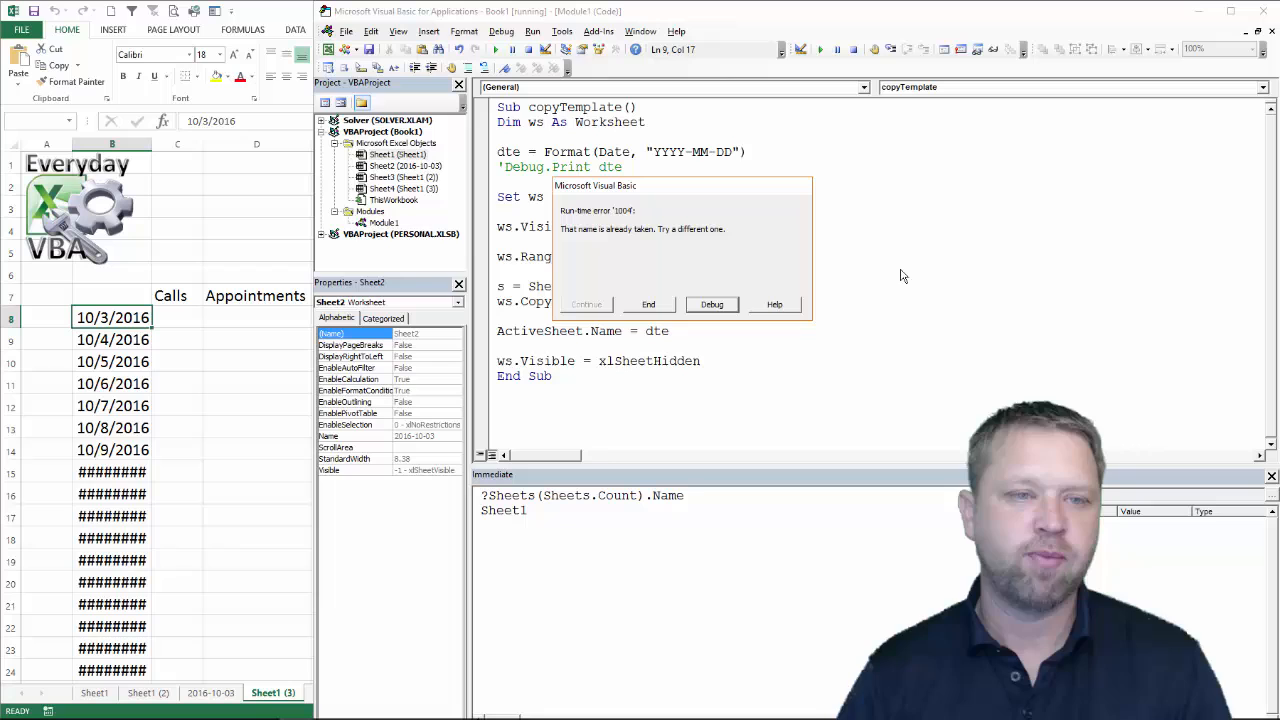
mouse_move(1015, 195)
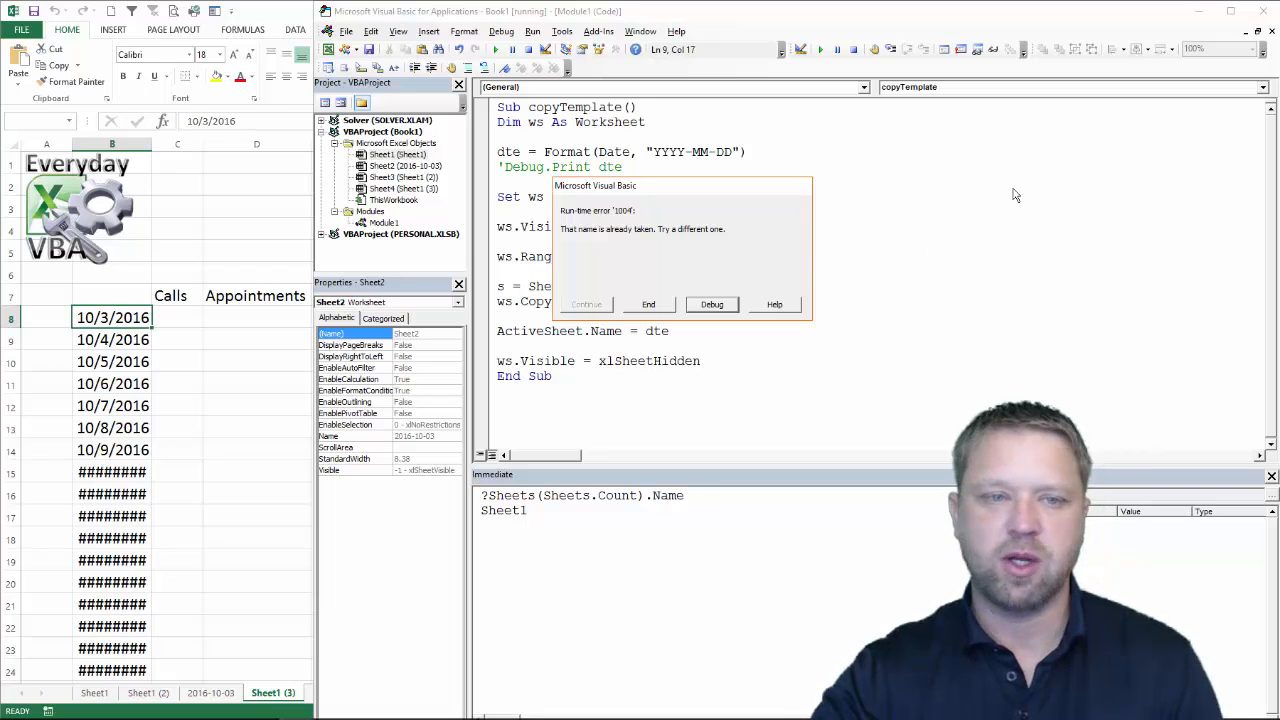